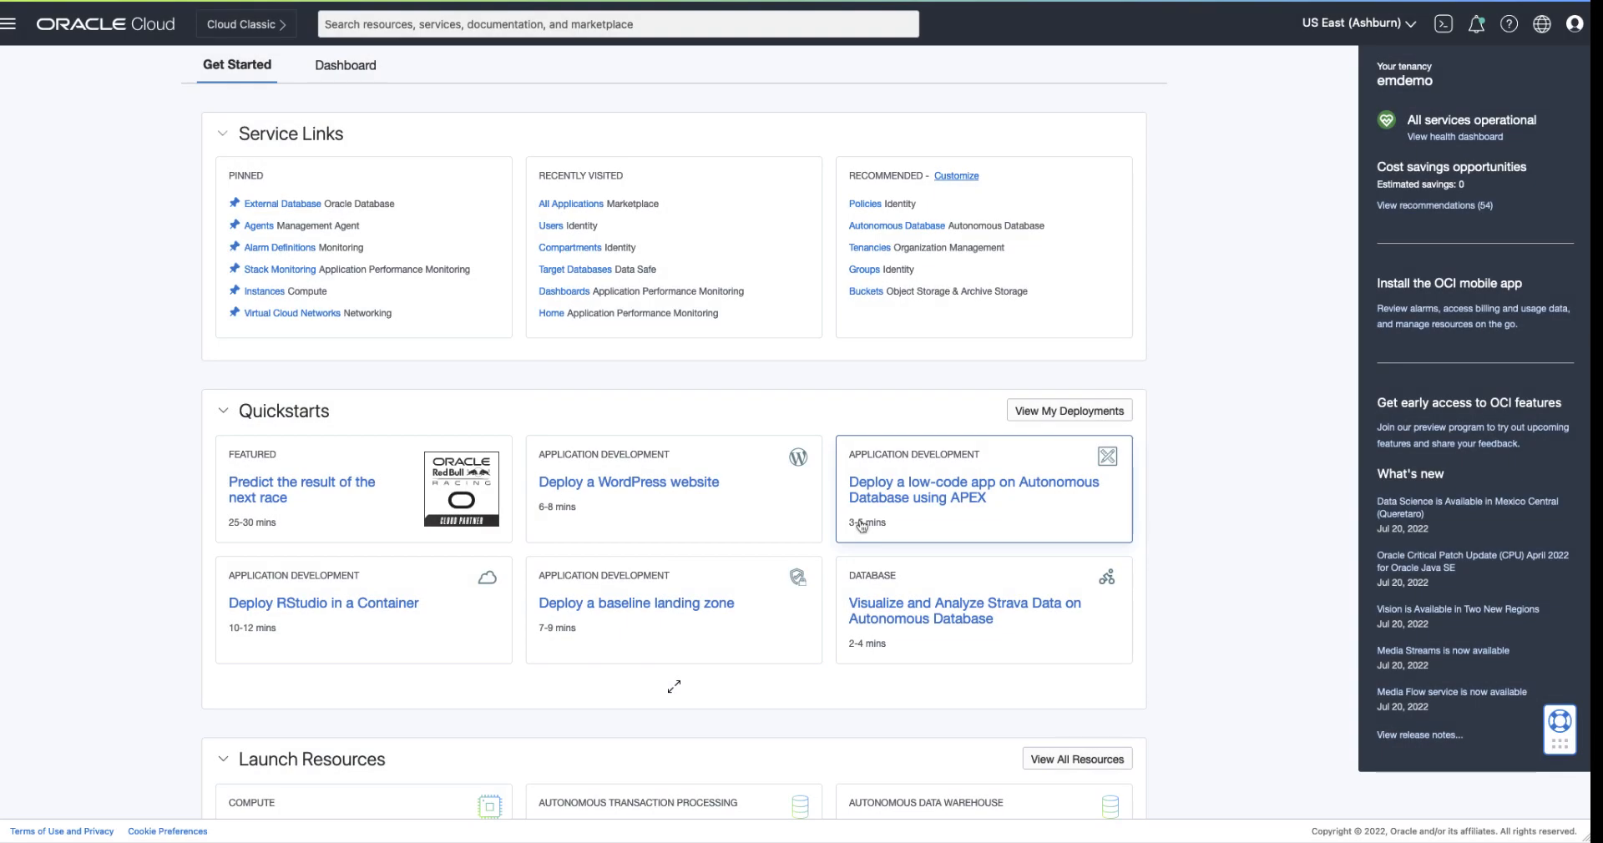
mouse_move(231, 95)
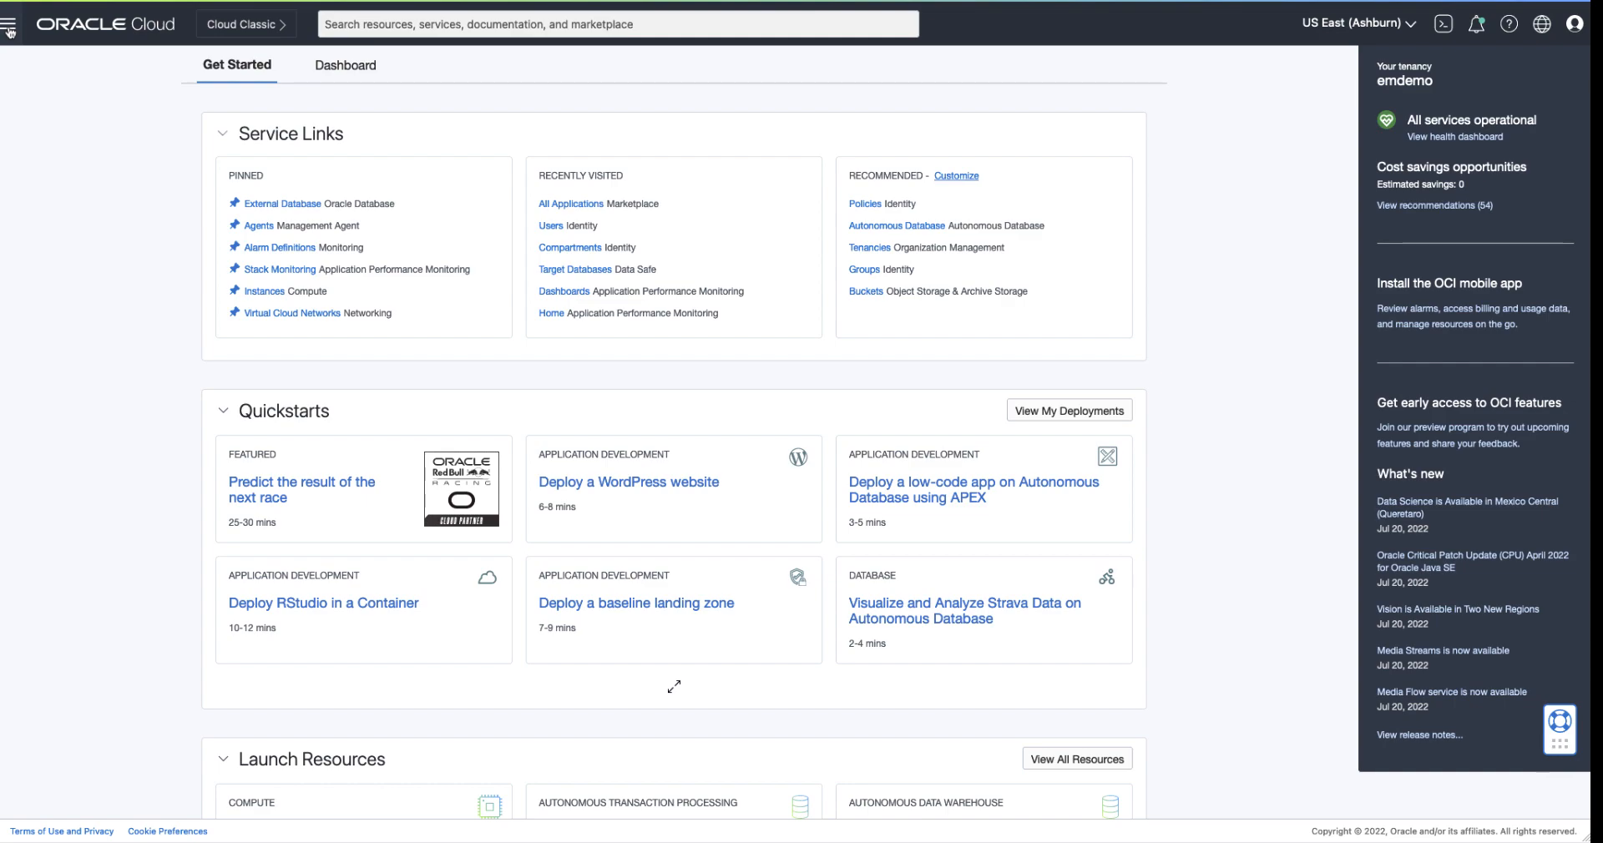
Step: Navigate to Monitoring > Alarm Definitions and open the Compartment dropdown
left_click(11, 24)
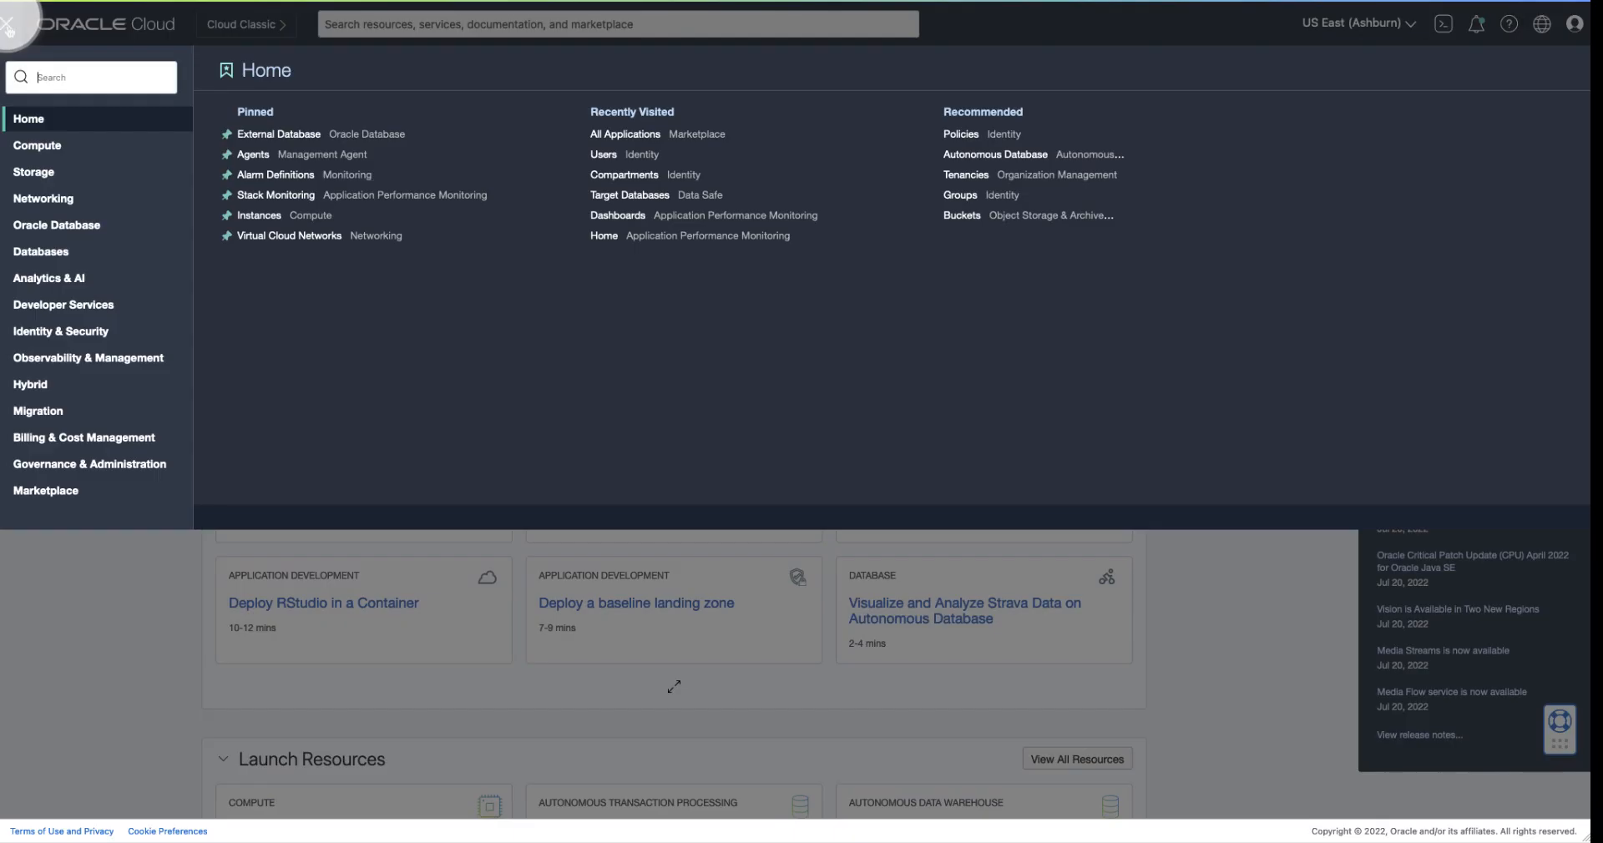
mouse_move(122, 332)
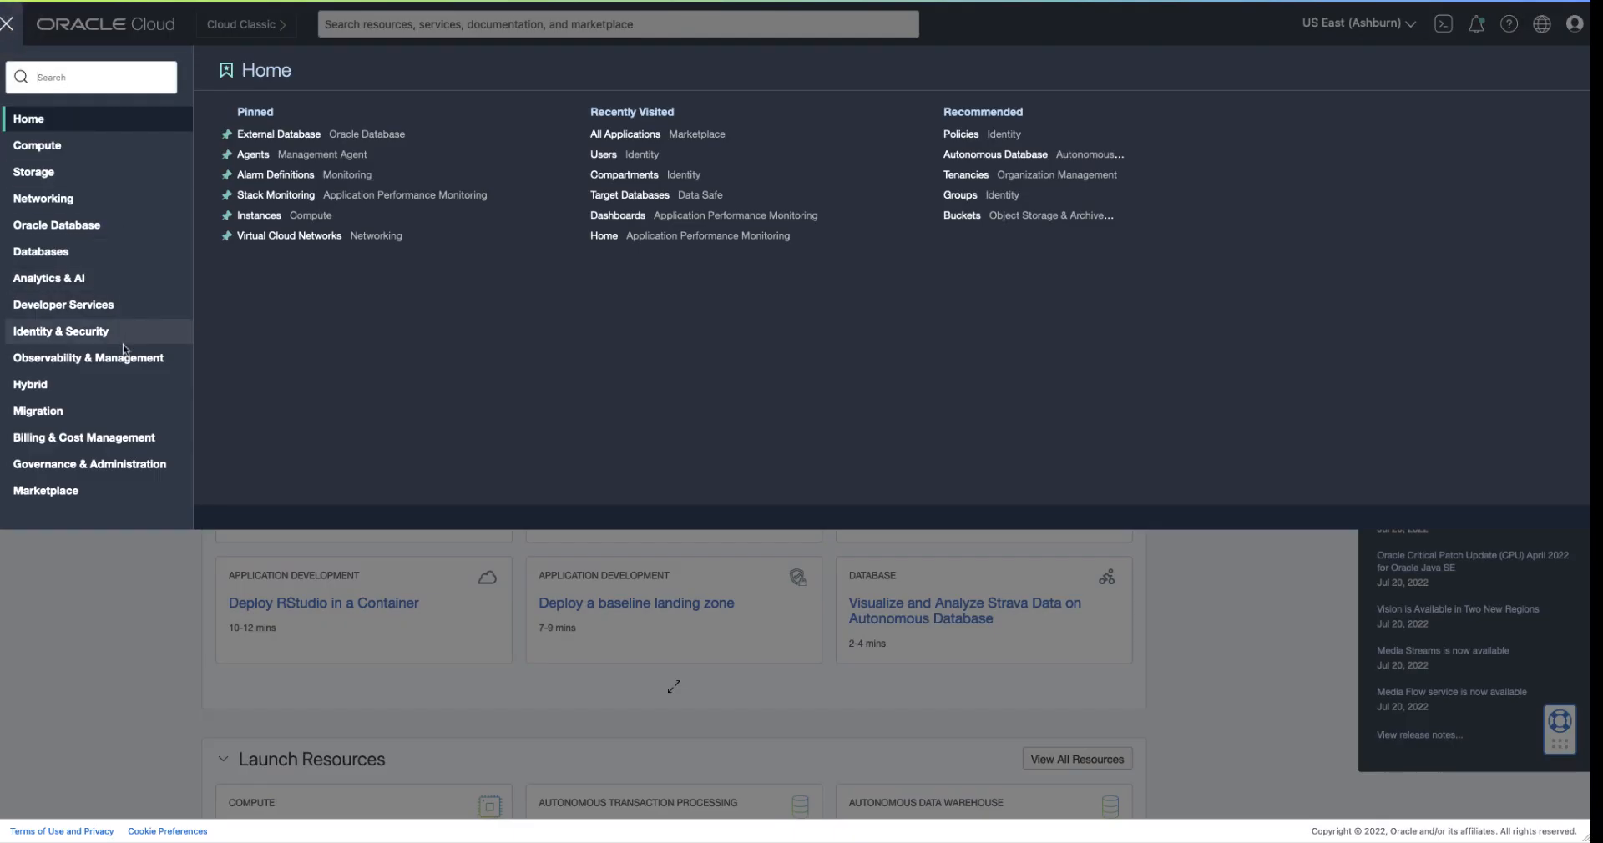
left_click(89, 357)
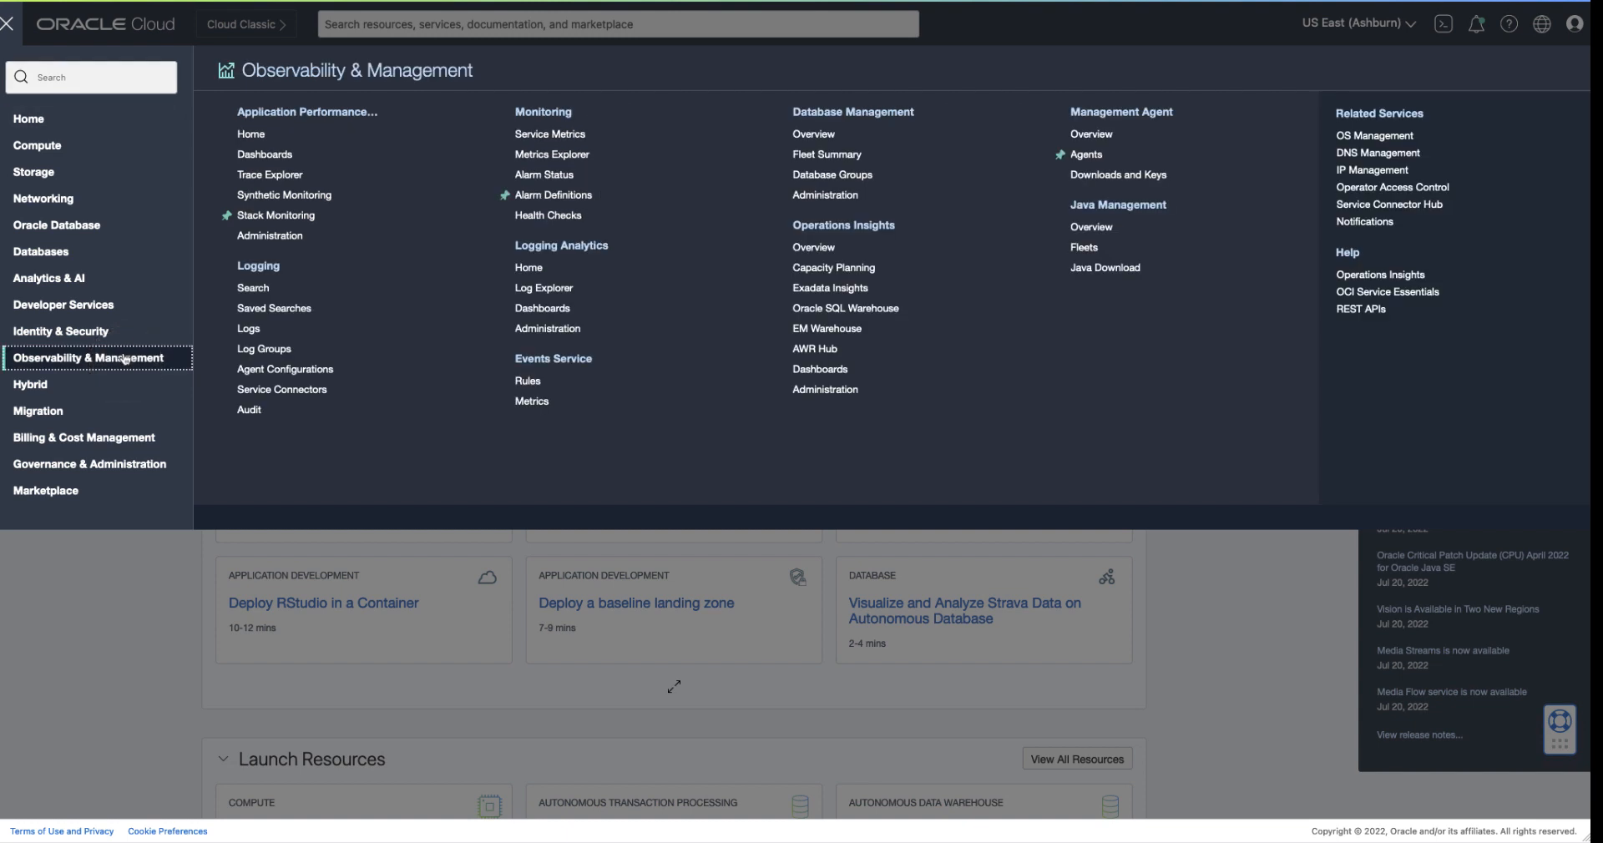
mouse_move(552, 195)
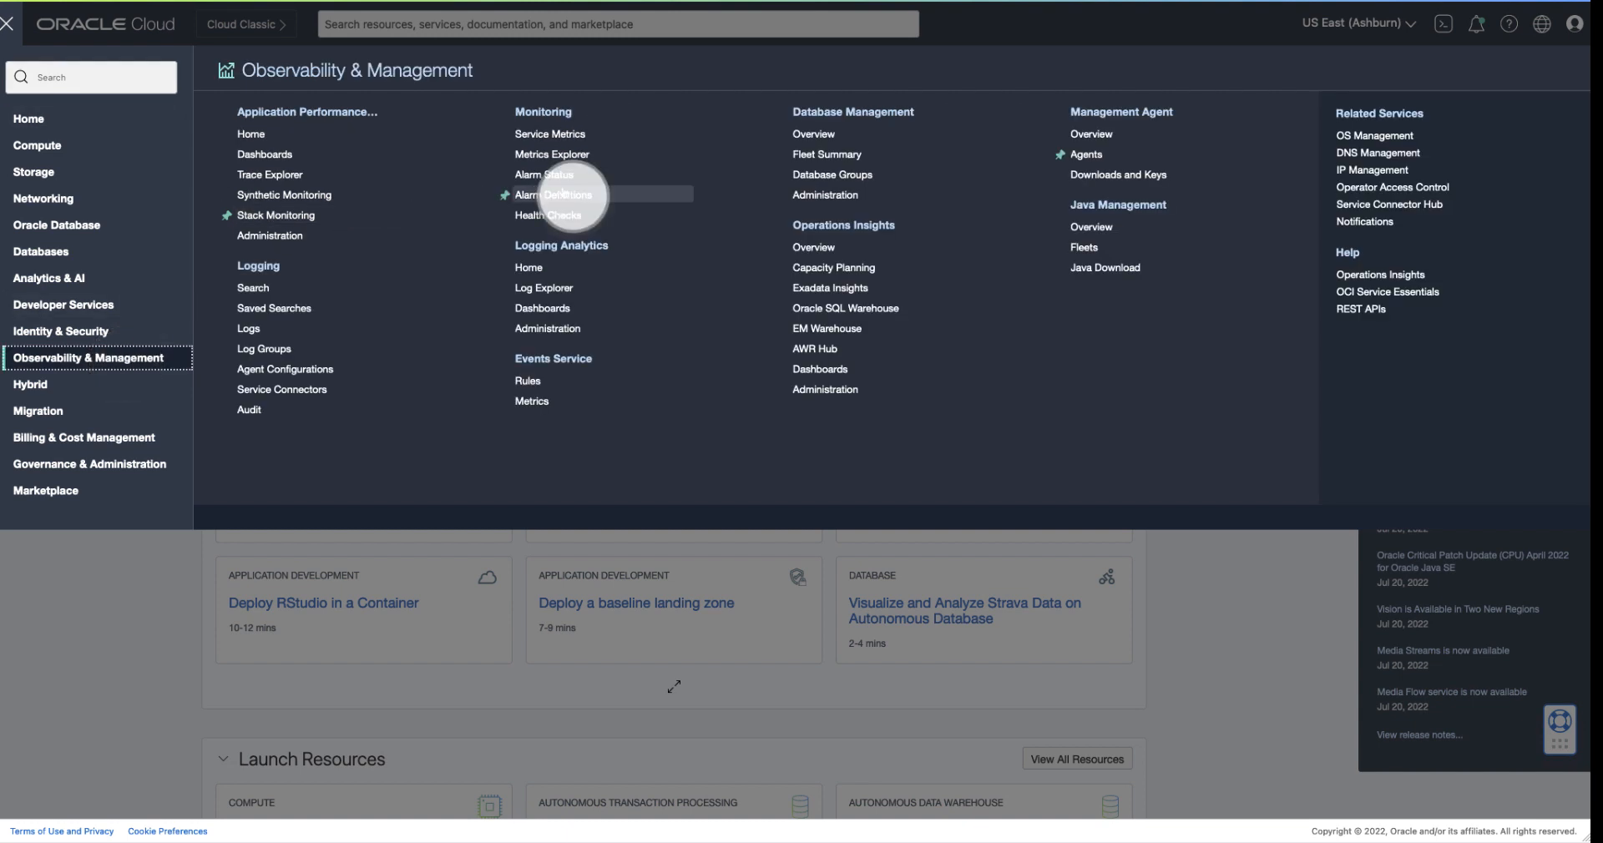
left_click(552, 195)
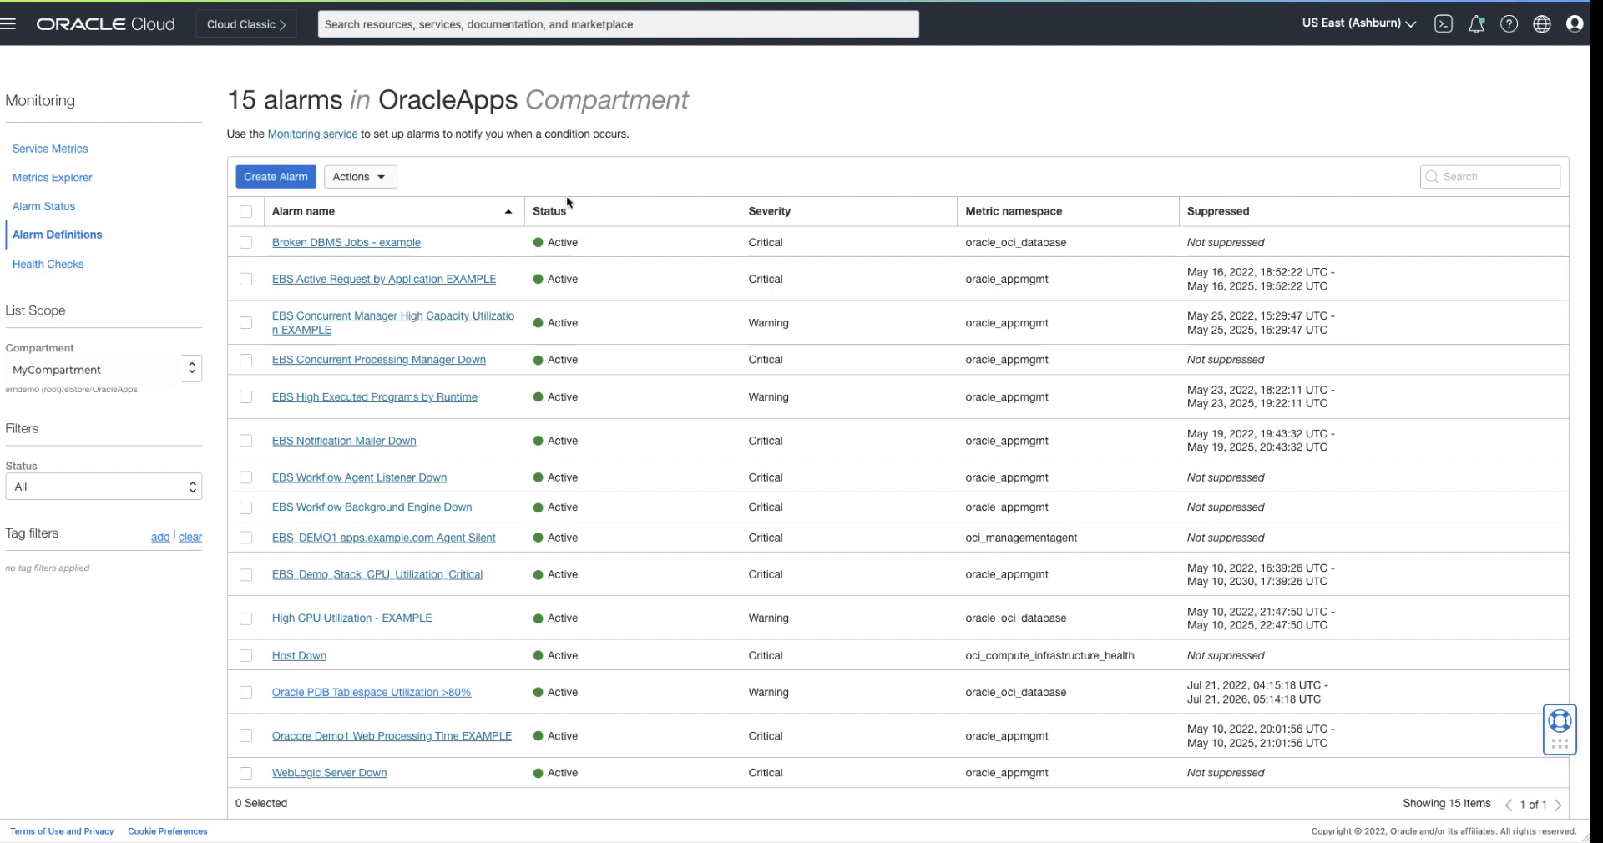
left_click(101, 370)
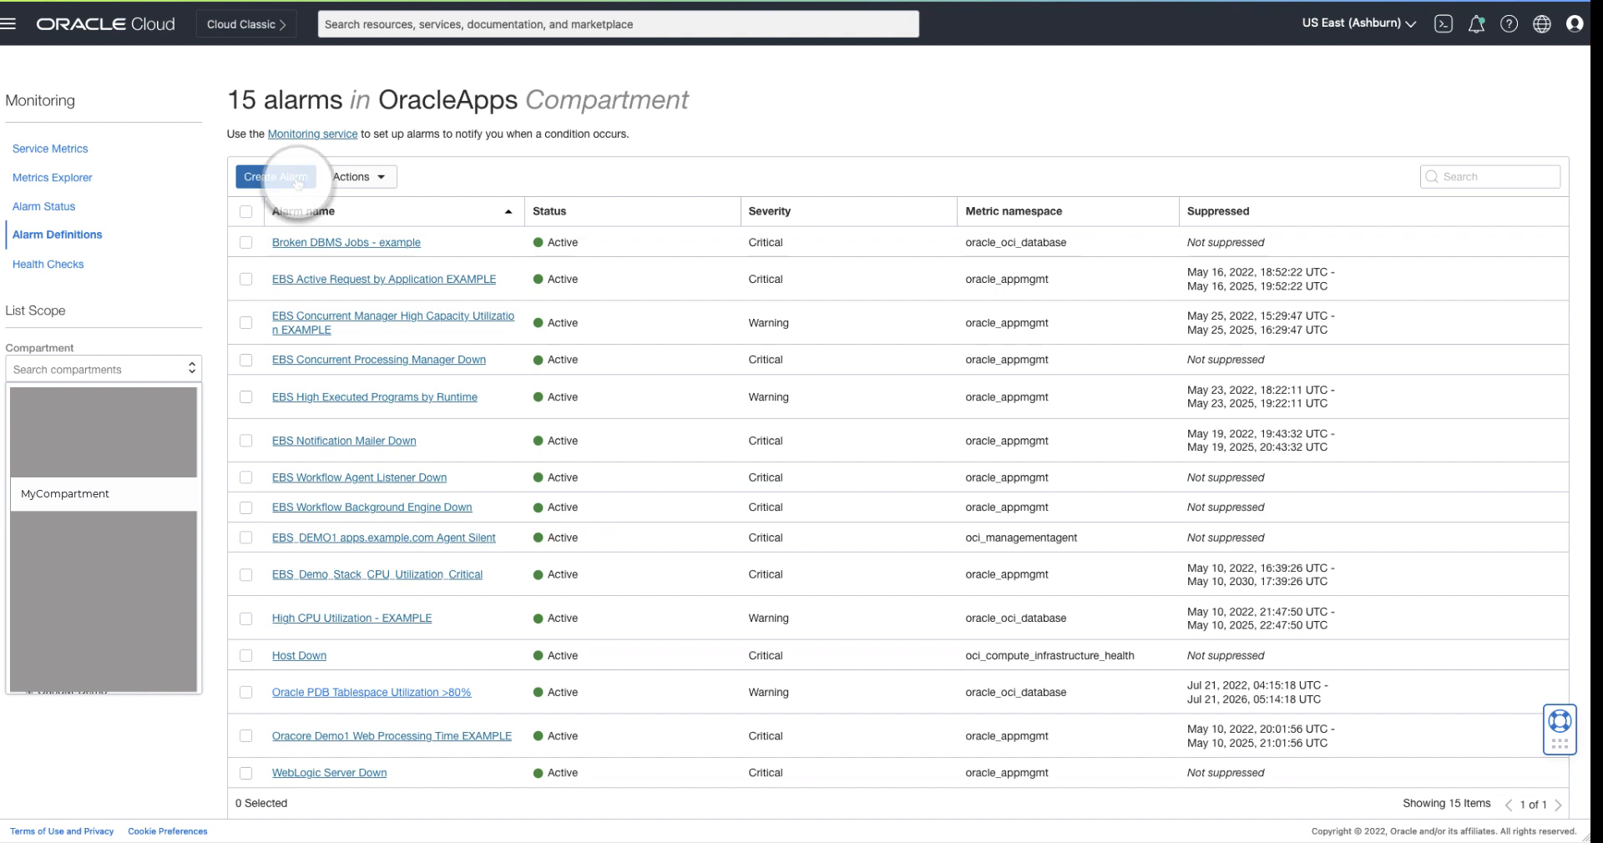
Step: Create an alarm named 'Concurrent_Manager_Availability' with Critical severity
left_click(277, 177)
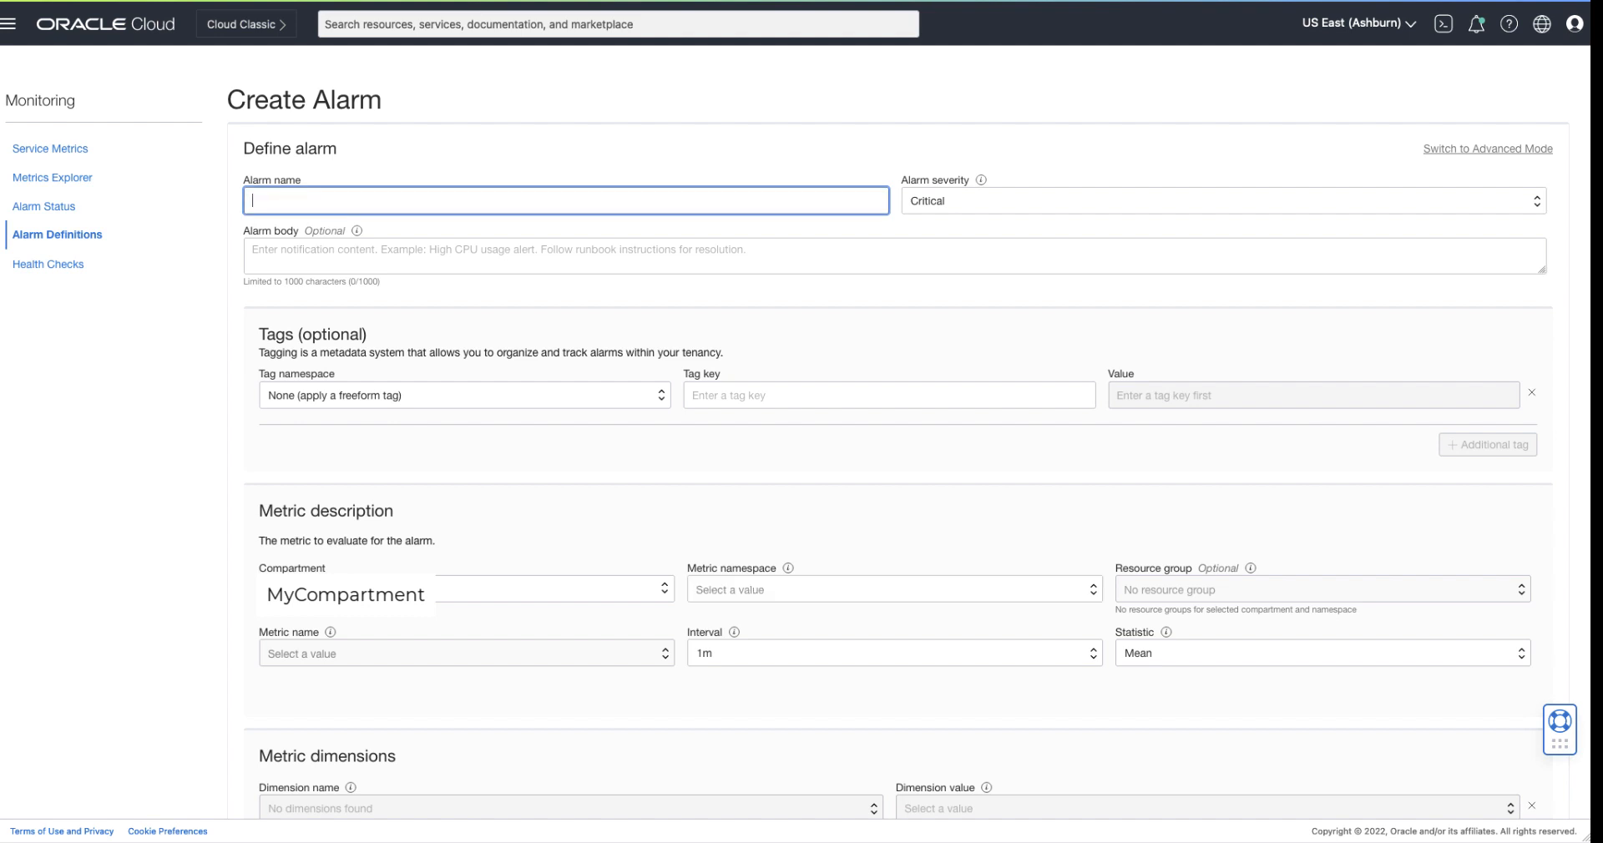
type("Concurrent")
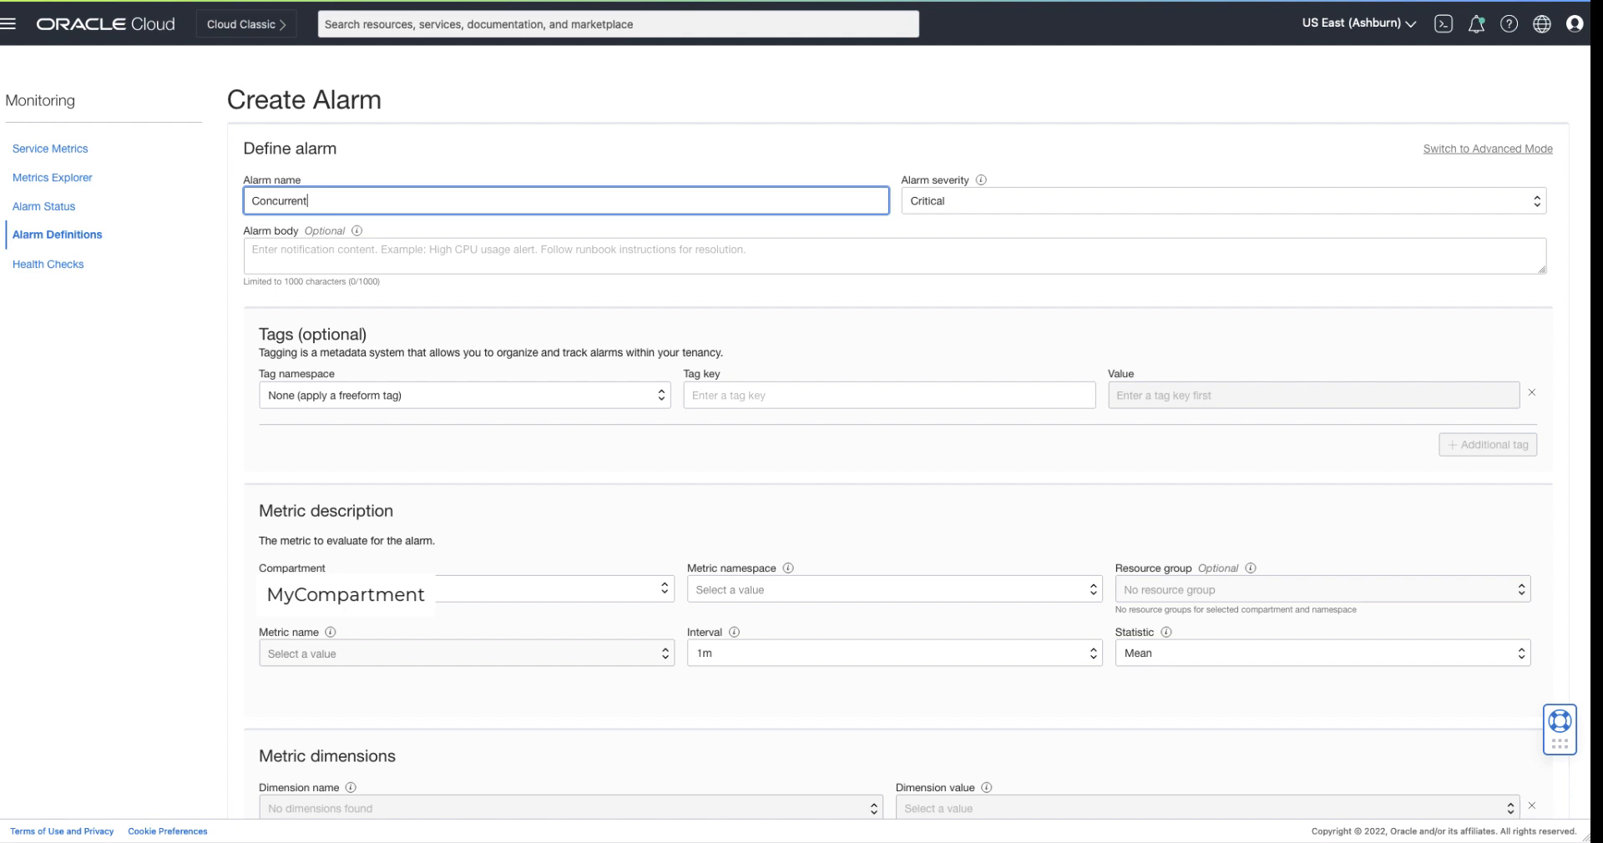
type("_Manager")
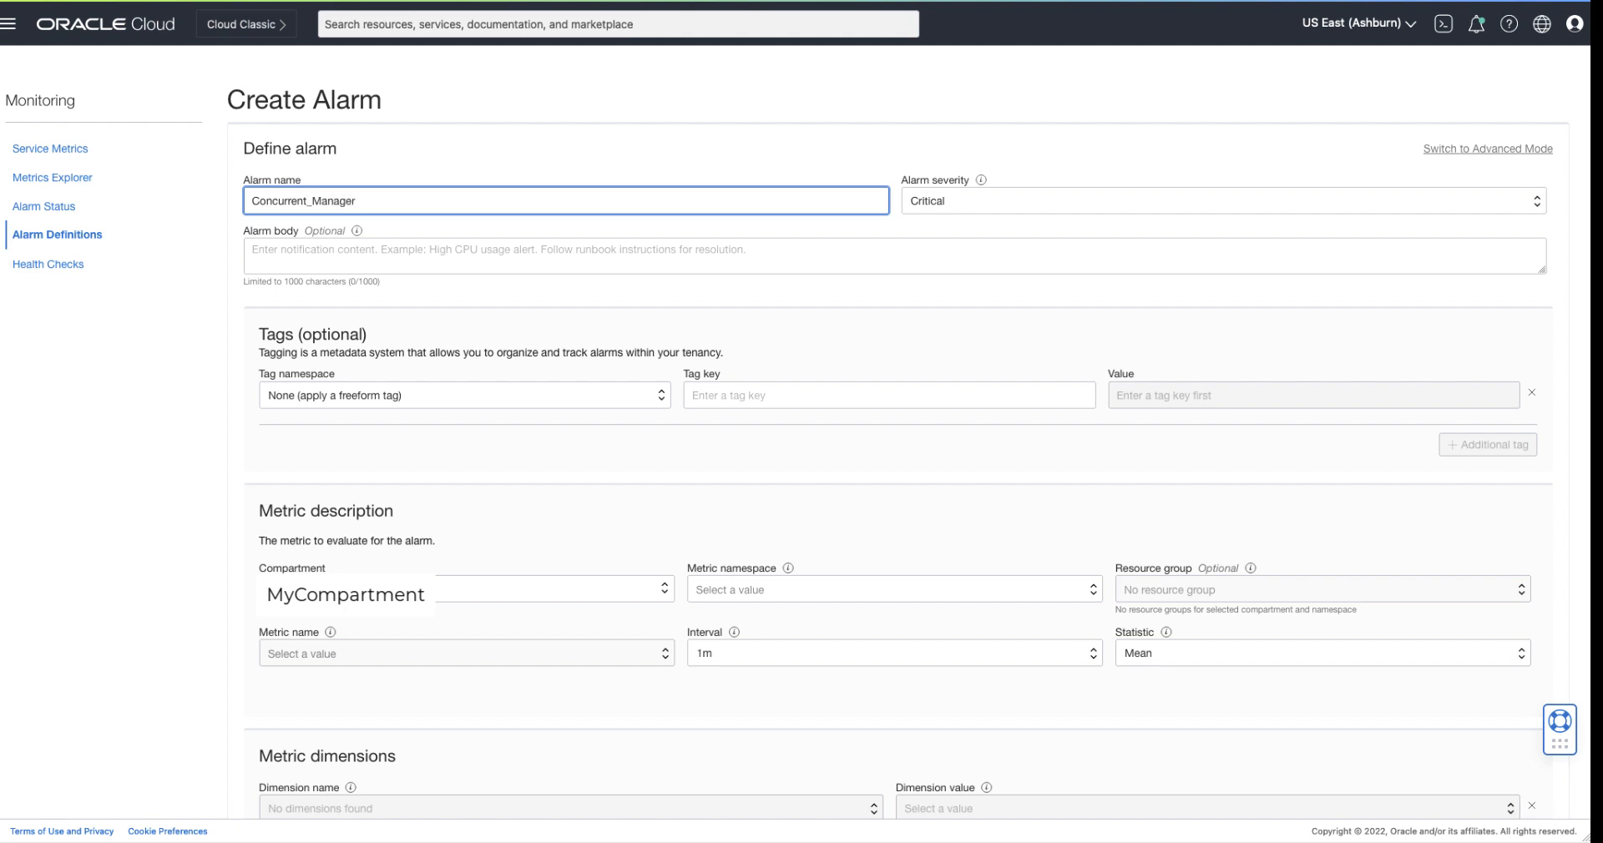
type("_Ava")
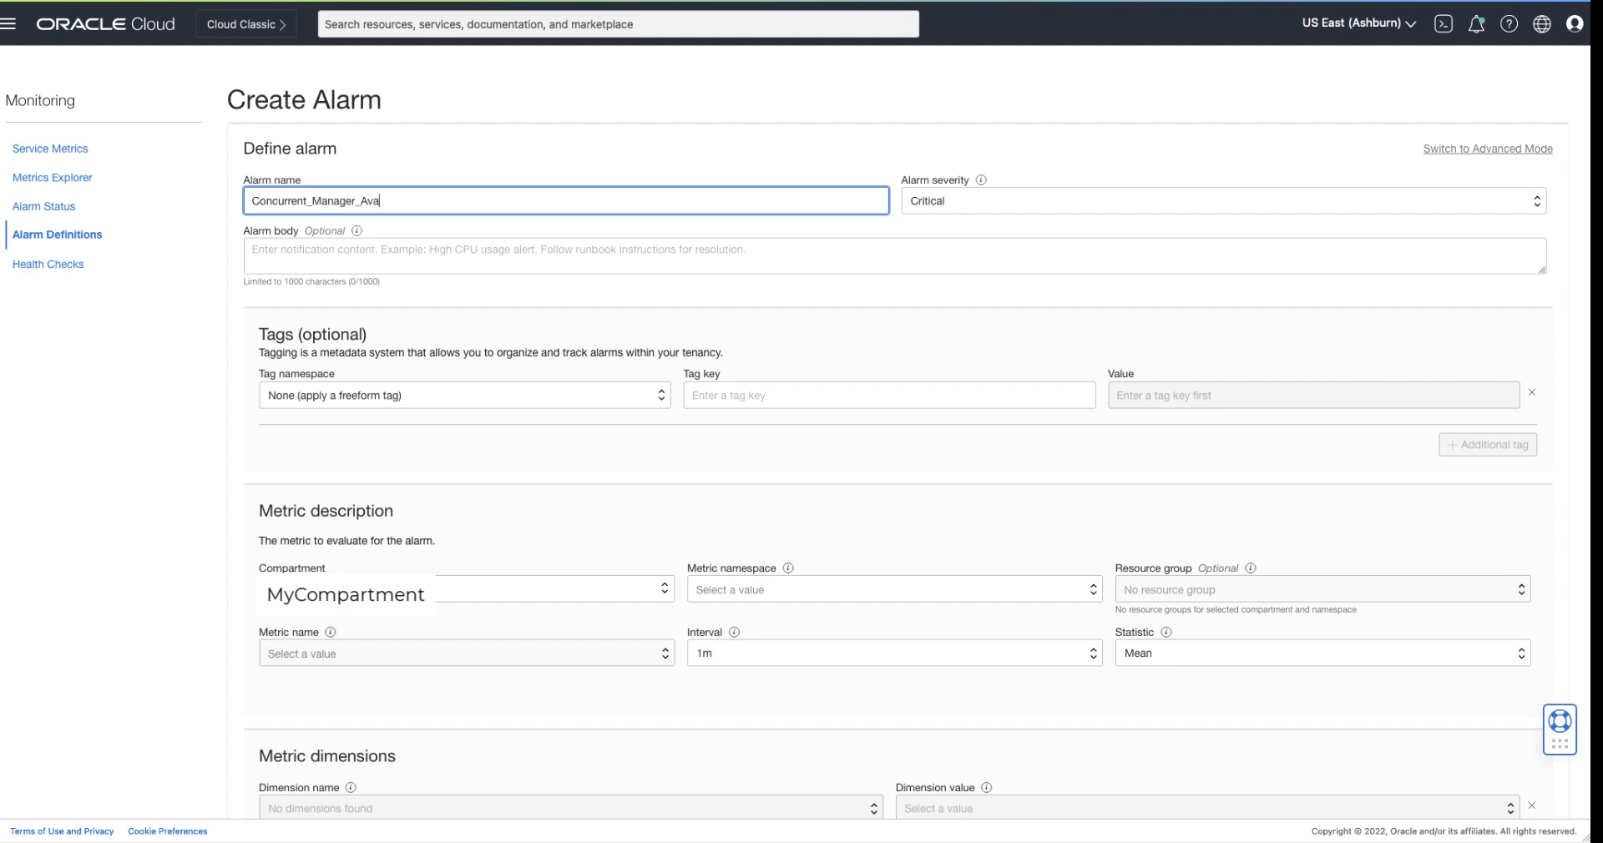
type("ilability")
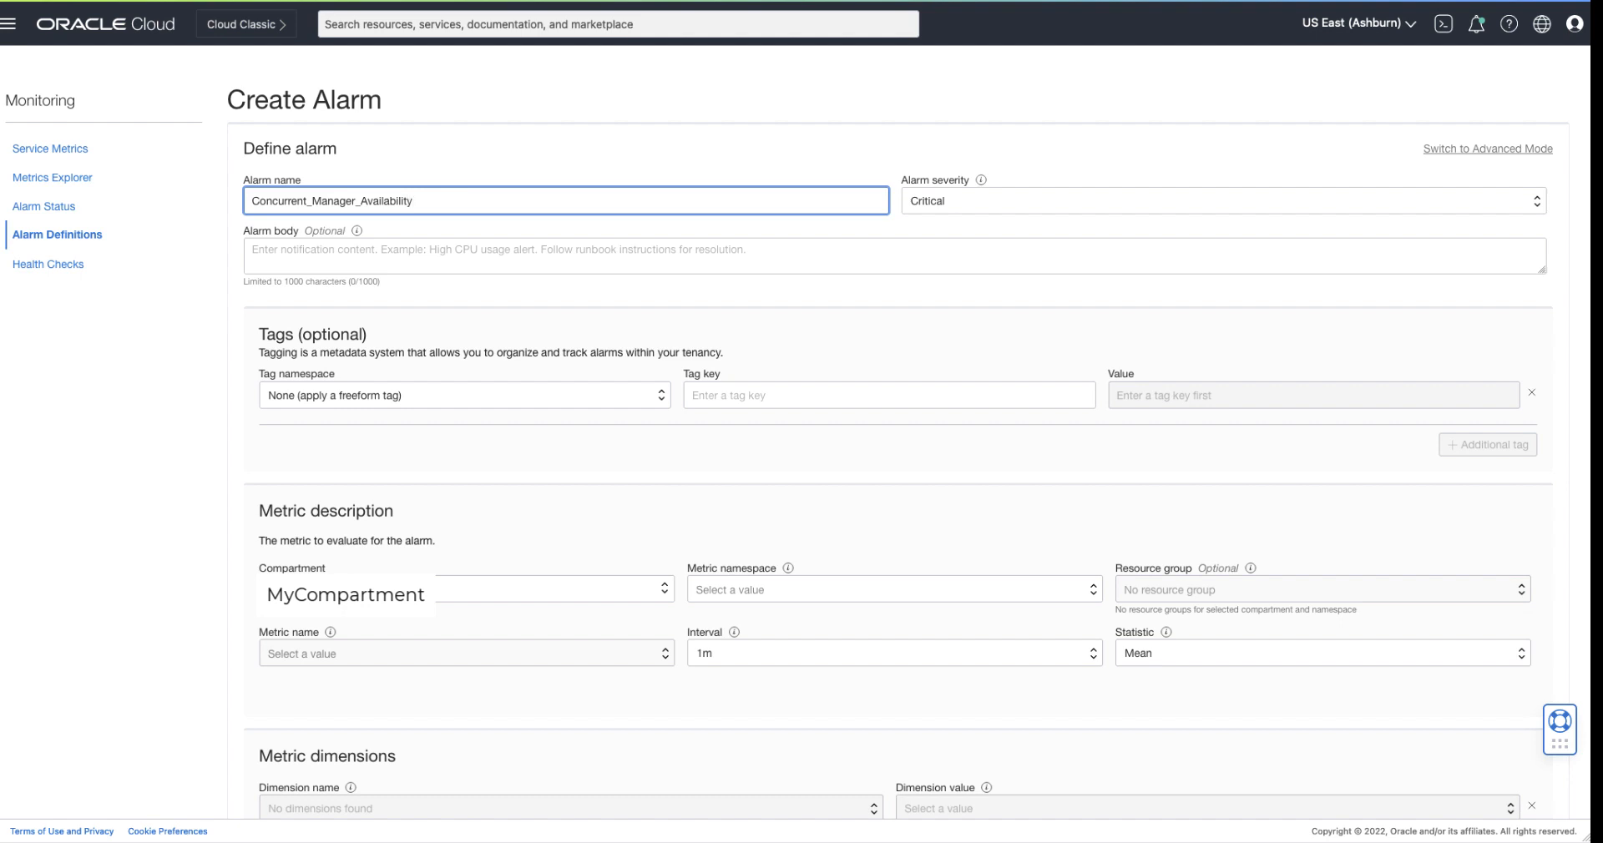
mouse_move(1017, 217)
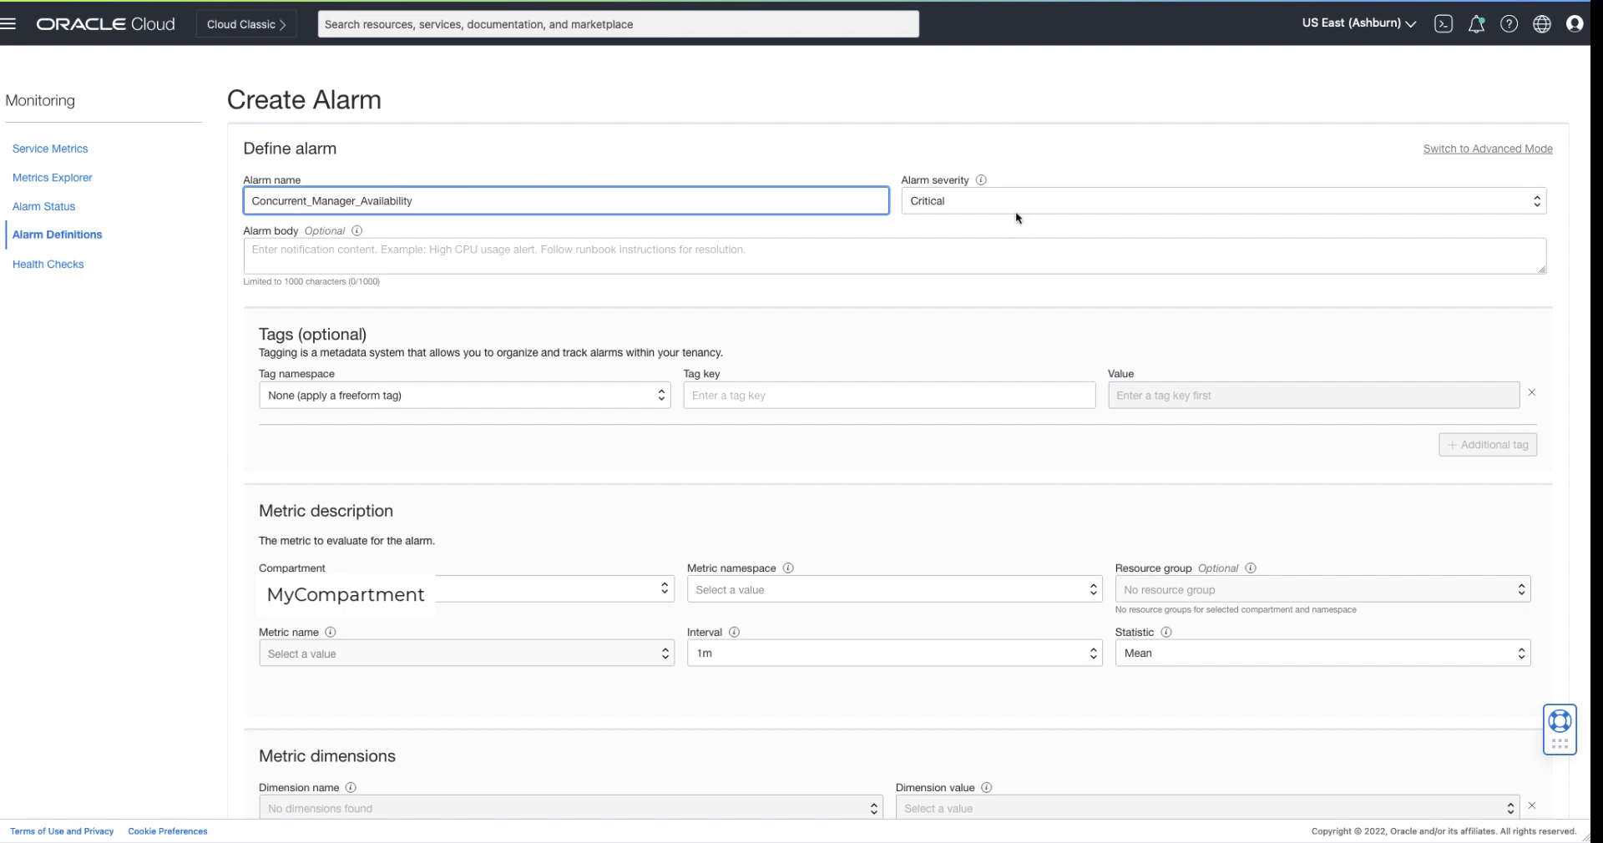
left_click(1220, 200)
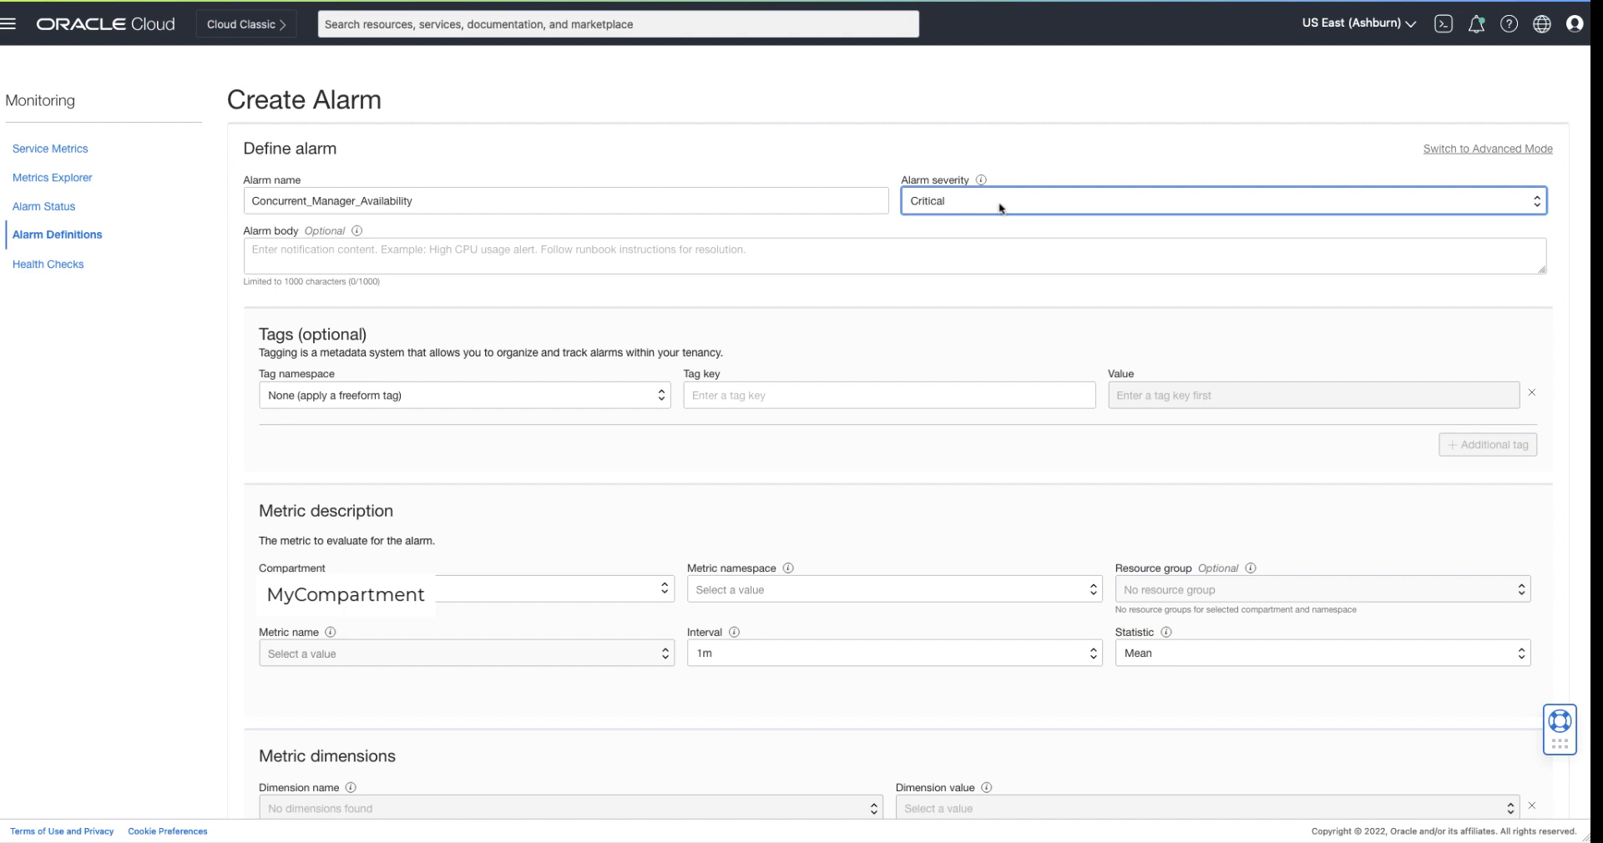
mouse_move(429, 378)
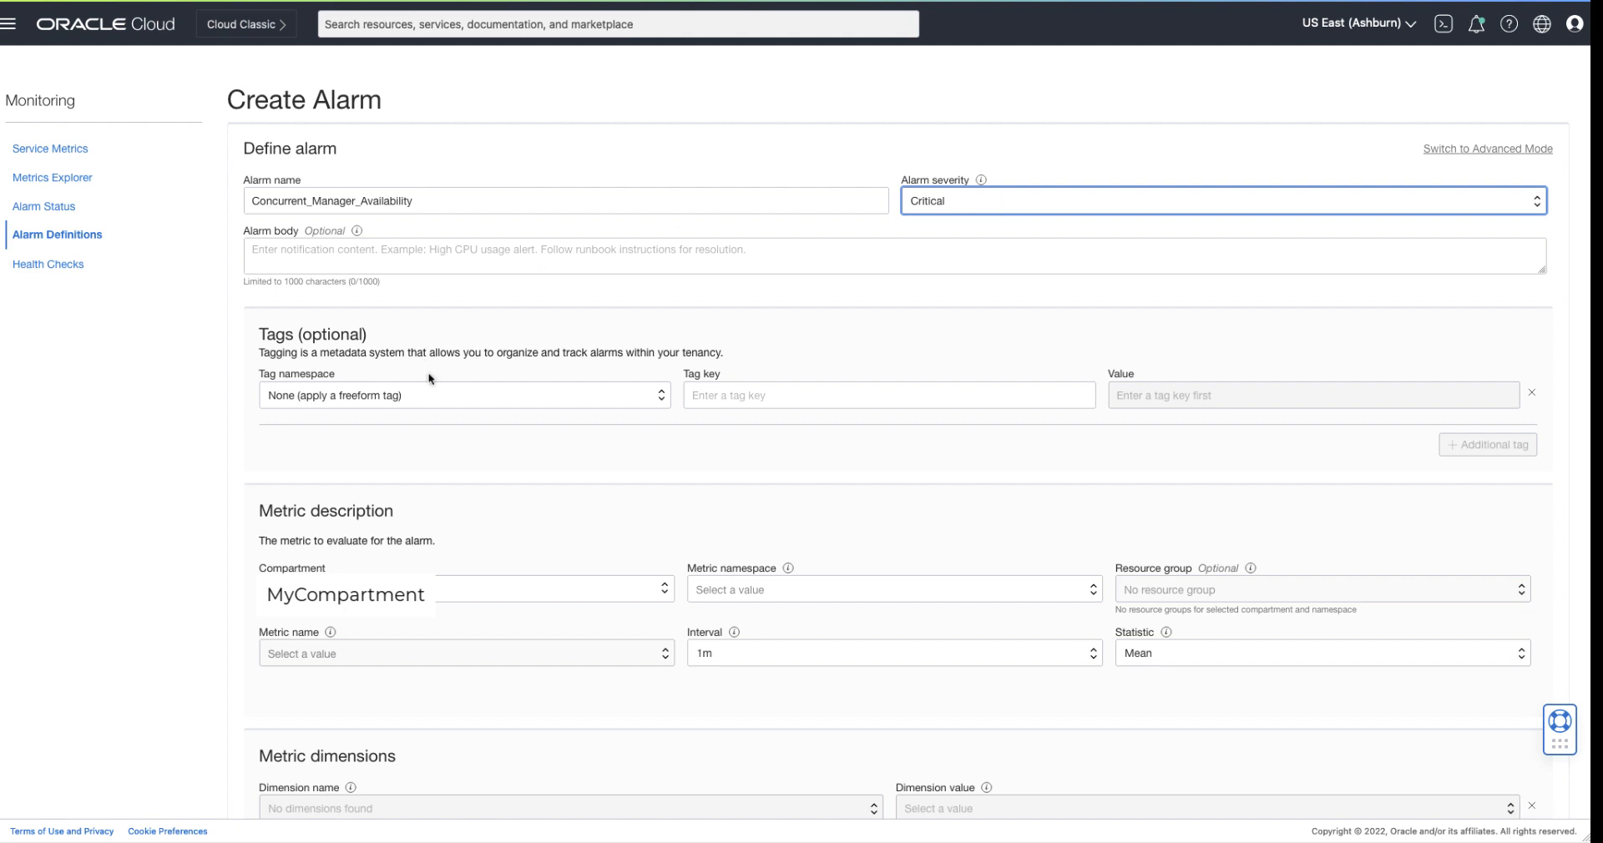
Step: Enter 'The concurrent manager is down.' as the alarm body
scroll("down", 3)
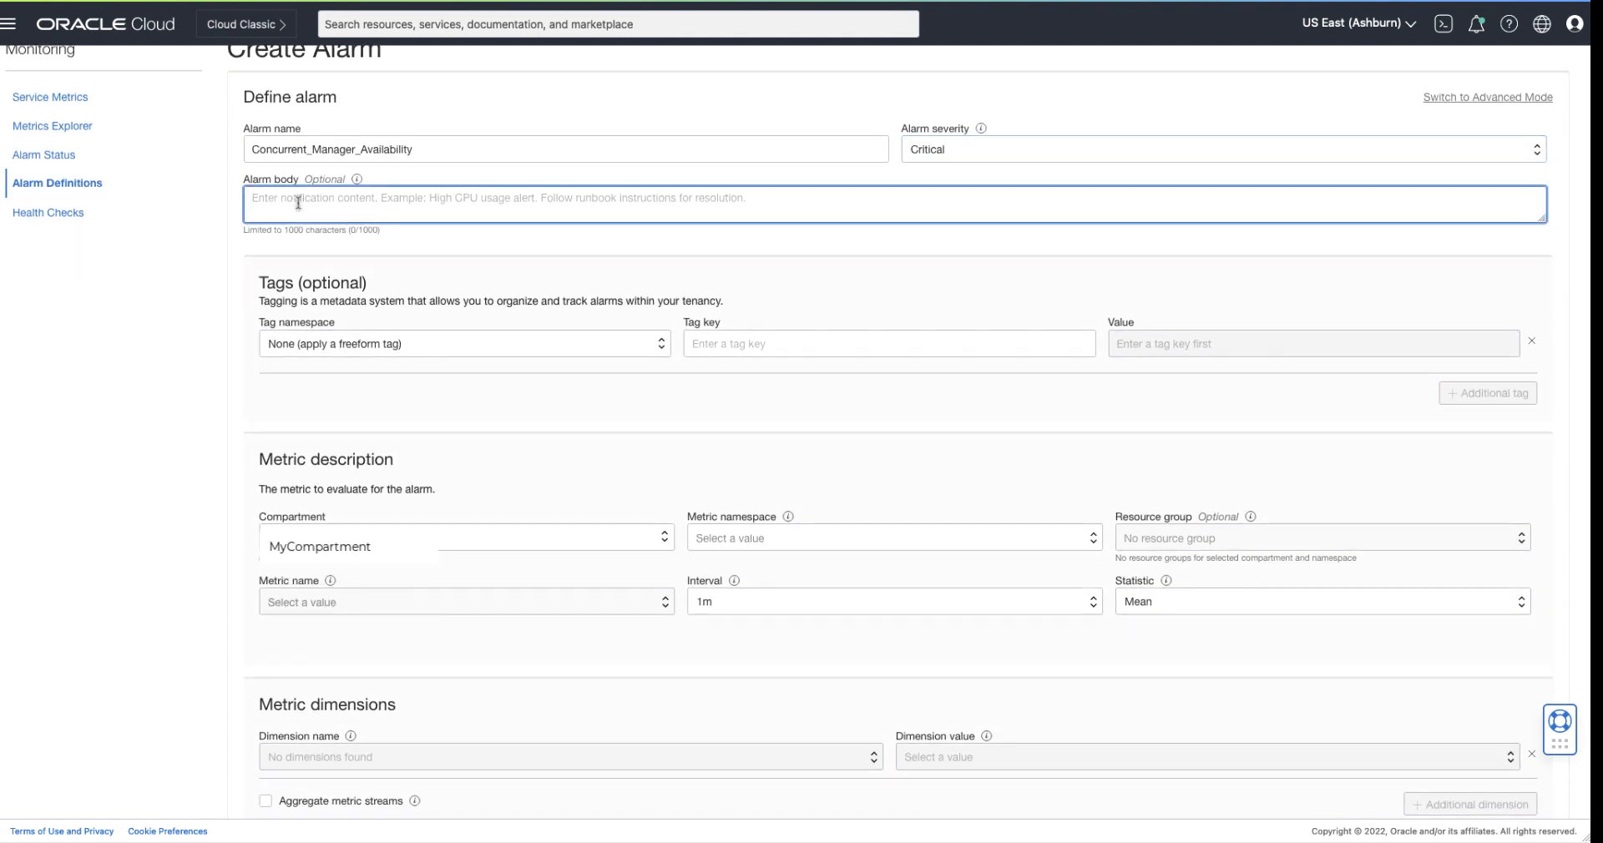
type("The concur")
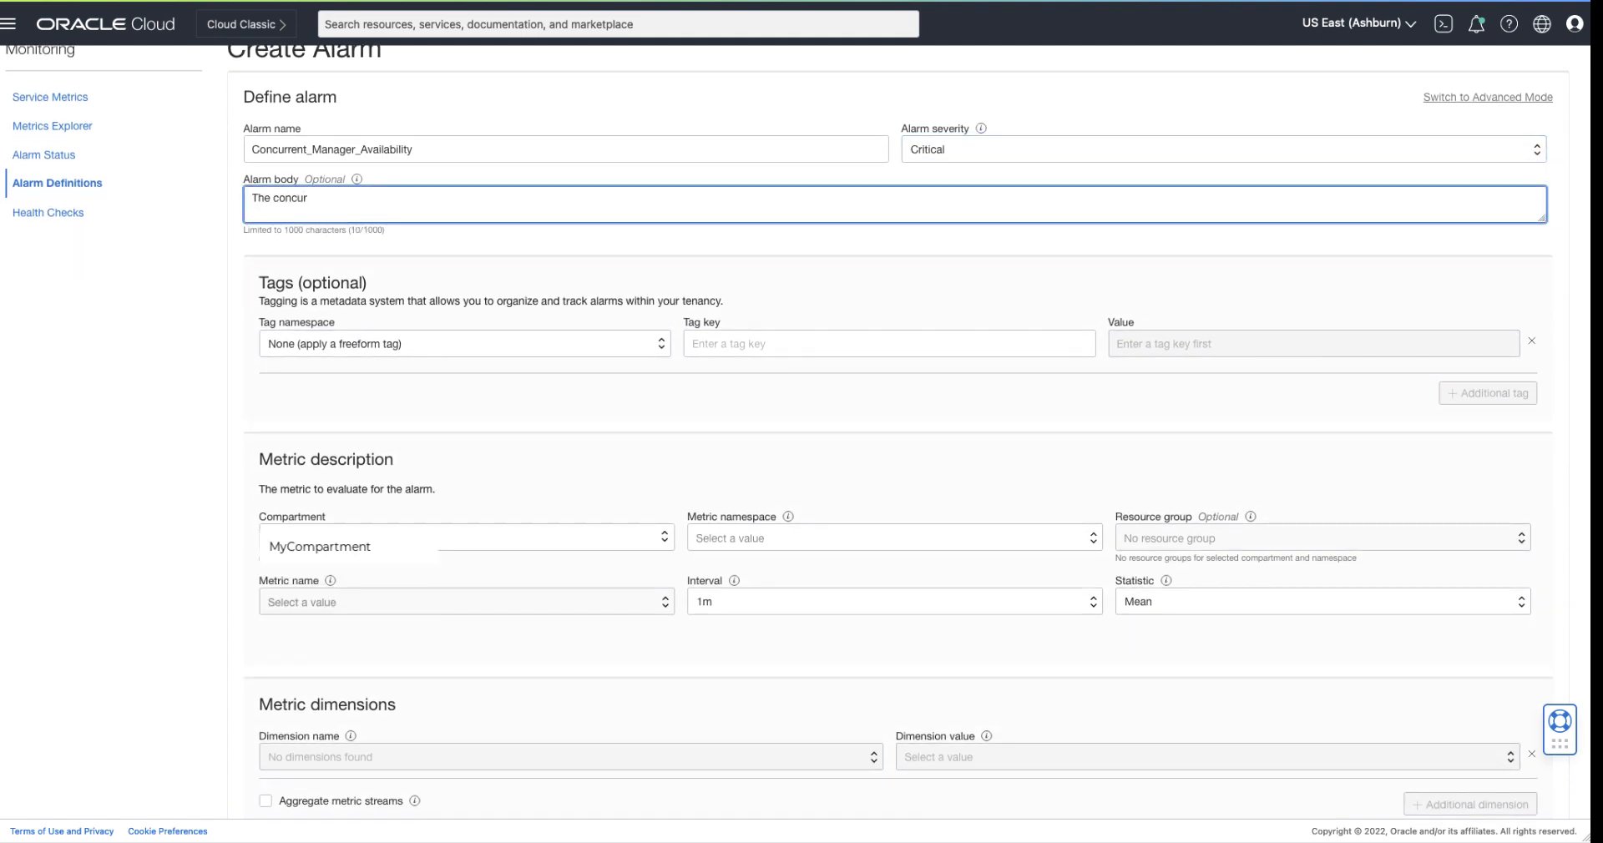
type("rent manager i")
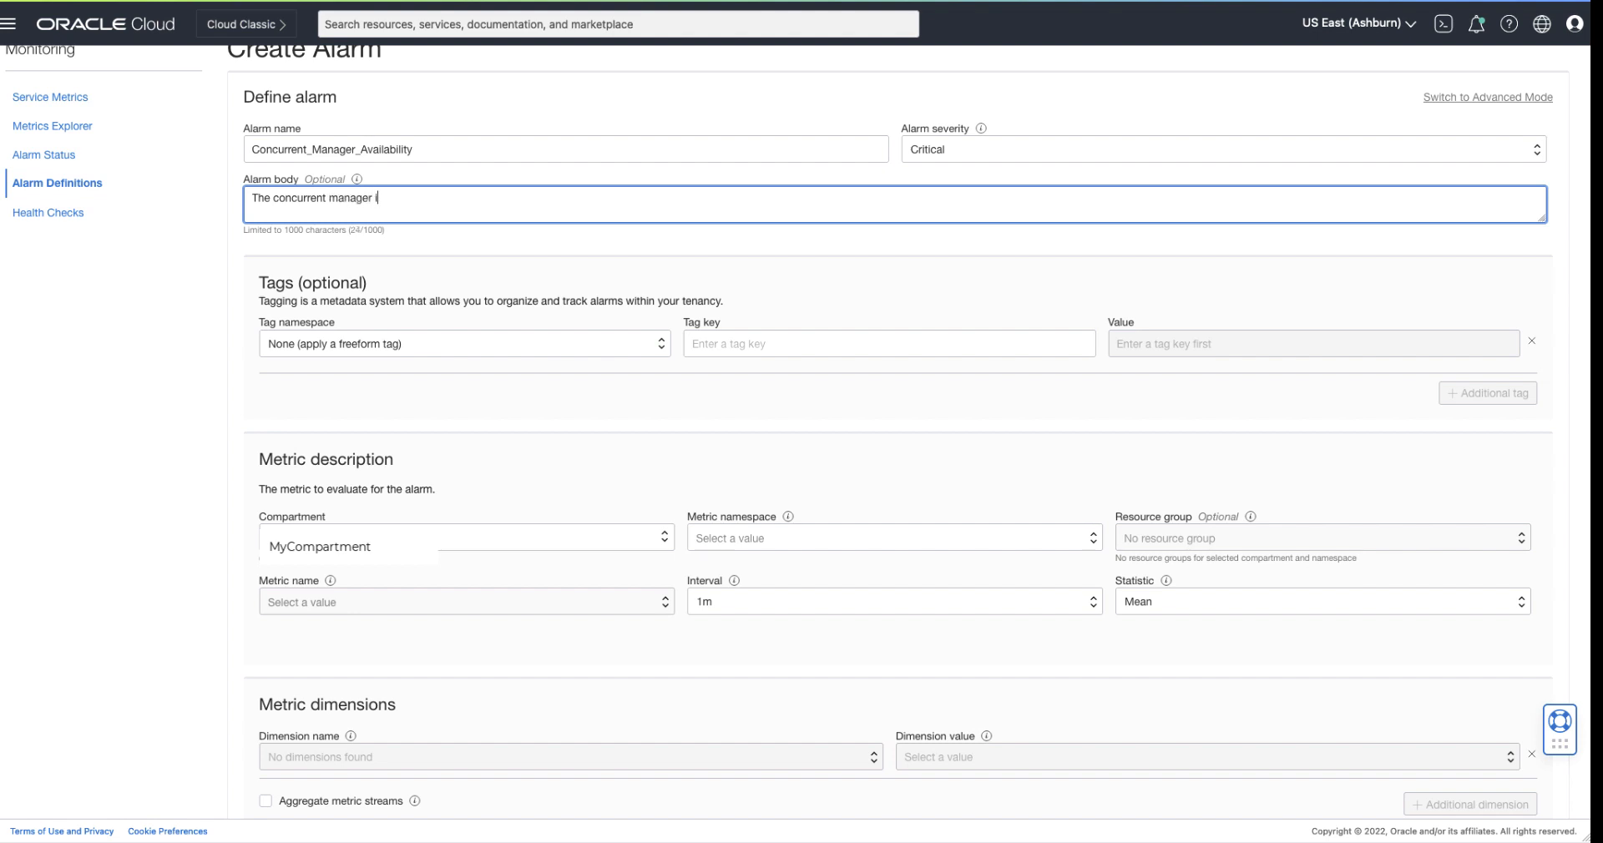
type("s down.")
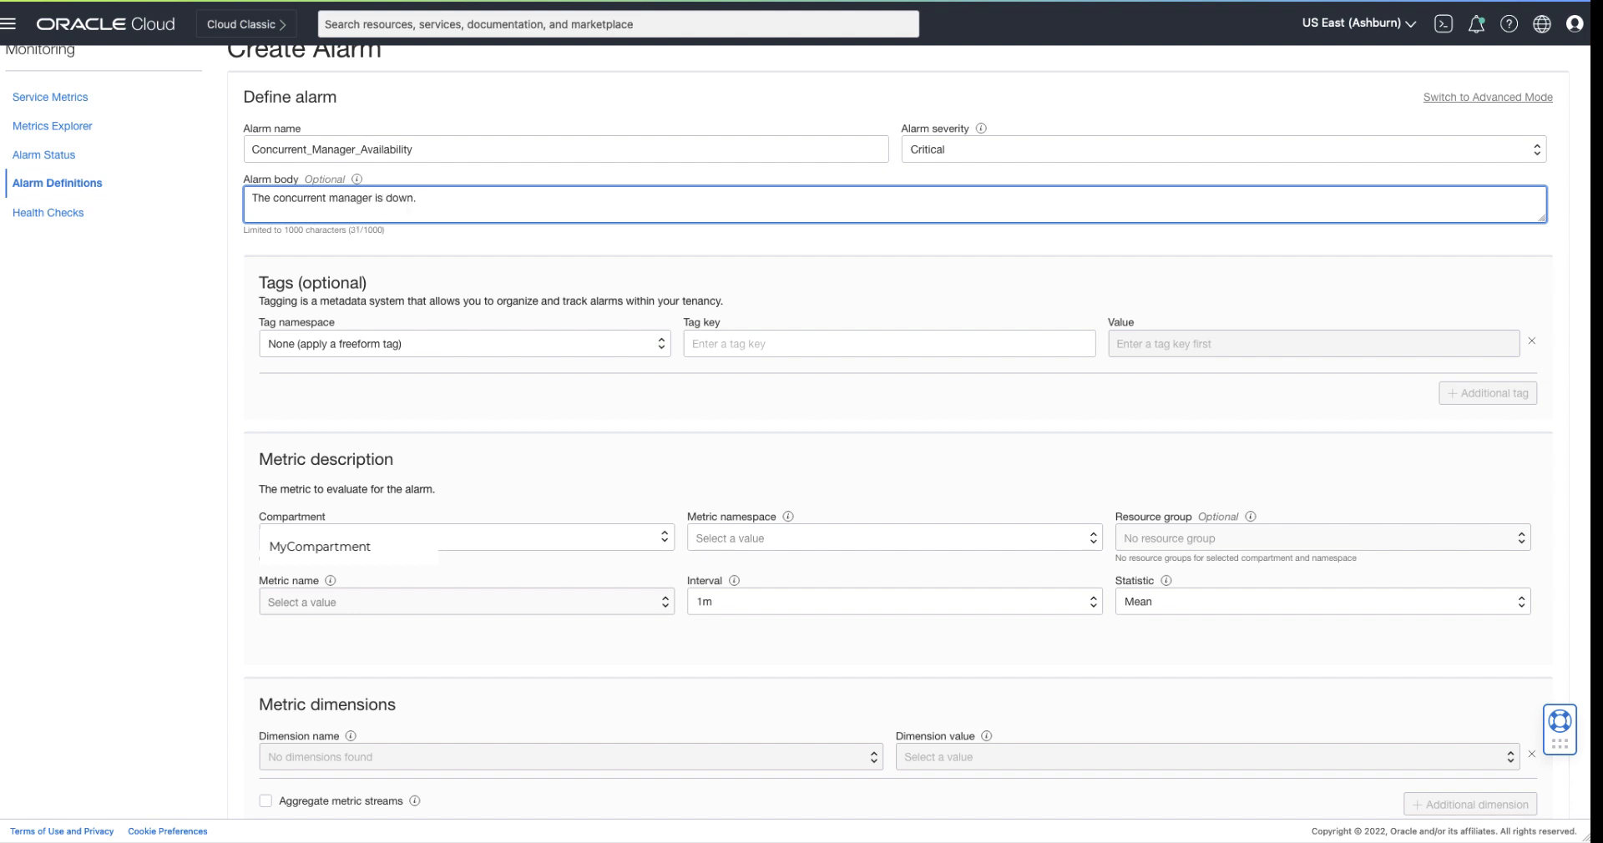
mouse_move(505, 514)
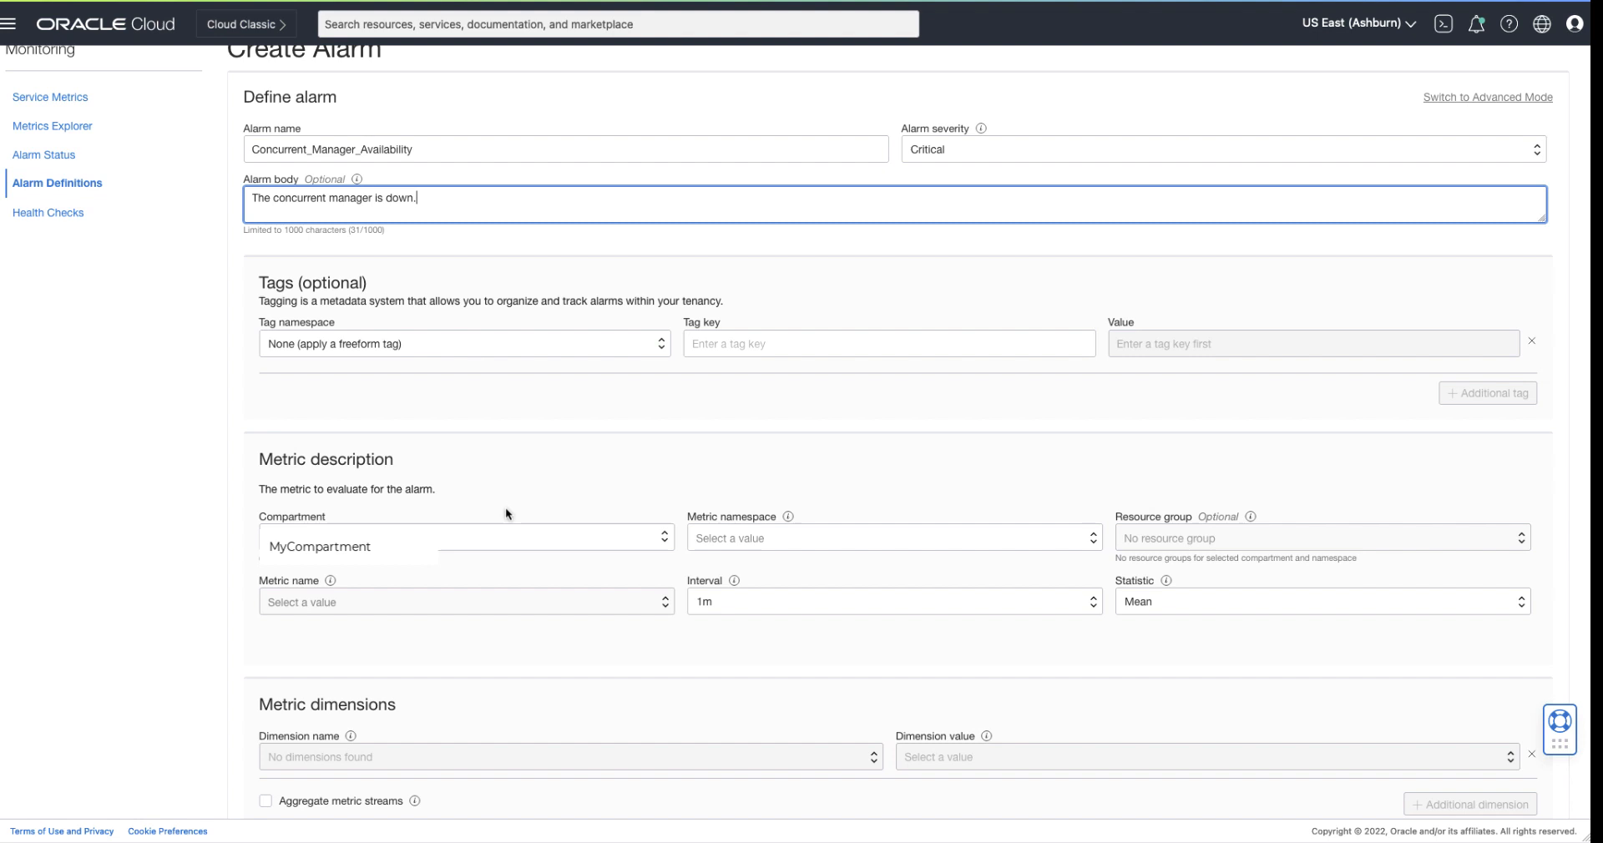
scroll("down", 3)
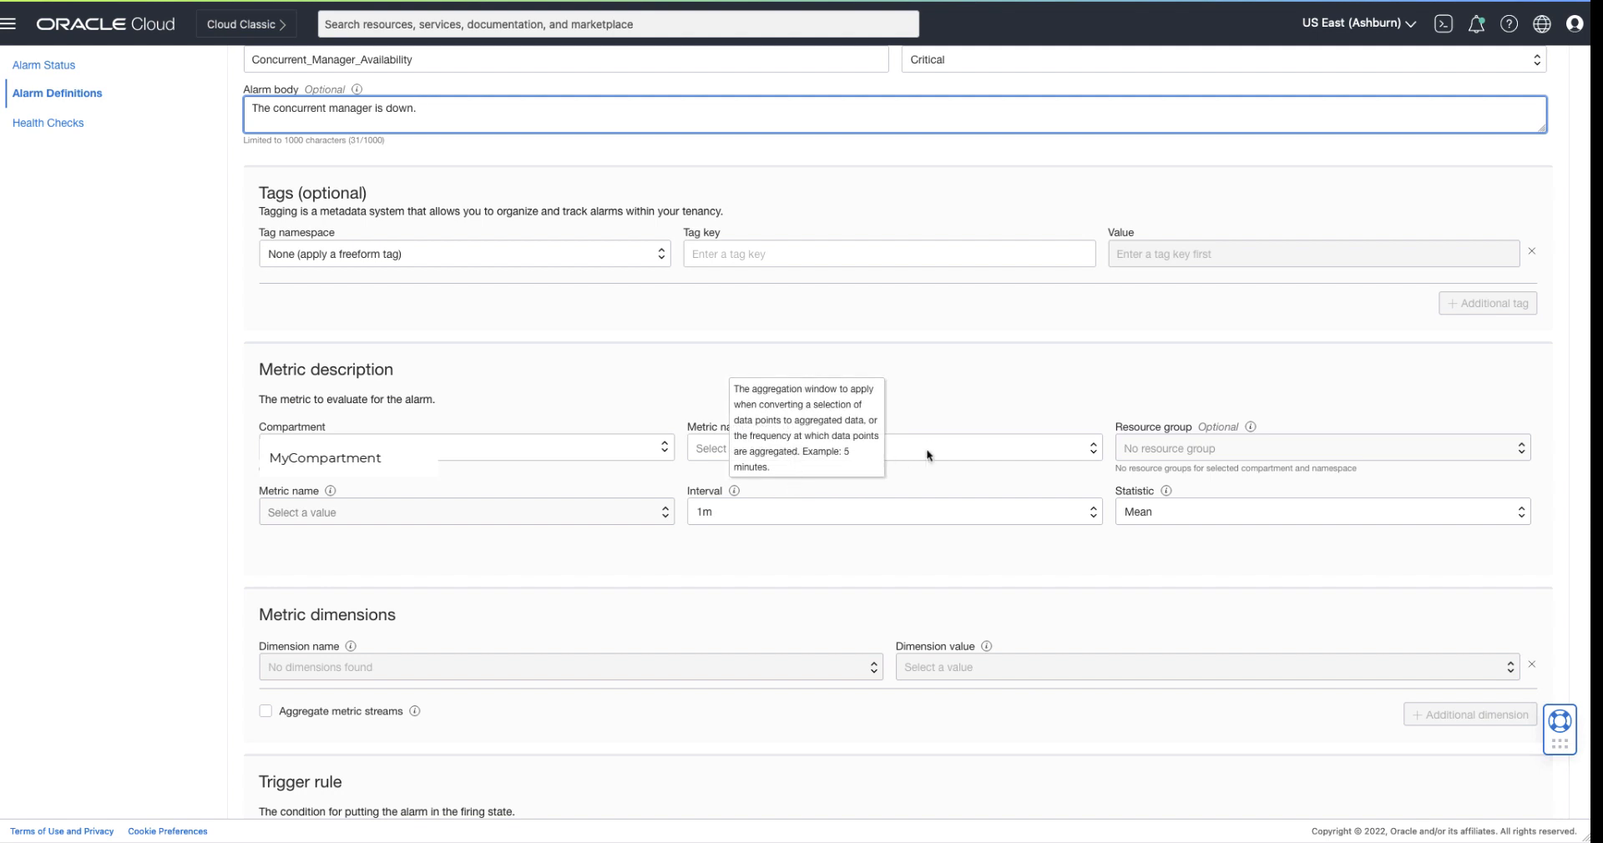
Step: Set the metric namespace to oracle_appmgmt
left_click(892, 447)
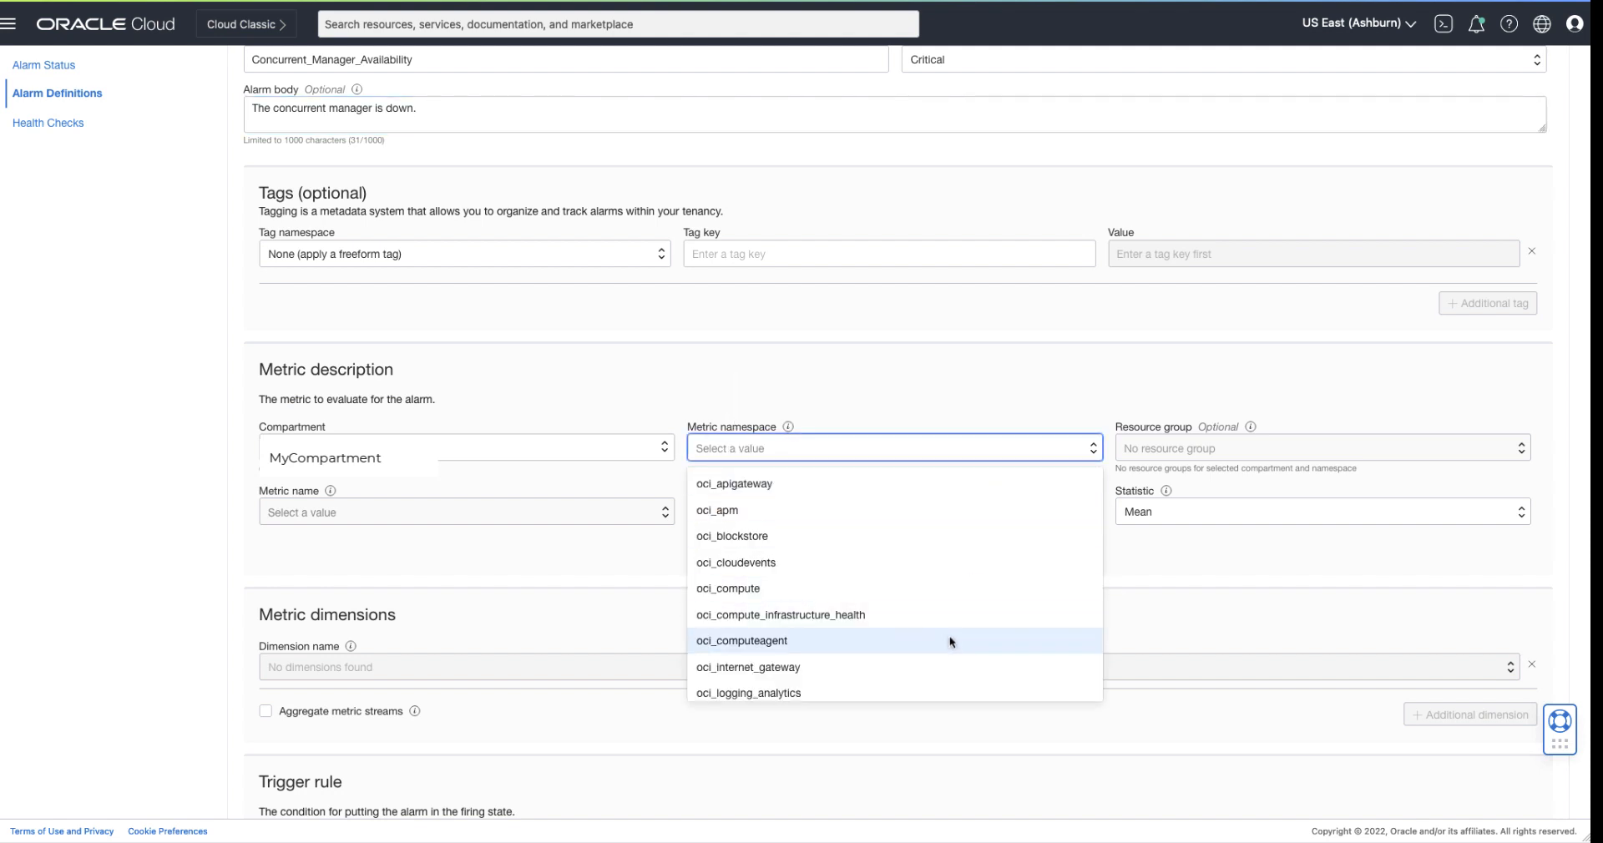
scroll("down", 3)
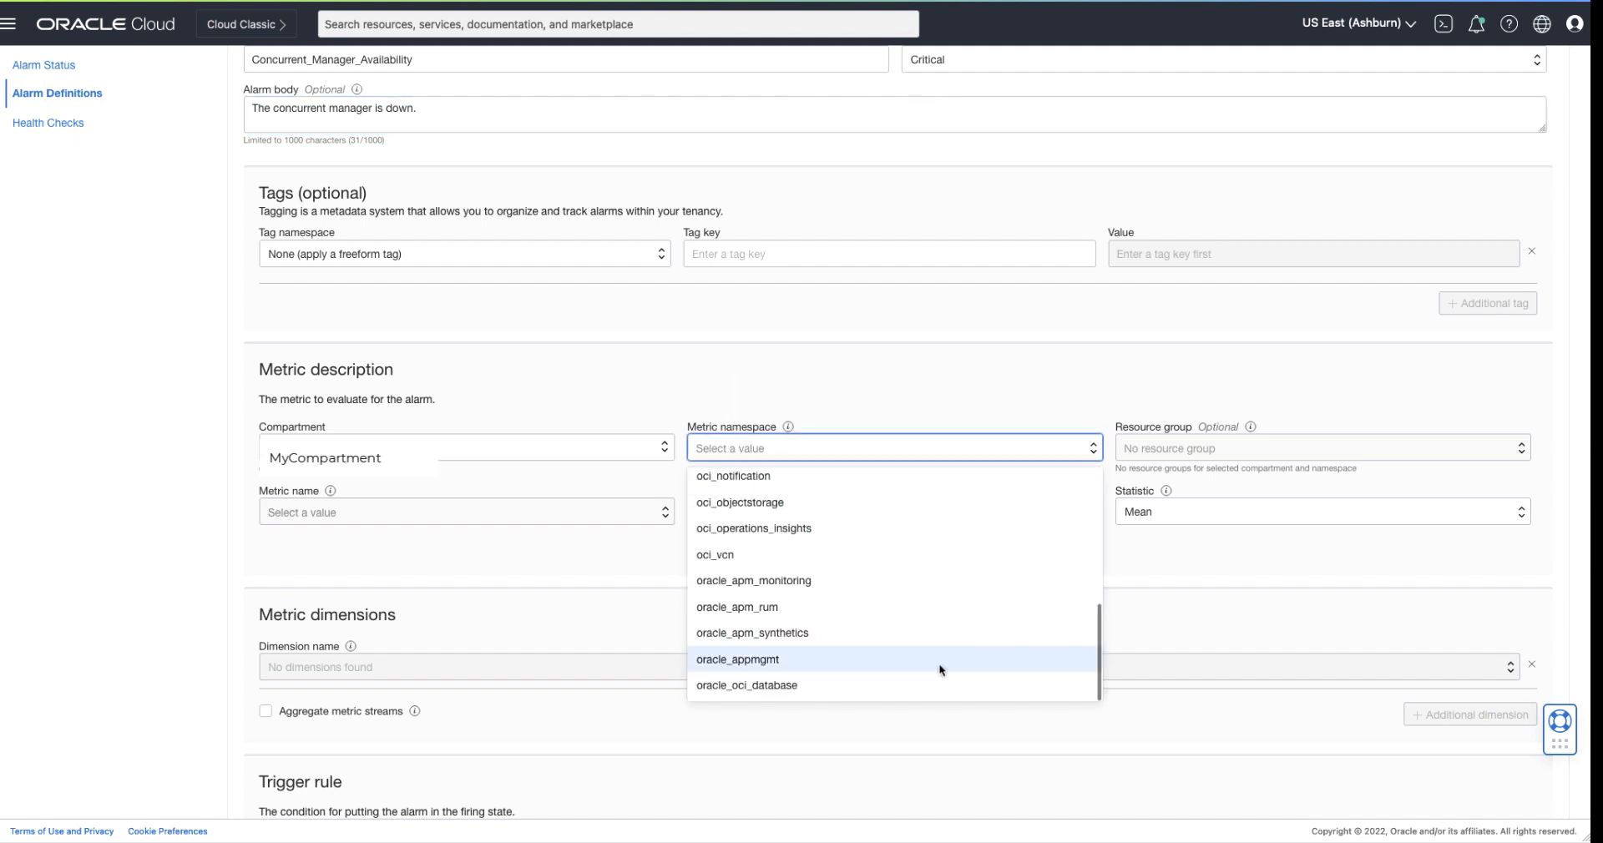
left_click(736, 660)
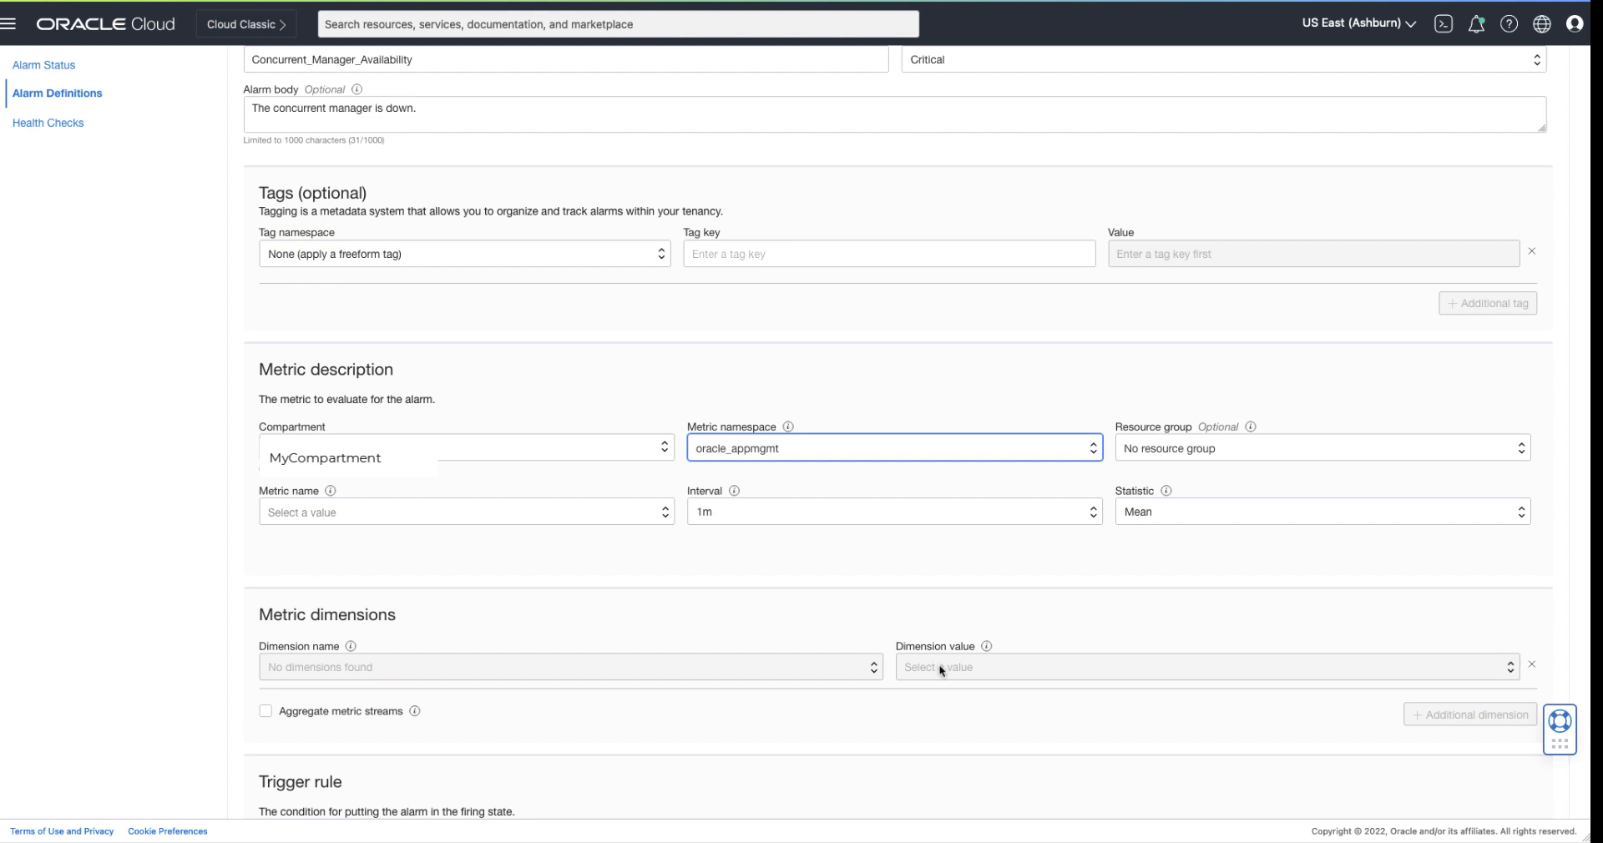
Step: Choose resource group oracle_ebs_conc_mgmt_service and metric MonitoringStatus
left_click(1319, 448)
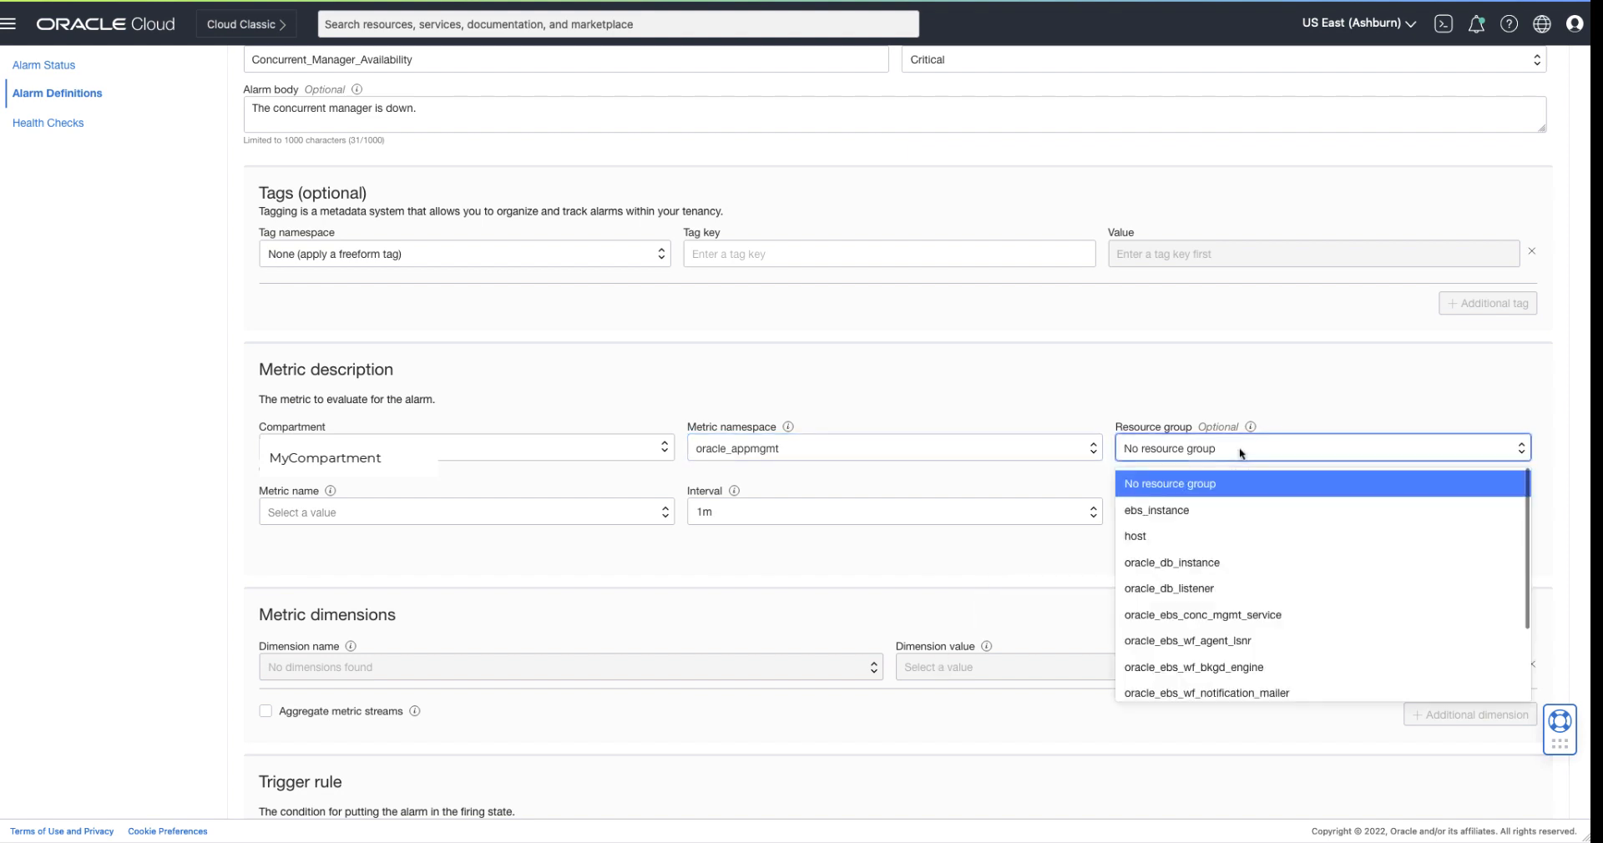
mouse_move(1245, 598)
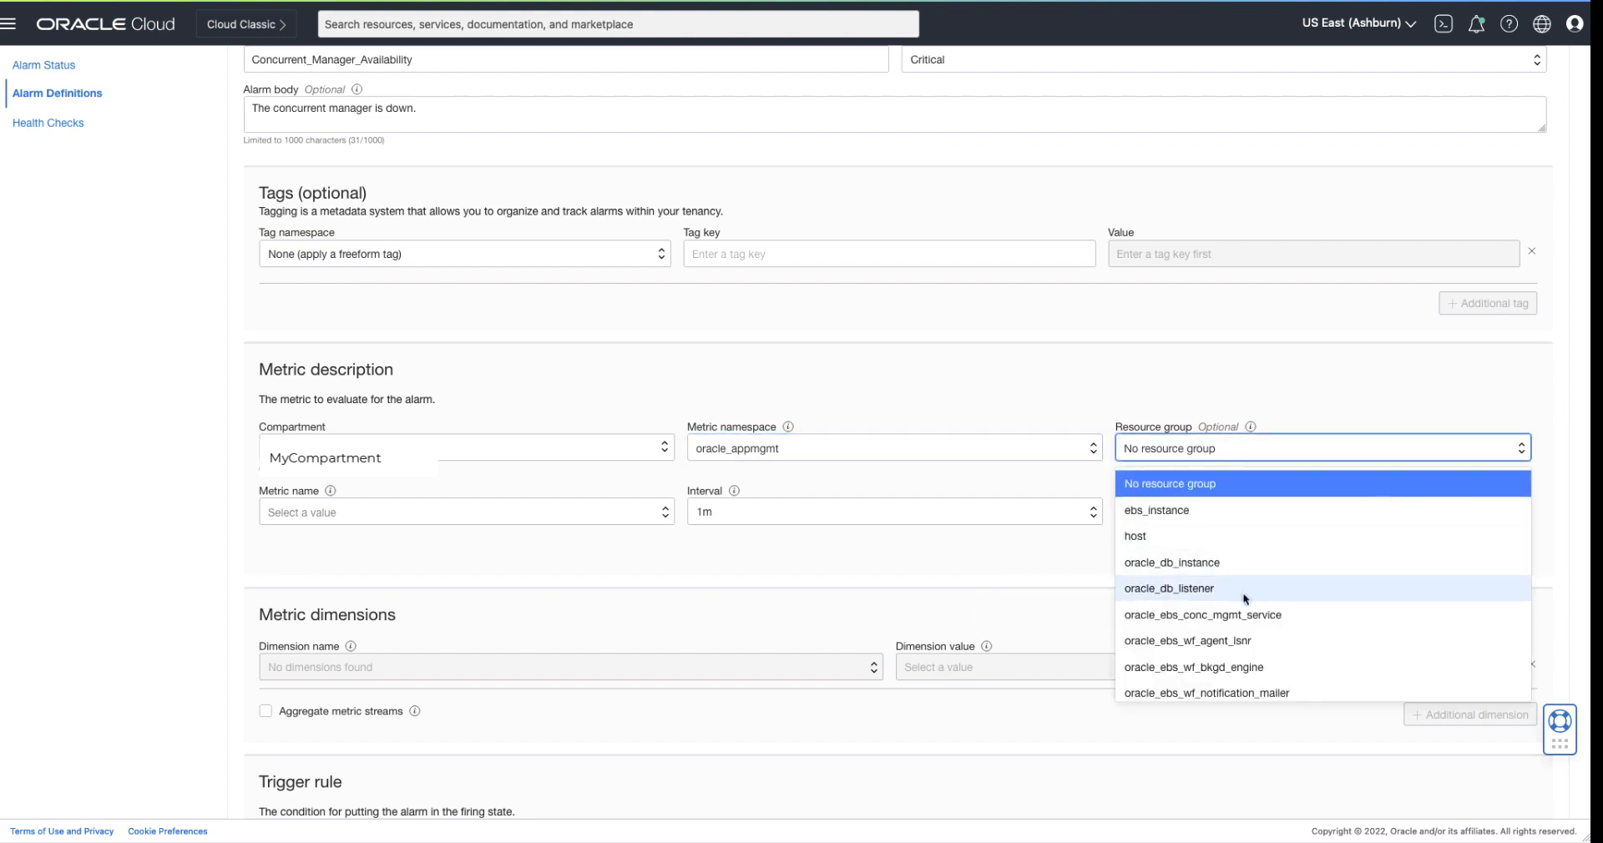
left_click(1202, 614)
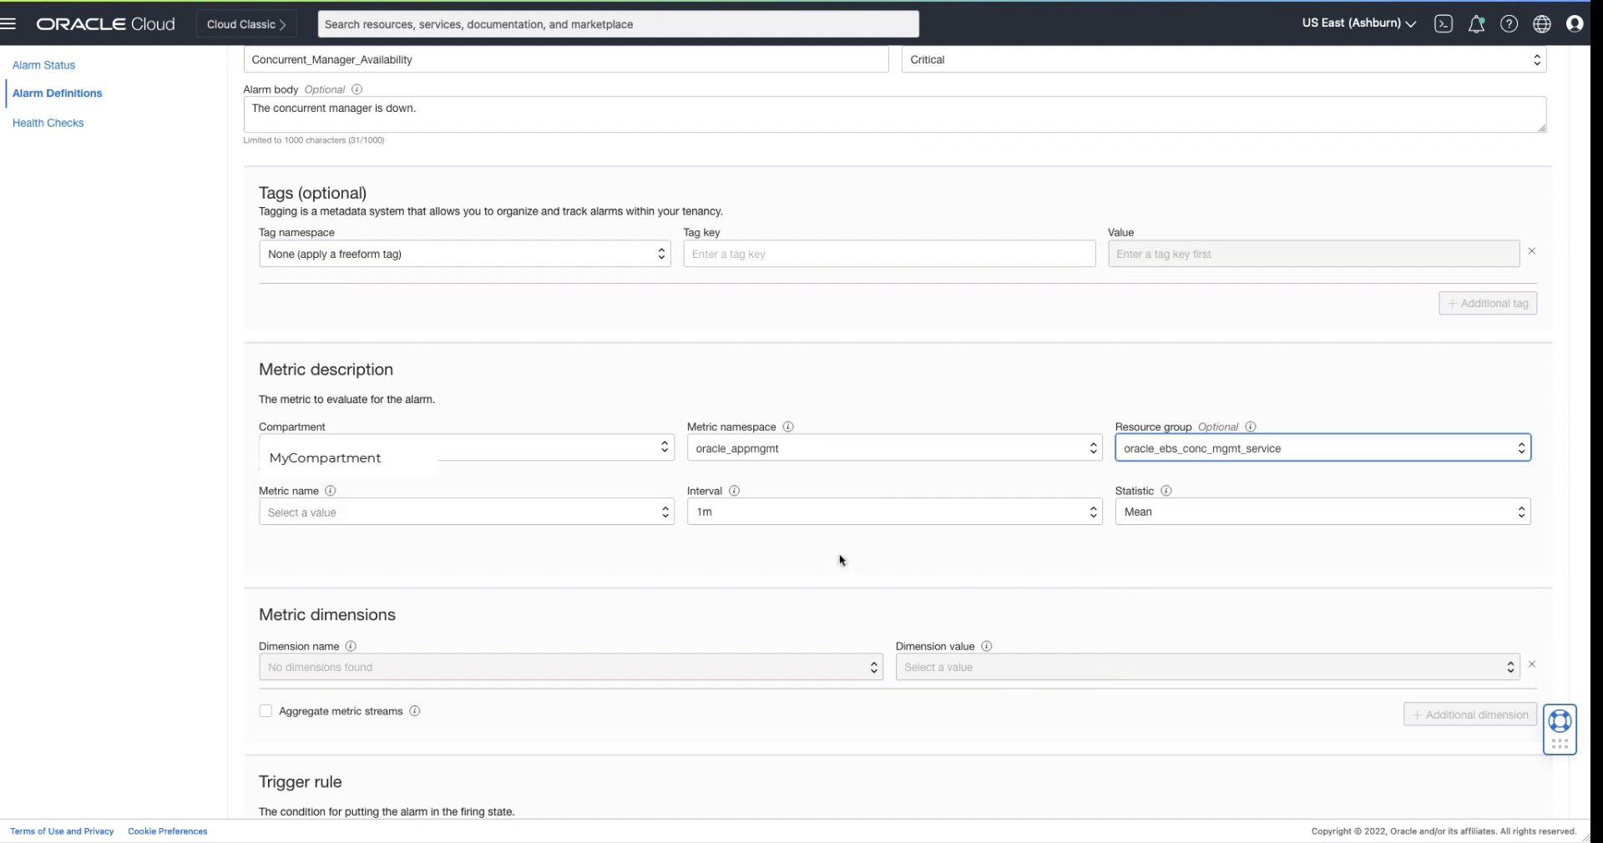
left_click(465, 512)
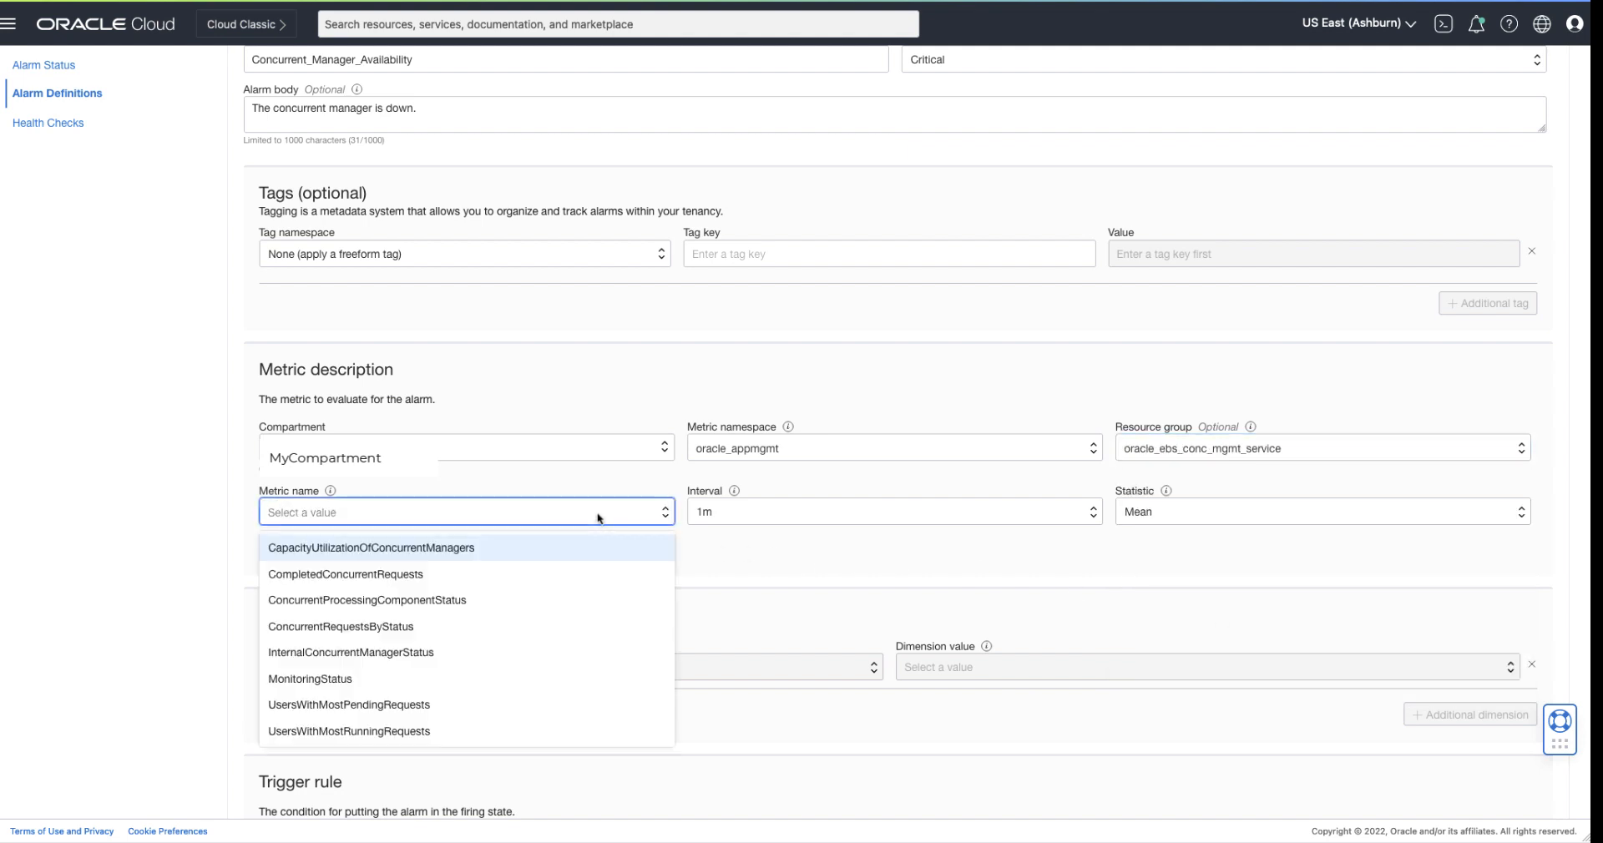
mouse_move(523, 678)
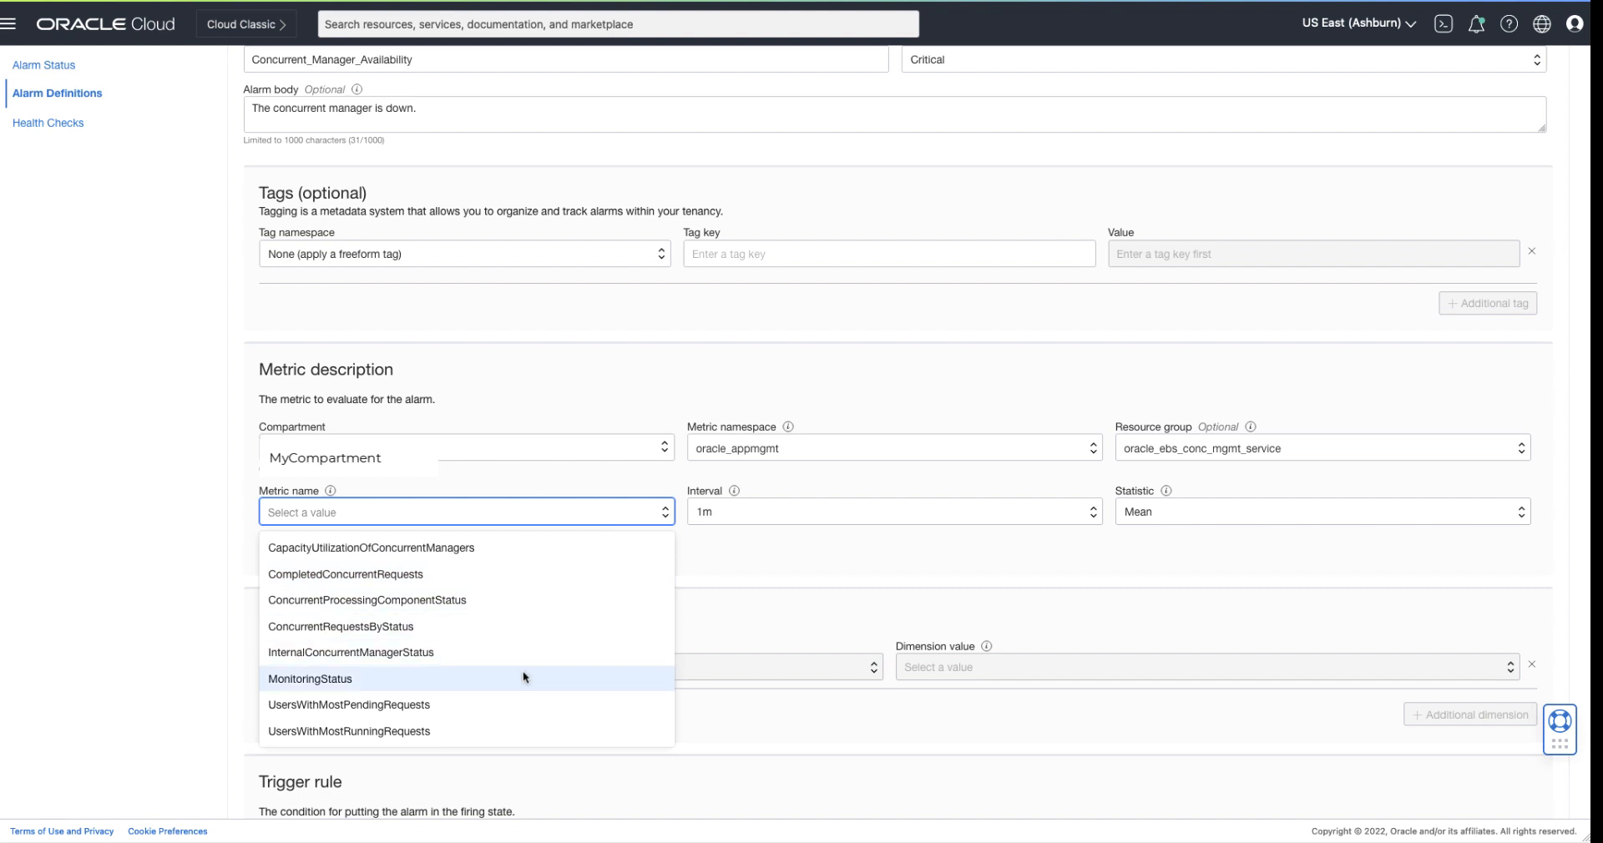
left_click(310, 679)
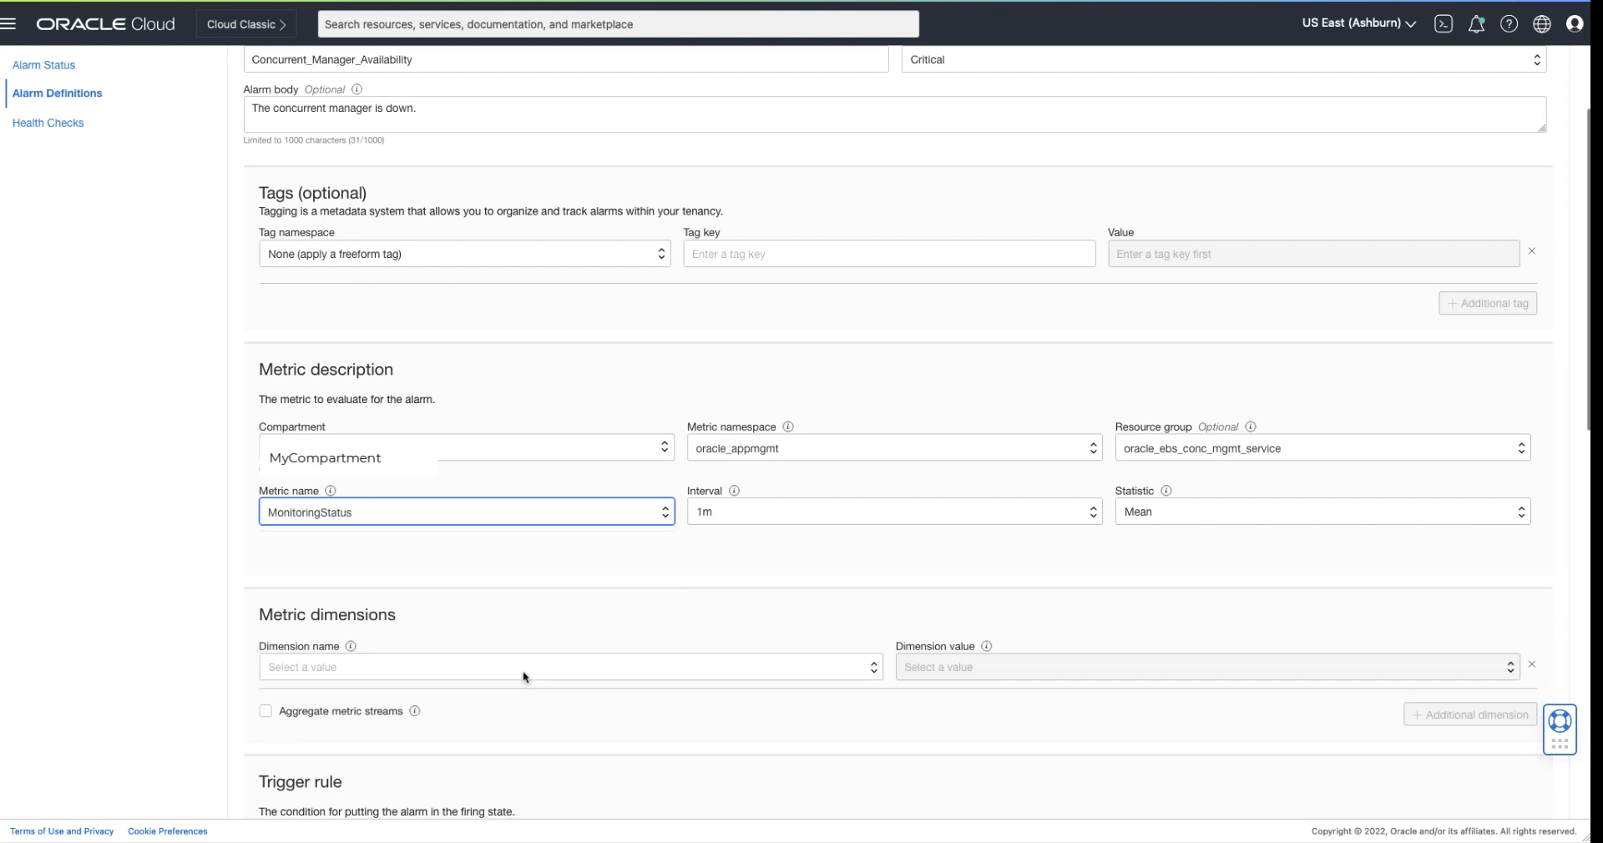
mouse_move(710, 524)
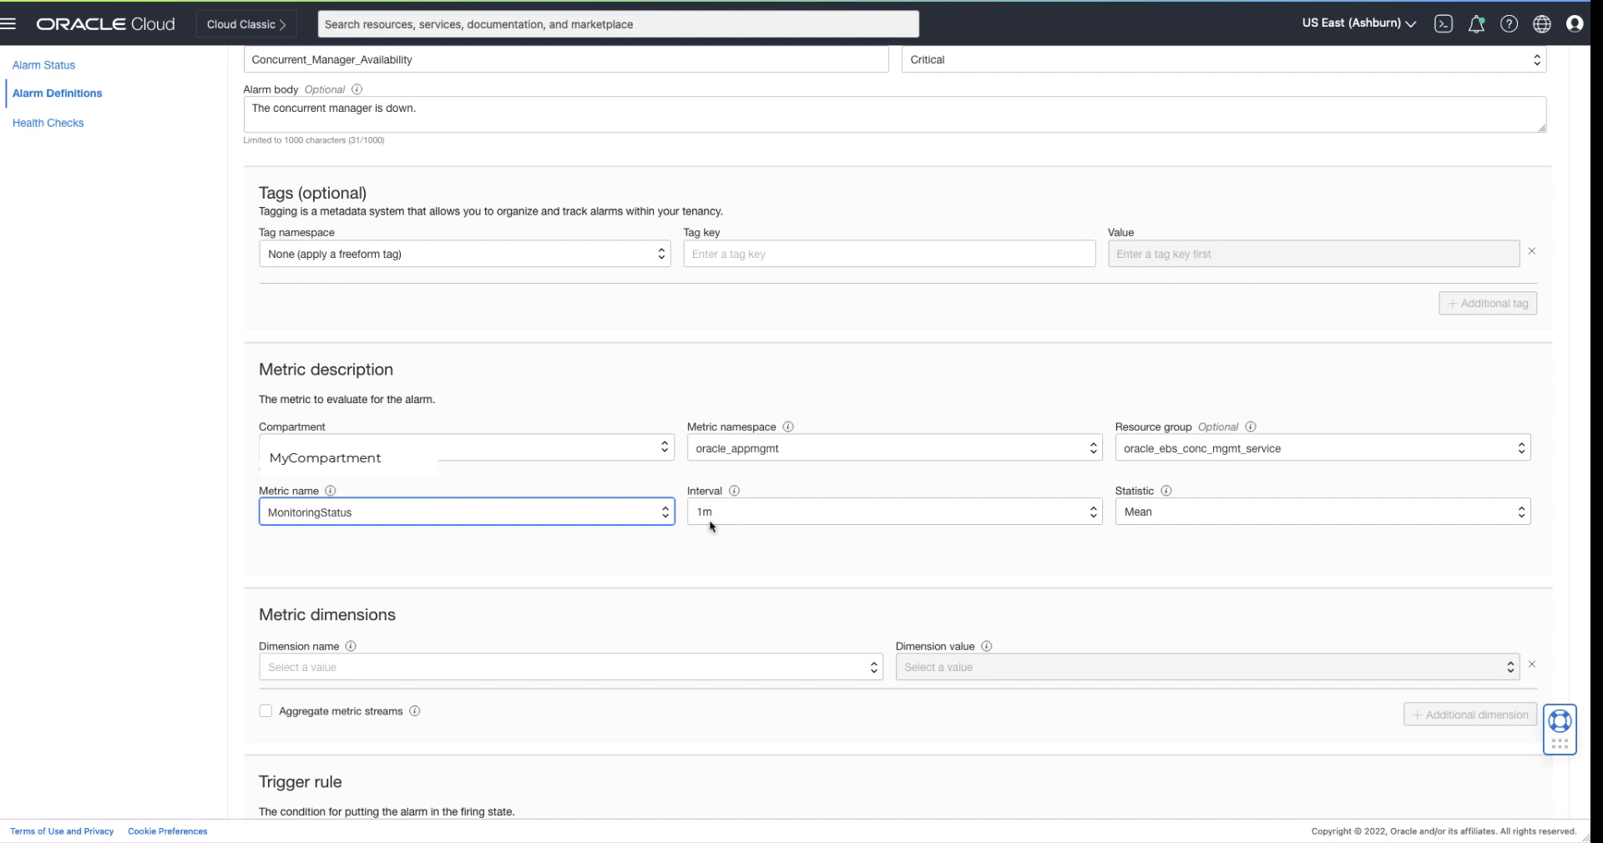
mouse_move(1214, 524)
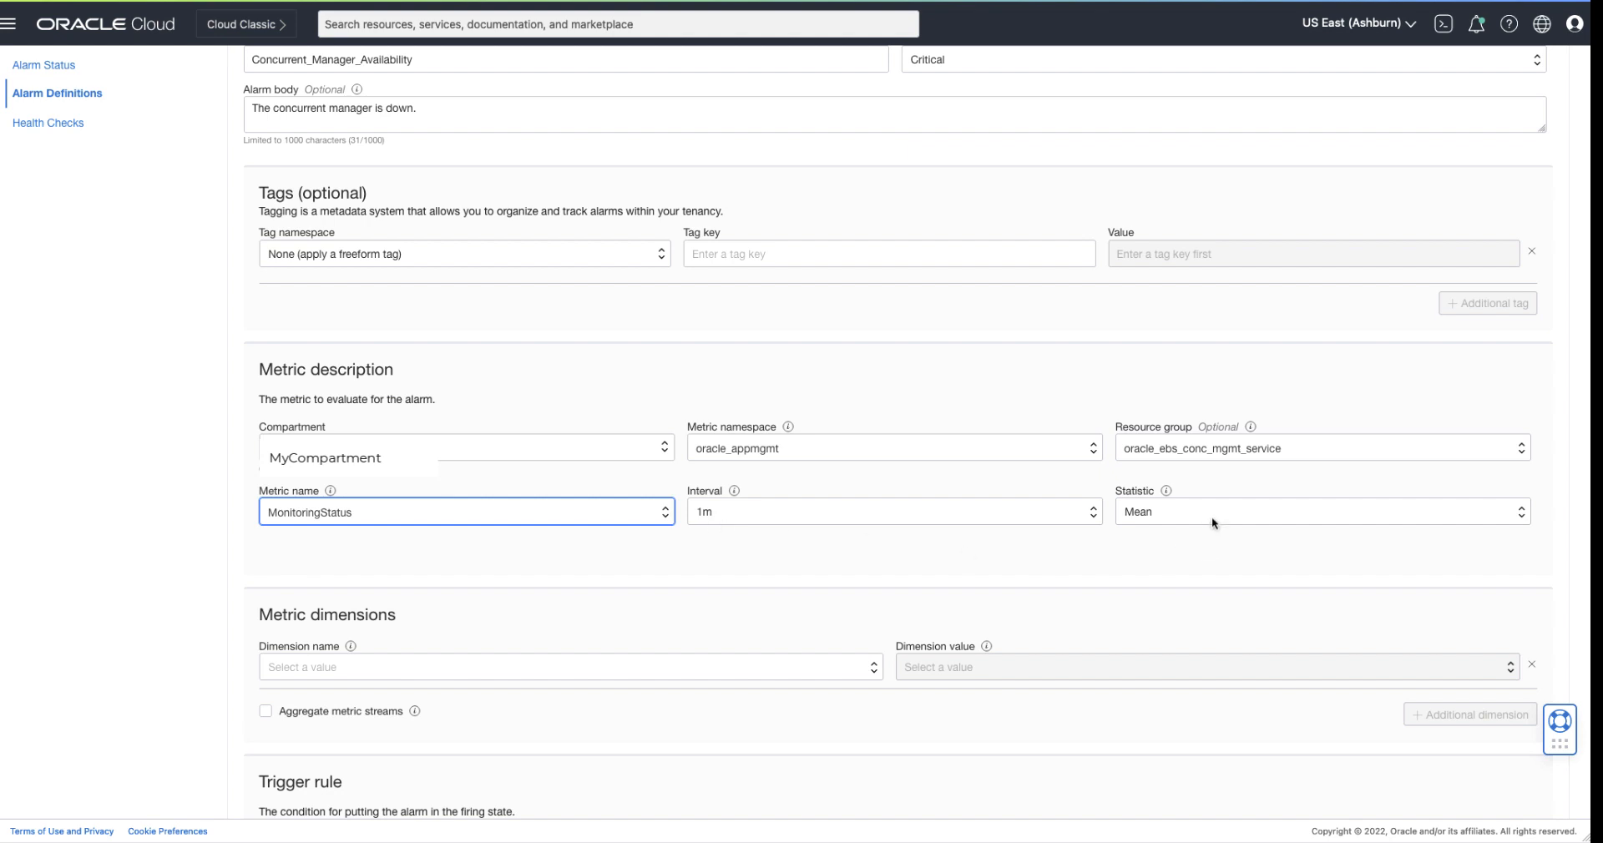
mouse_move(764, 670)
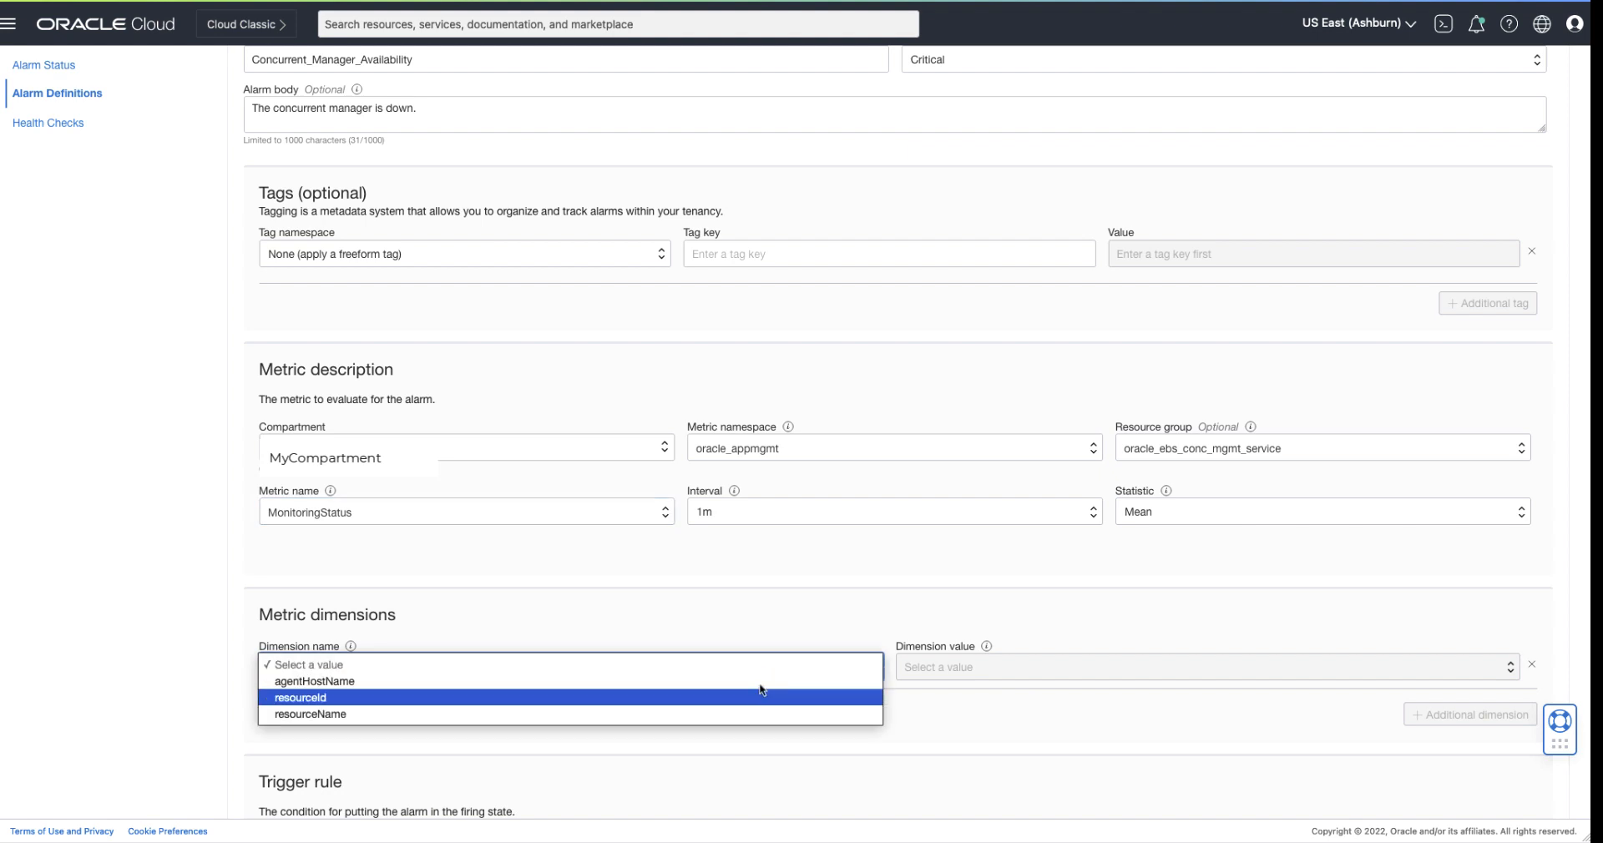
Step: Add dimension resourceName with value EBS_DEMO1_ConcurrentProcessing
left_click(310, 715)
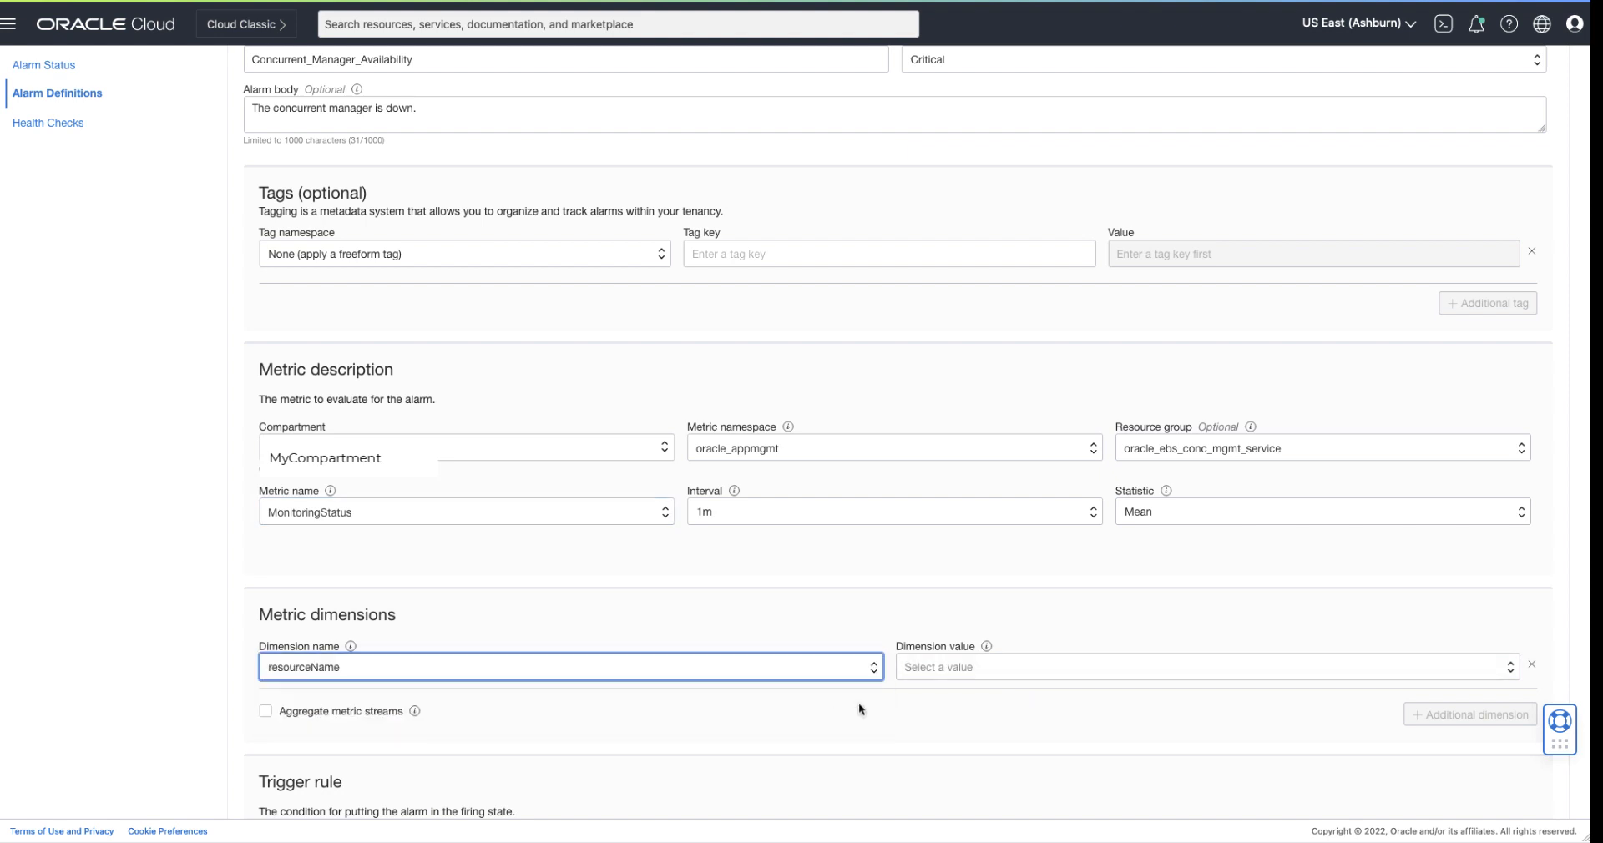
left_click(1207, 666)
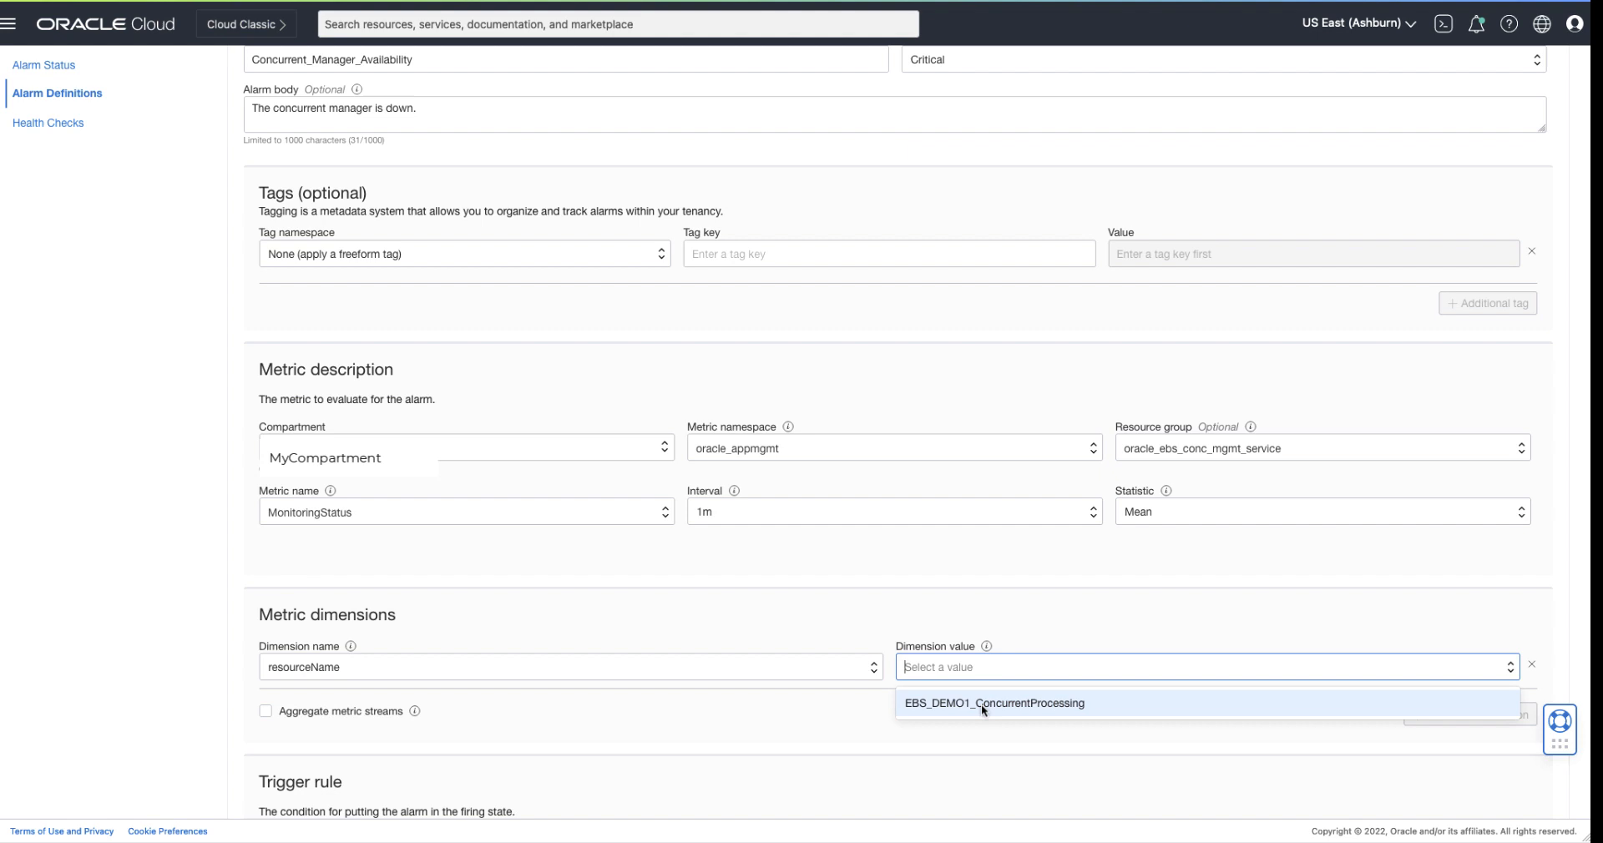
left_click(993, 703)
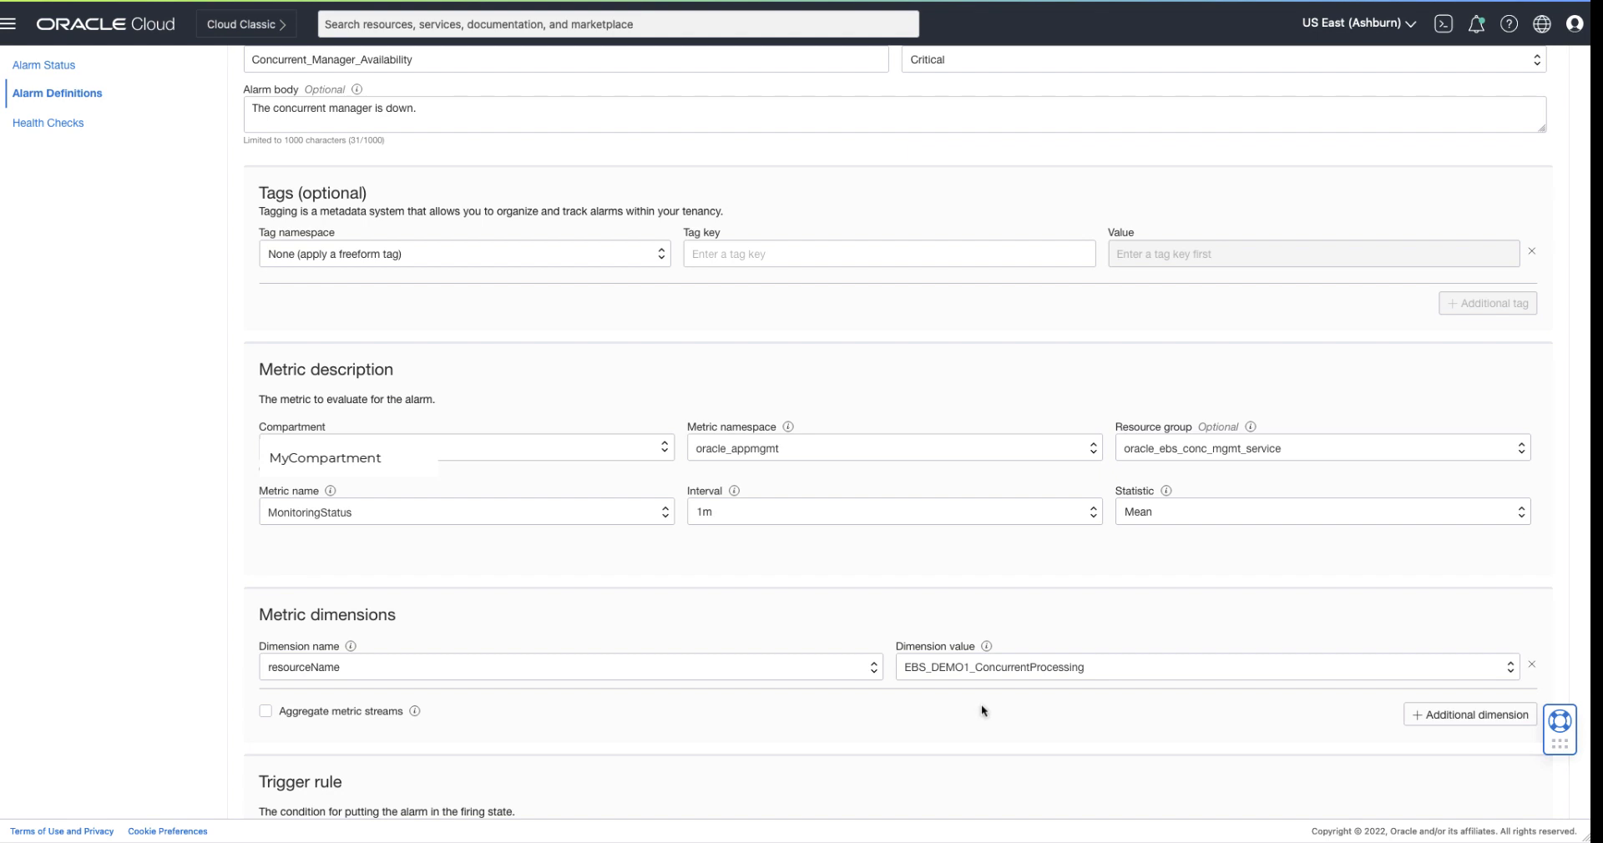
scroll("down", 3)
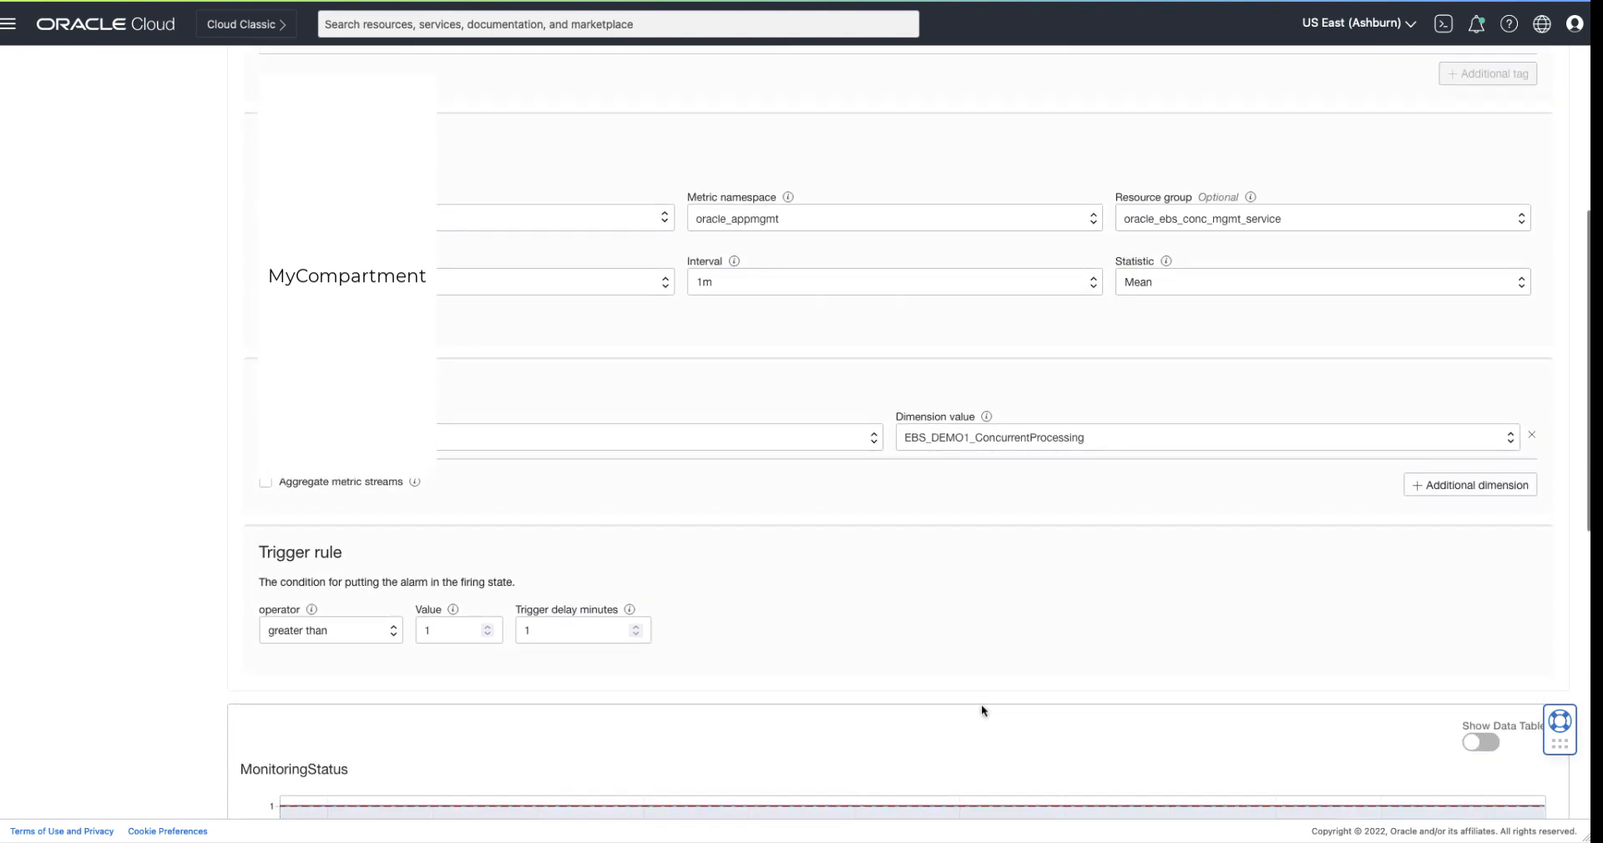
Step: Set the trigger rule operator to 'less than', keeping value 1
scroll("up", 3)
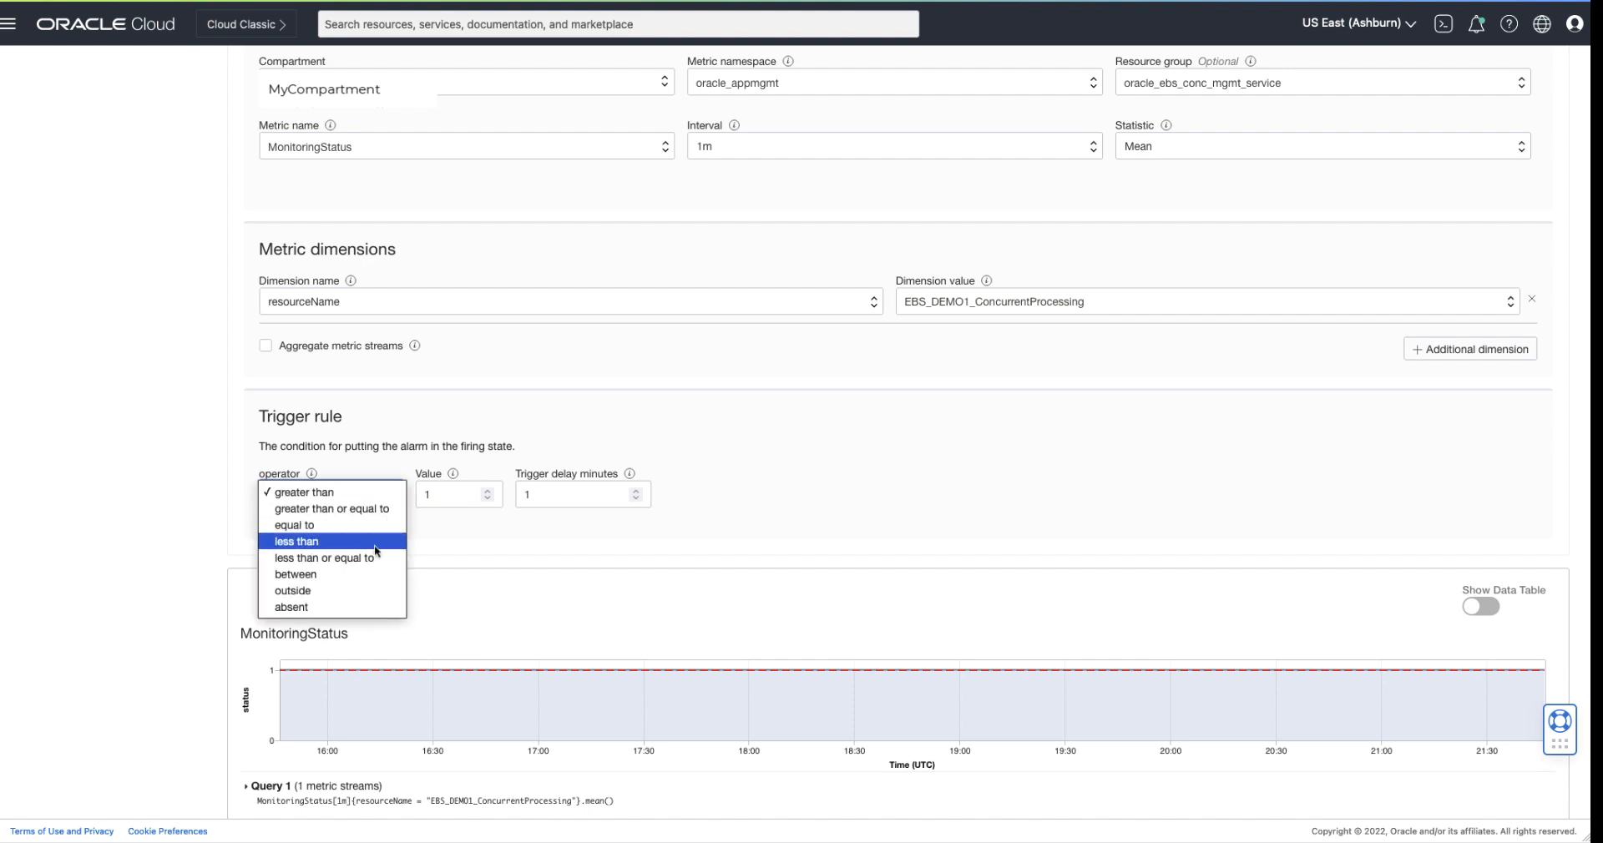
left_click(296, 541)
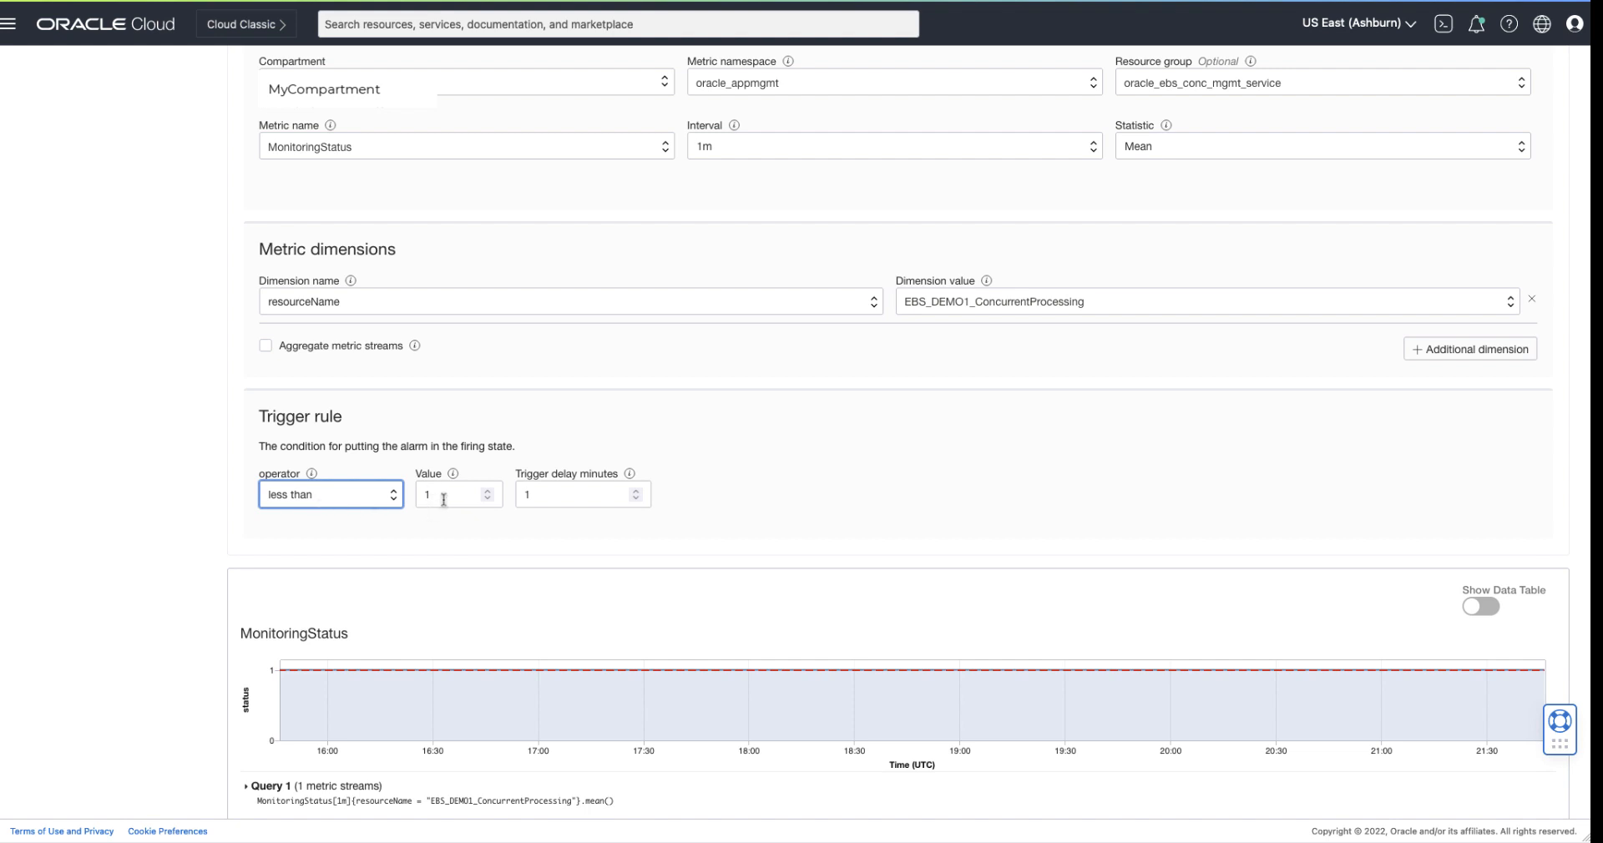
mouse_move(588, 517)
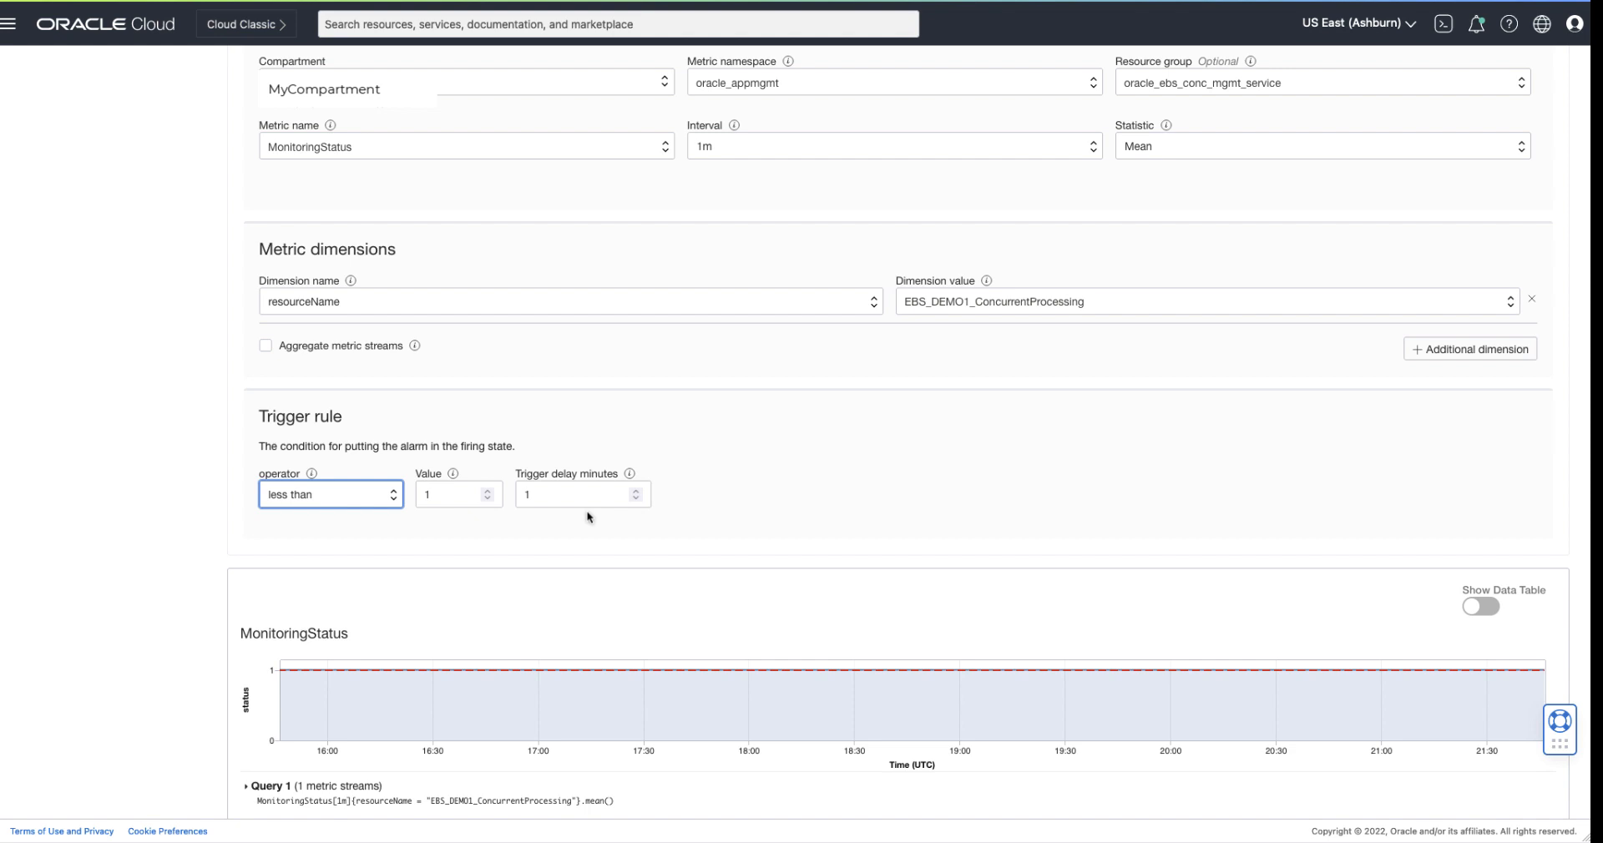
mouse_move(709, 705)
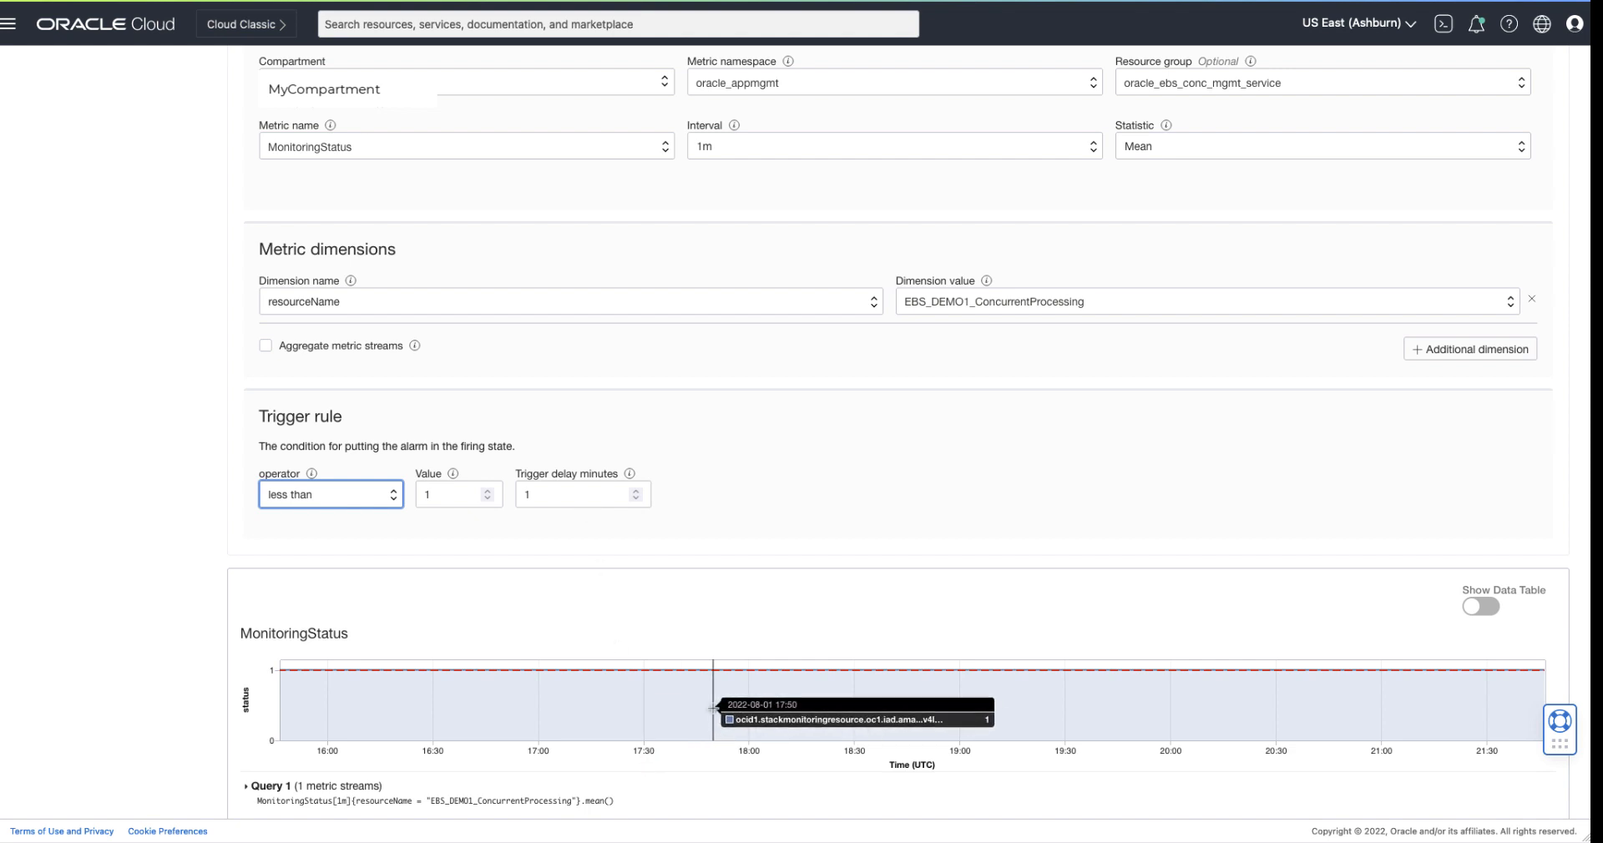
mouse_move(952, 705)
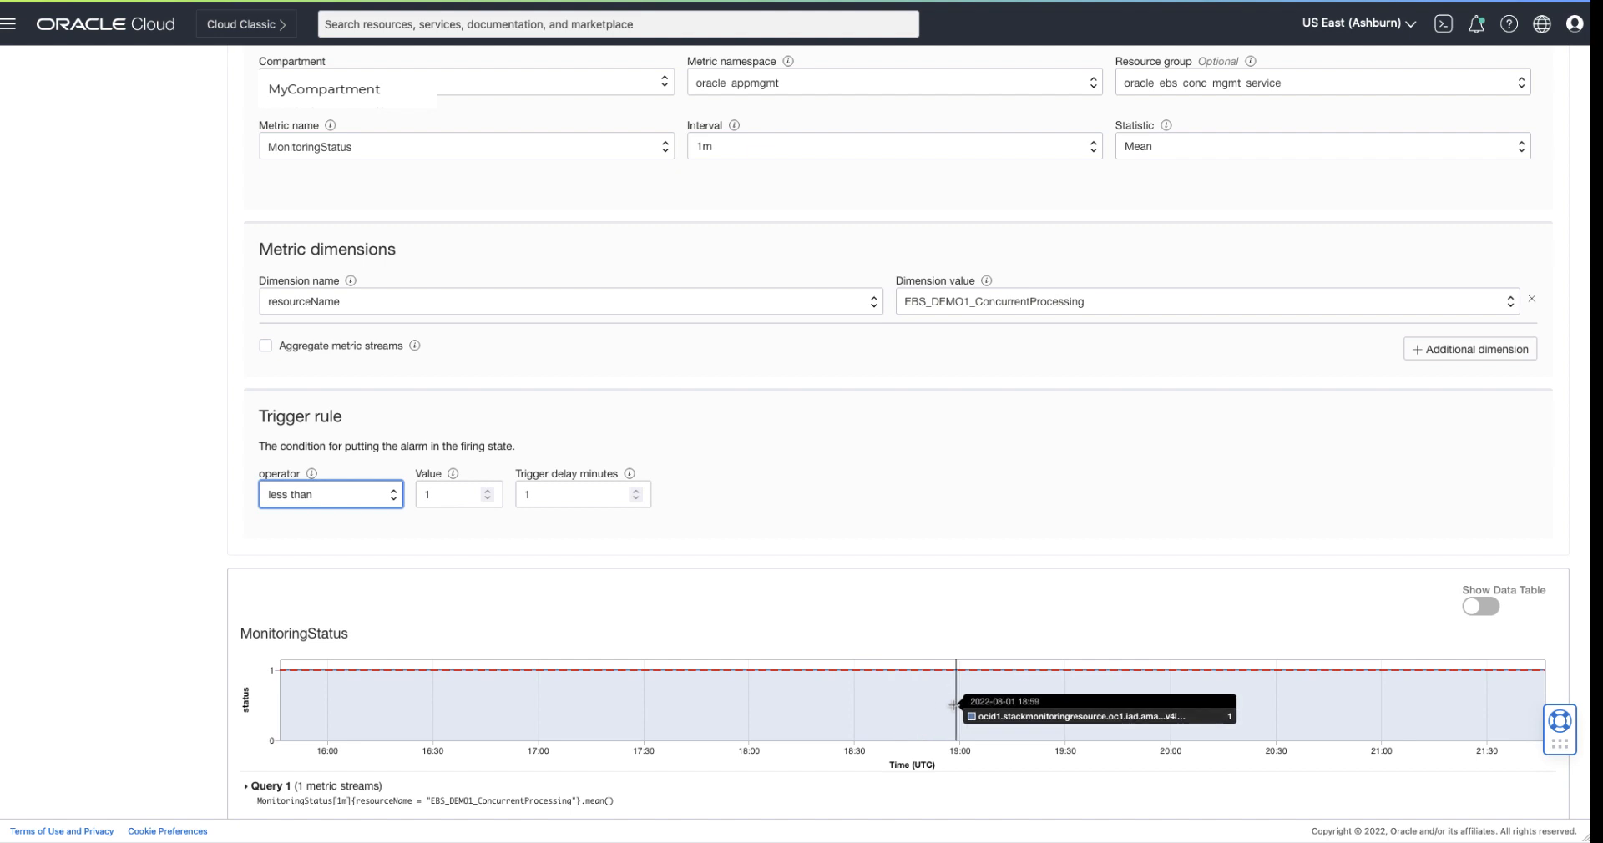
mouse_move(1099, 703)
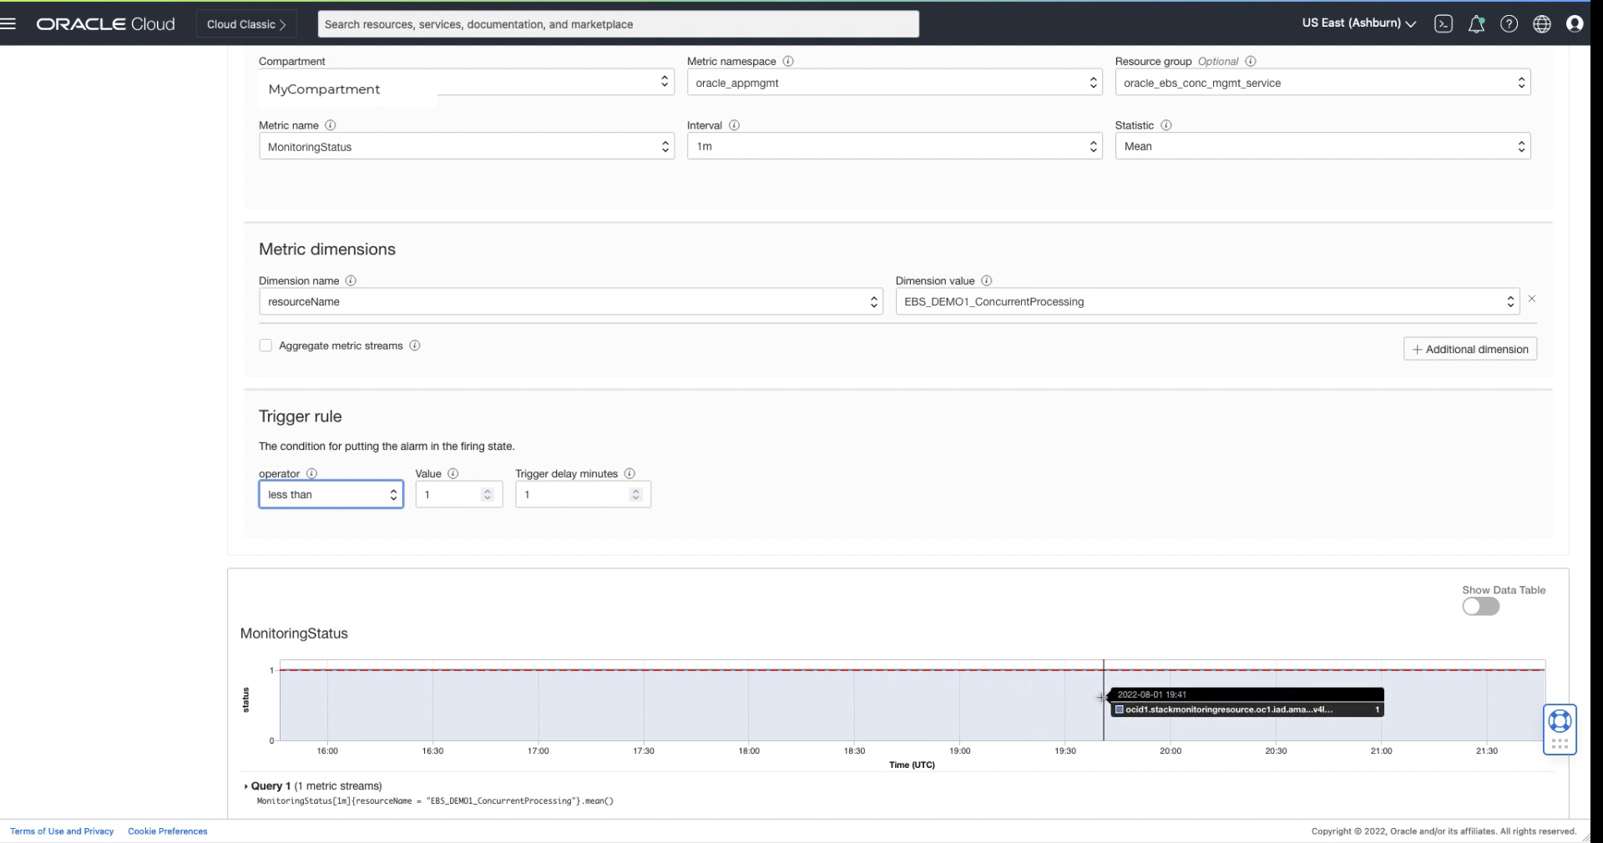
left_click(1480, 607)
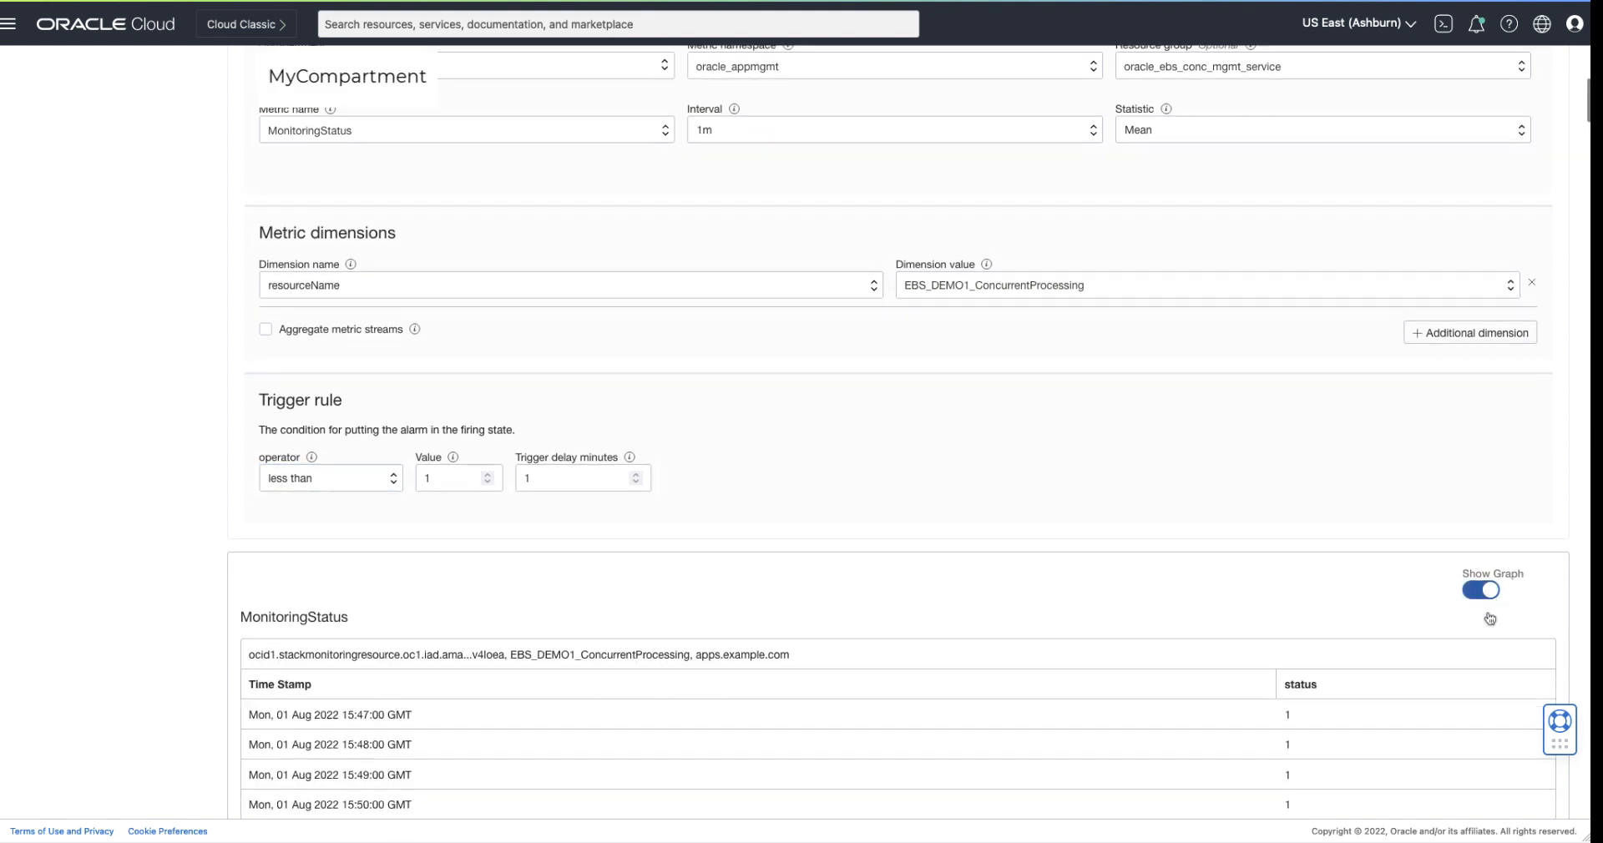
scroll("down", 3)
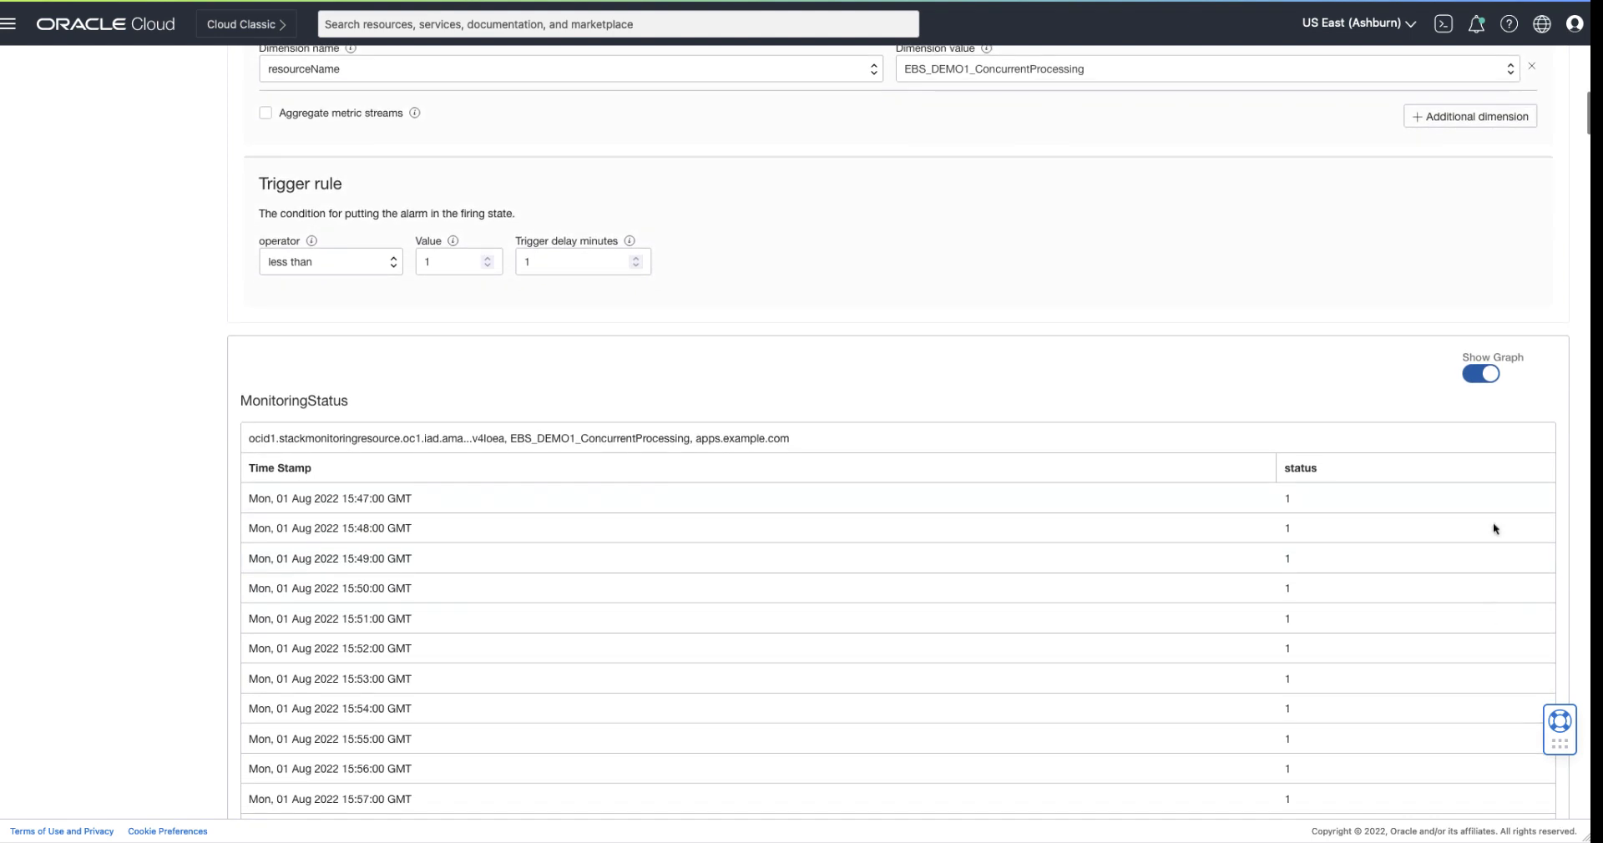
left_click(1481, 374)
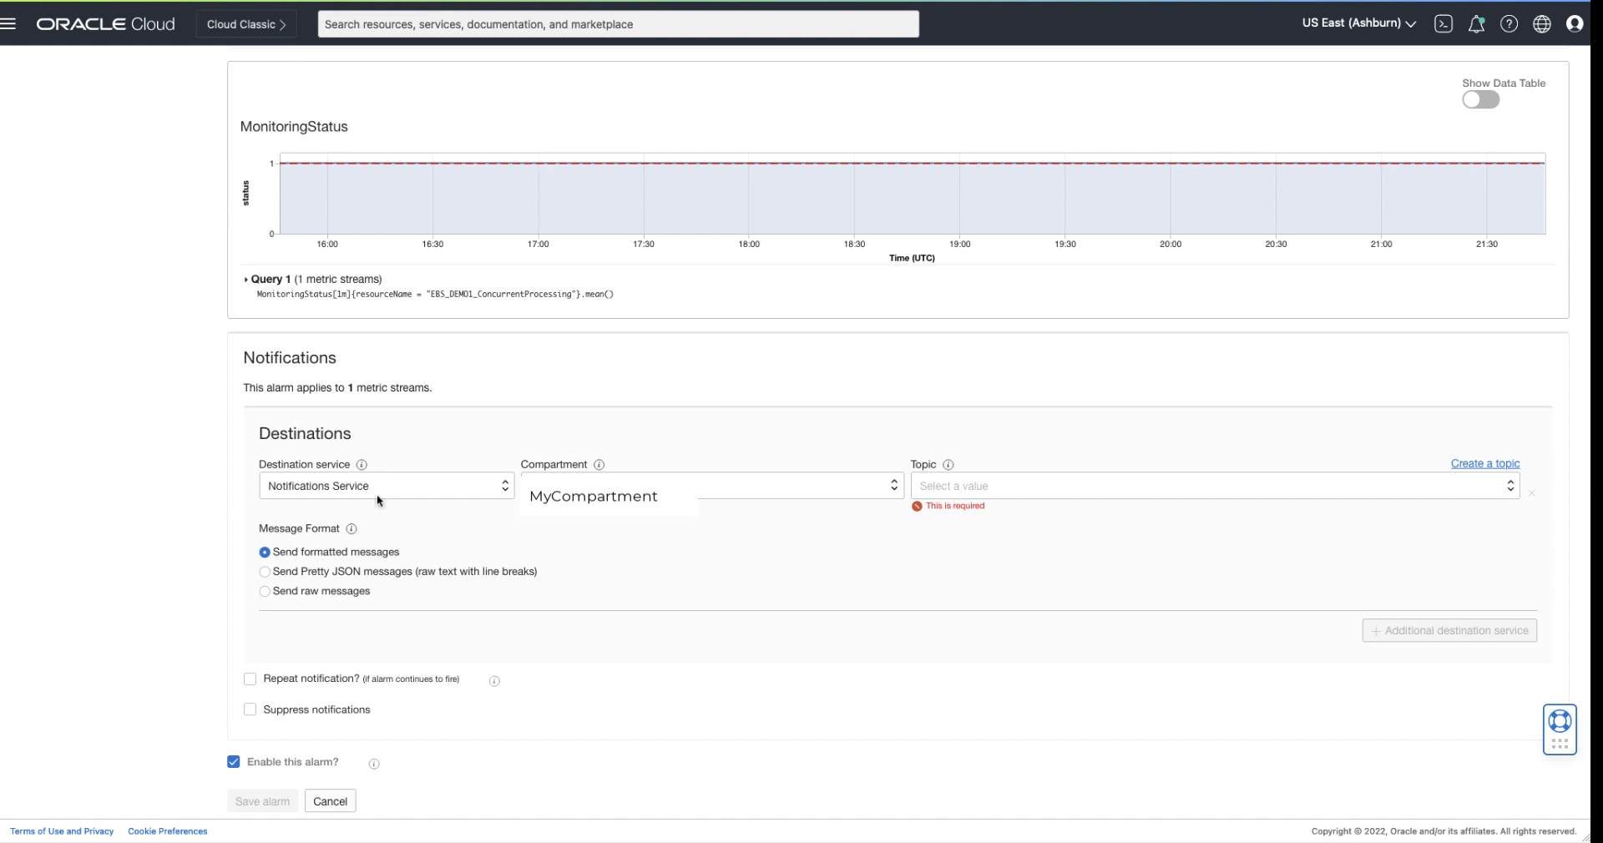
mouse_move(1008, 511)
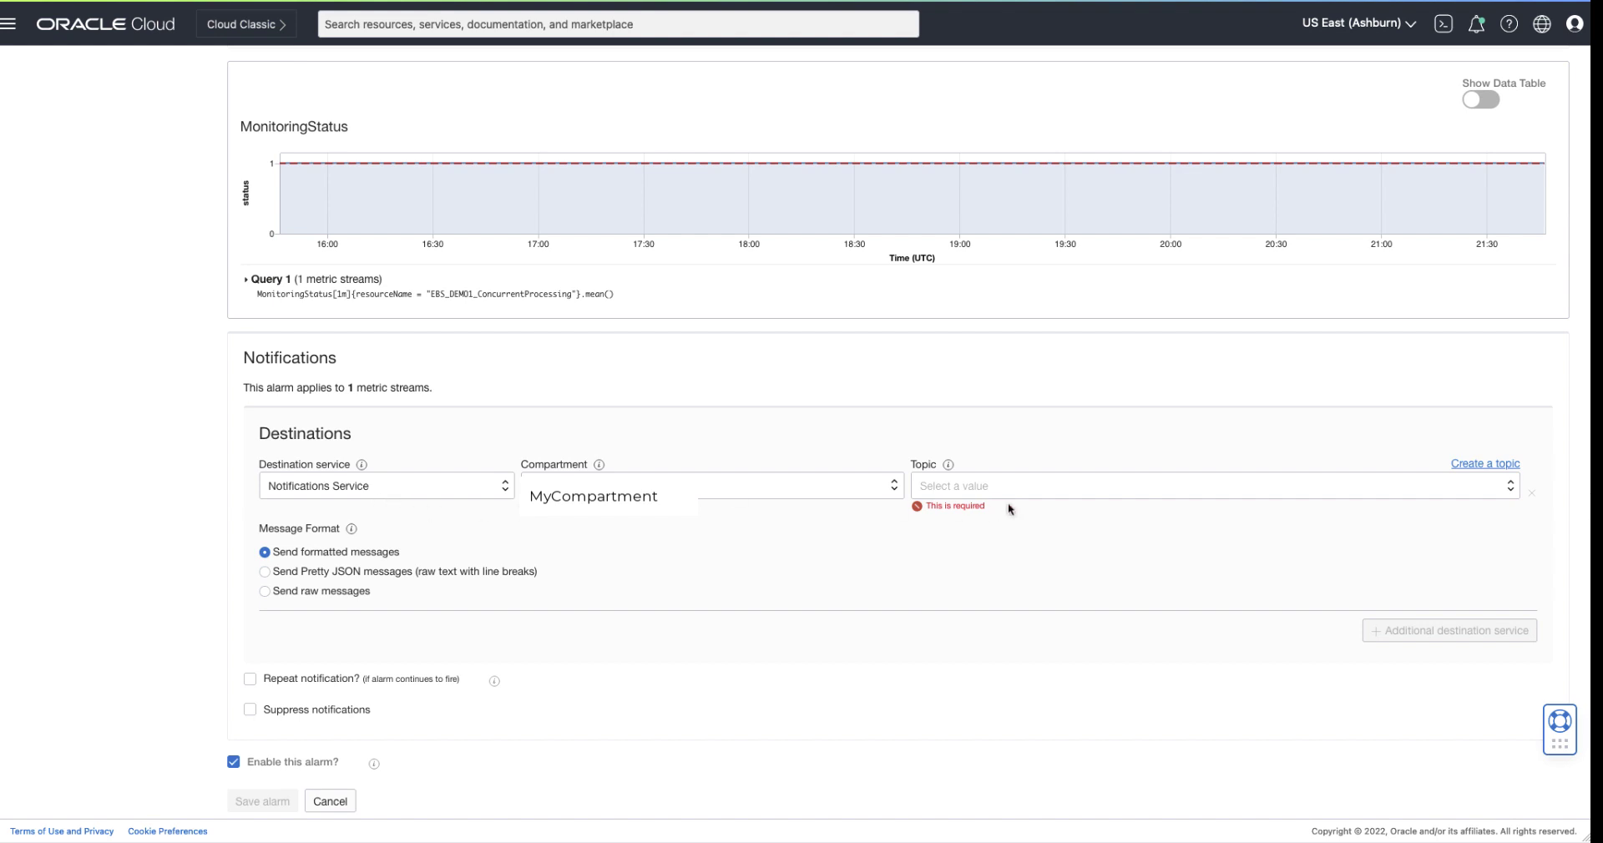
Step: Select StackMonDemo as the notification topic
left_click(1212, 486)
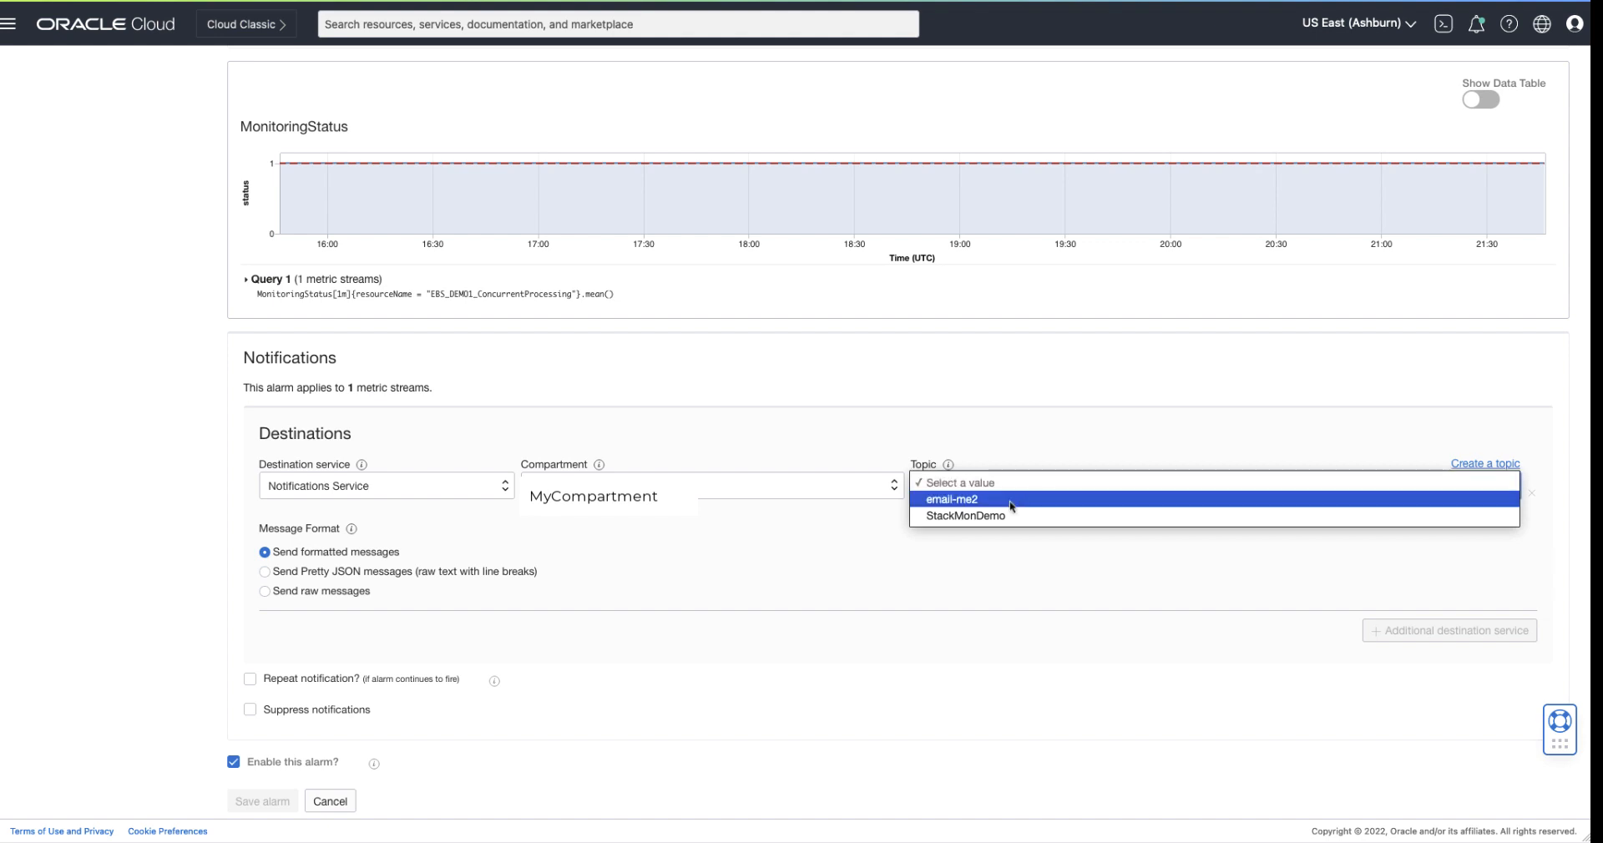
left_click(963, 514)
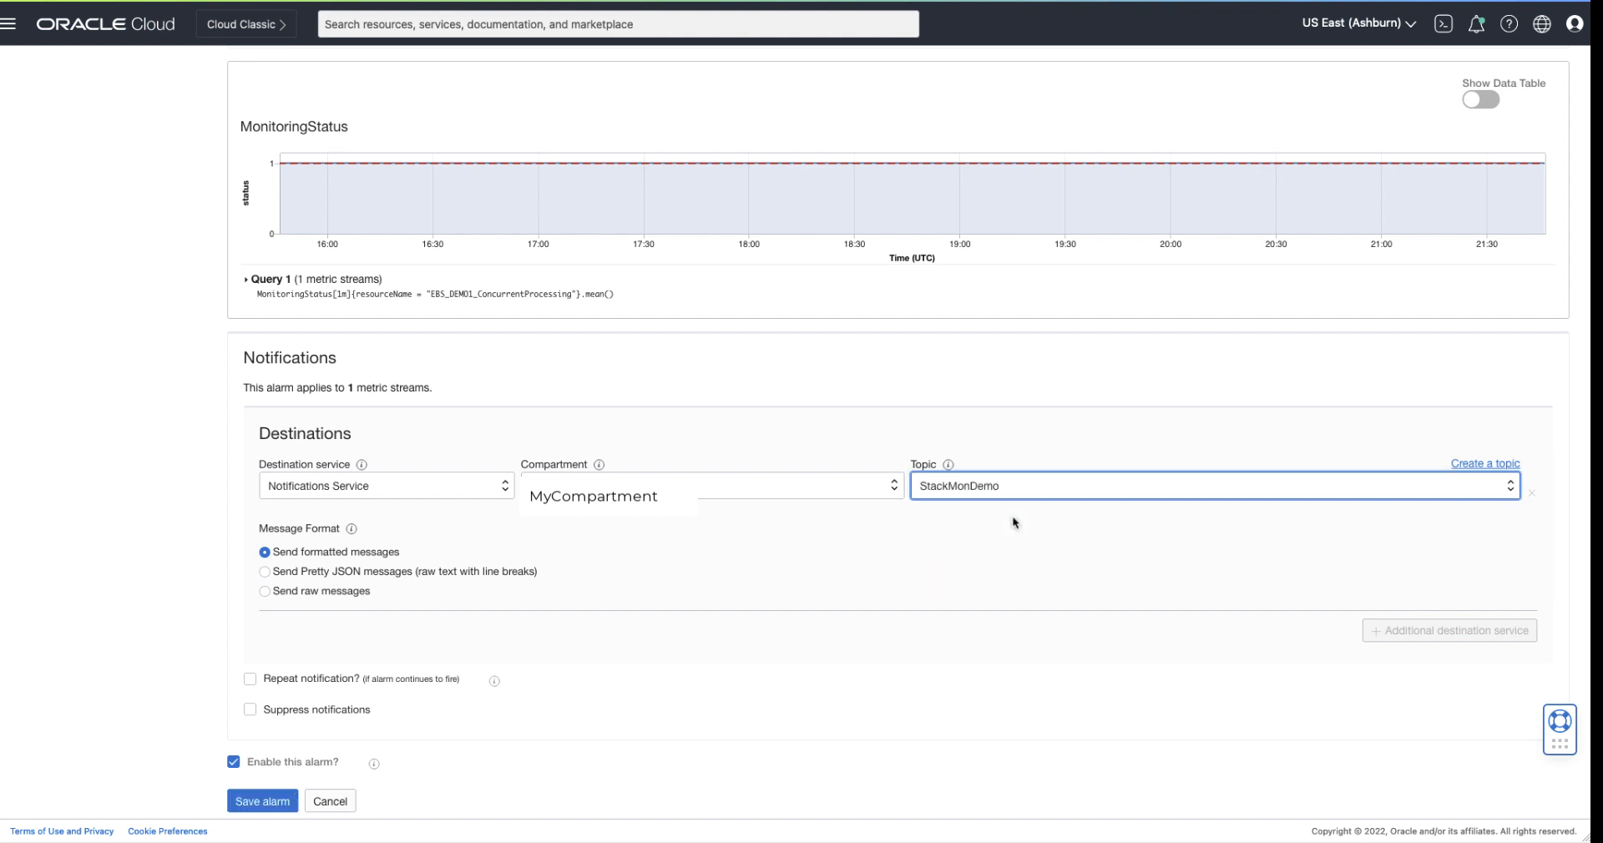
mouse_move(358, 560)
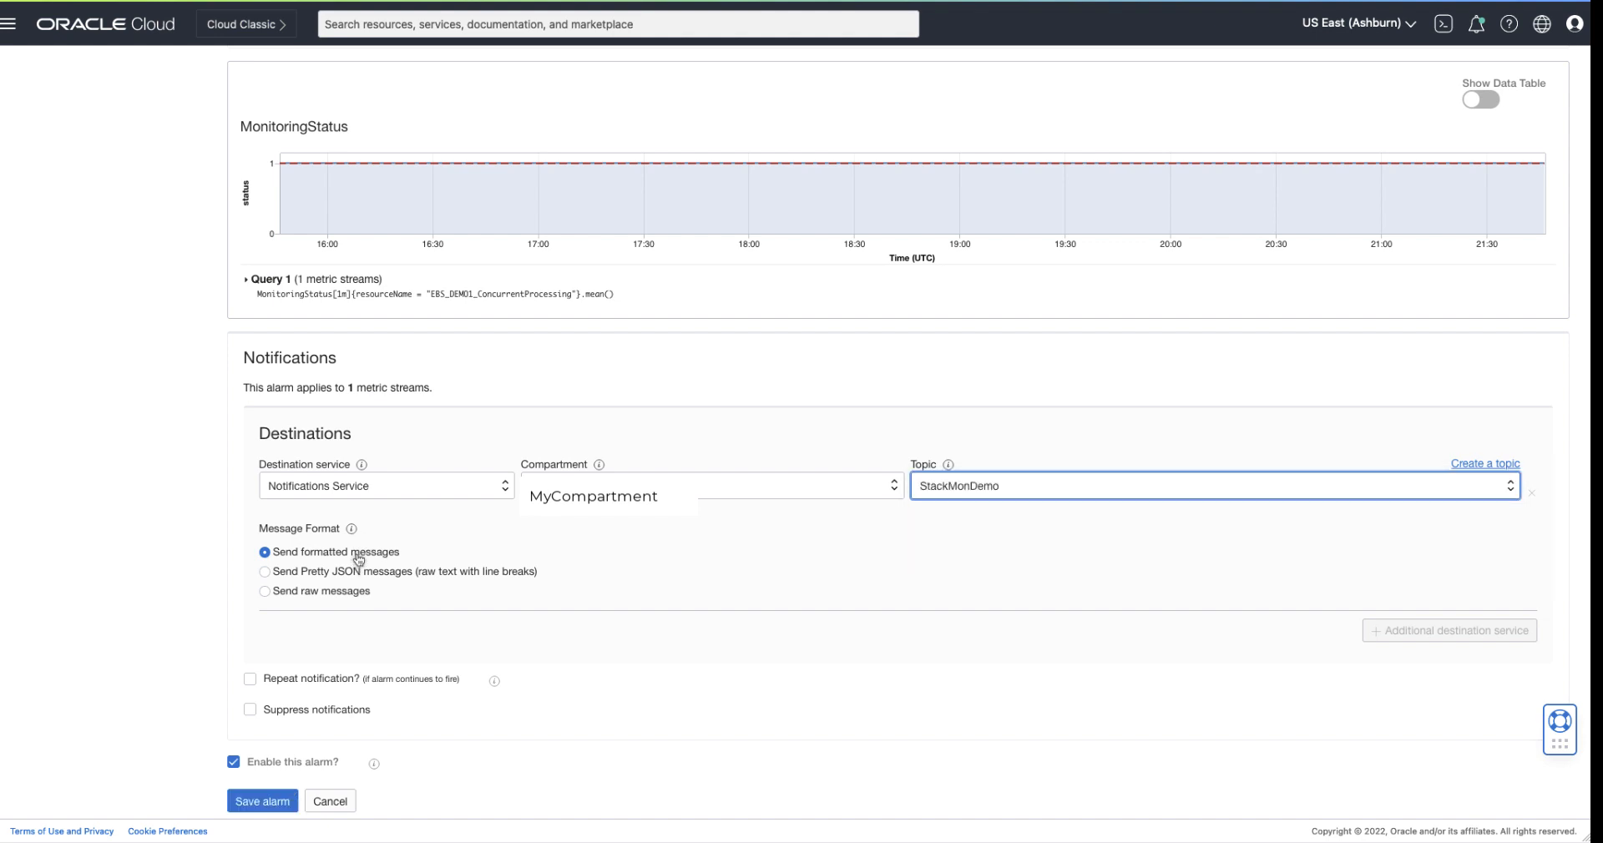
mouse_move(283, 666)
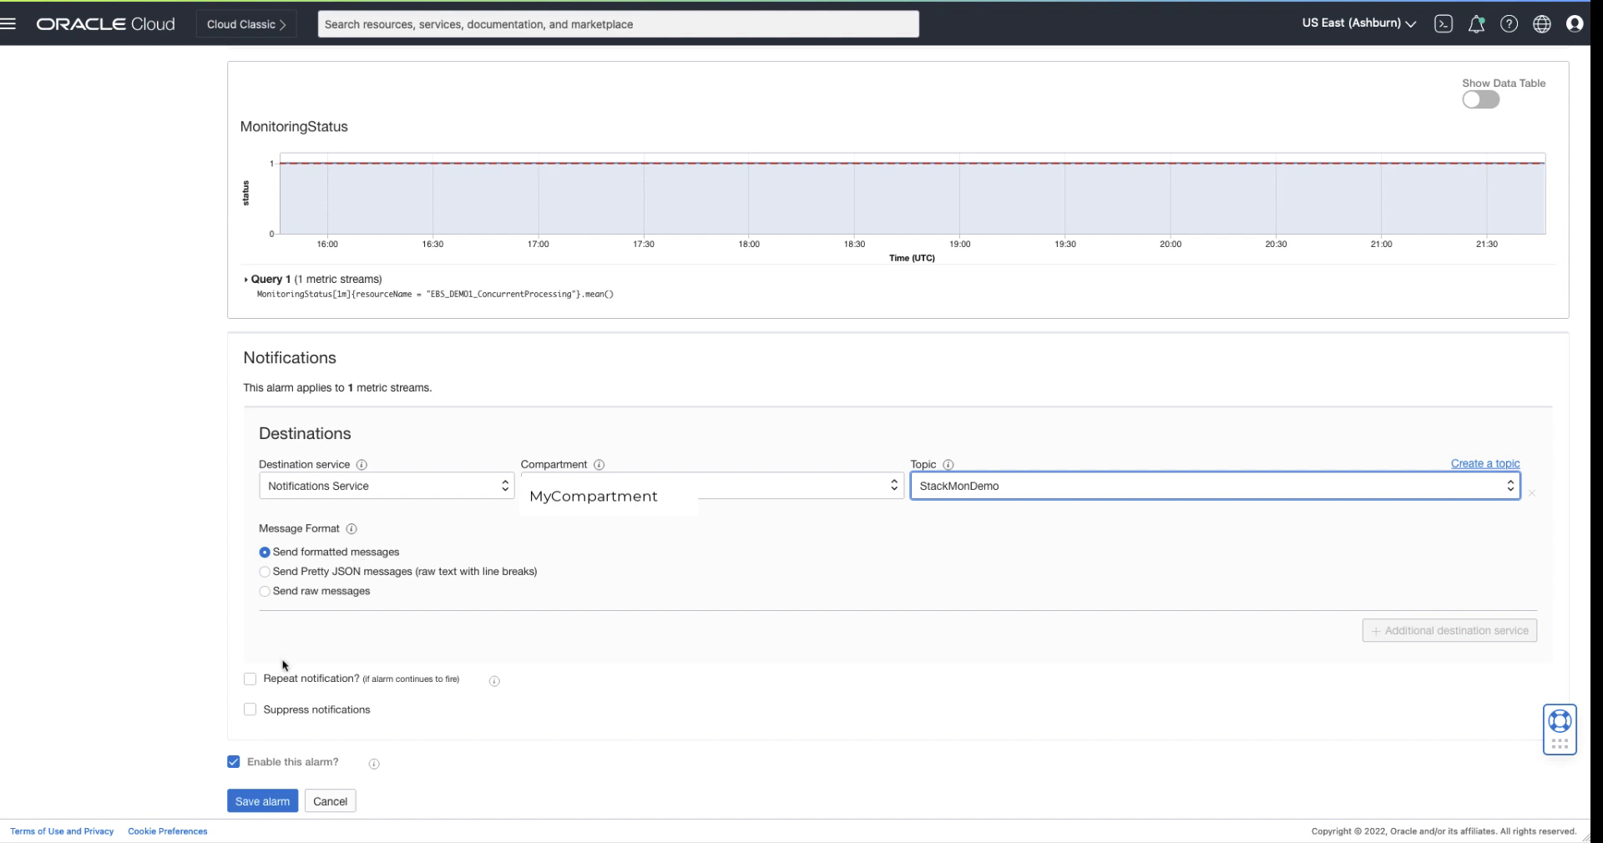
Step: Enable repeat notification with a 10-minute frequency
left_click(250, 679)
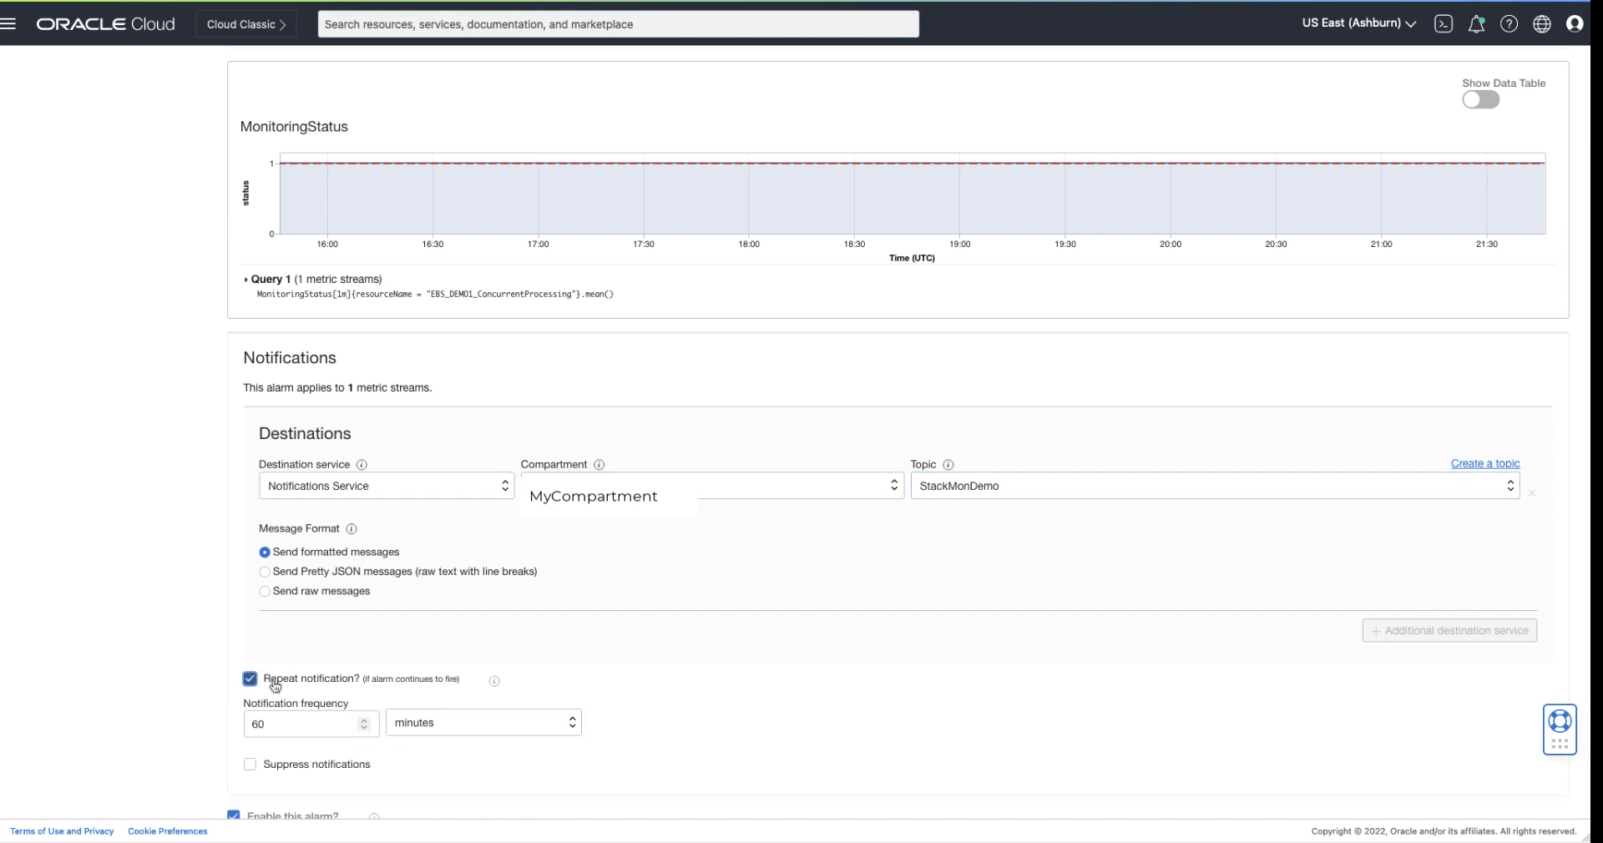
triple_click(260, 724)
type("10")
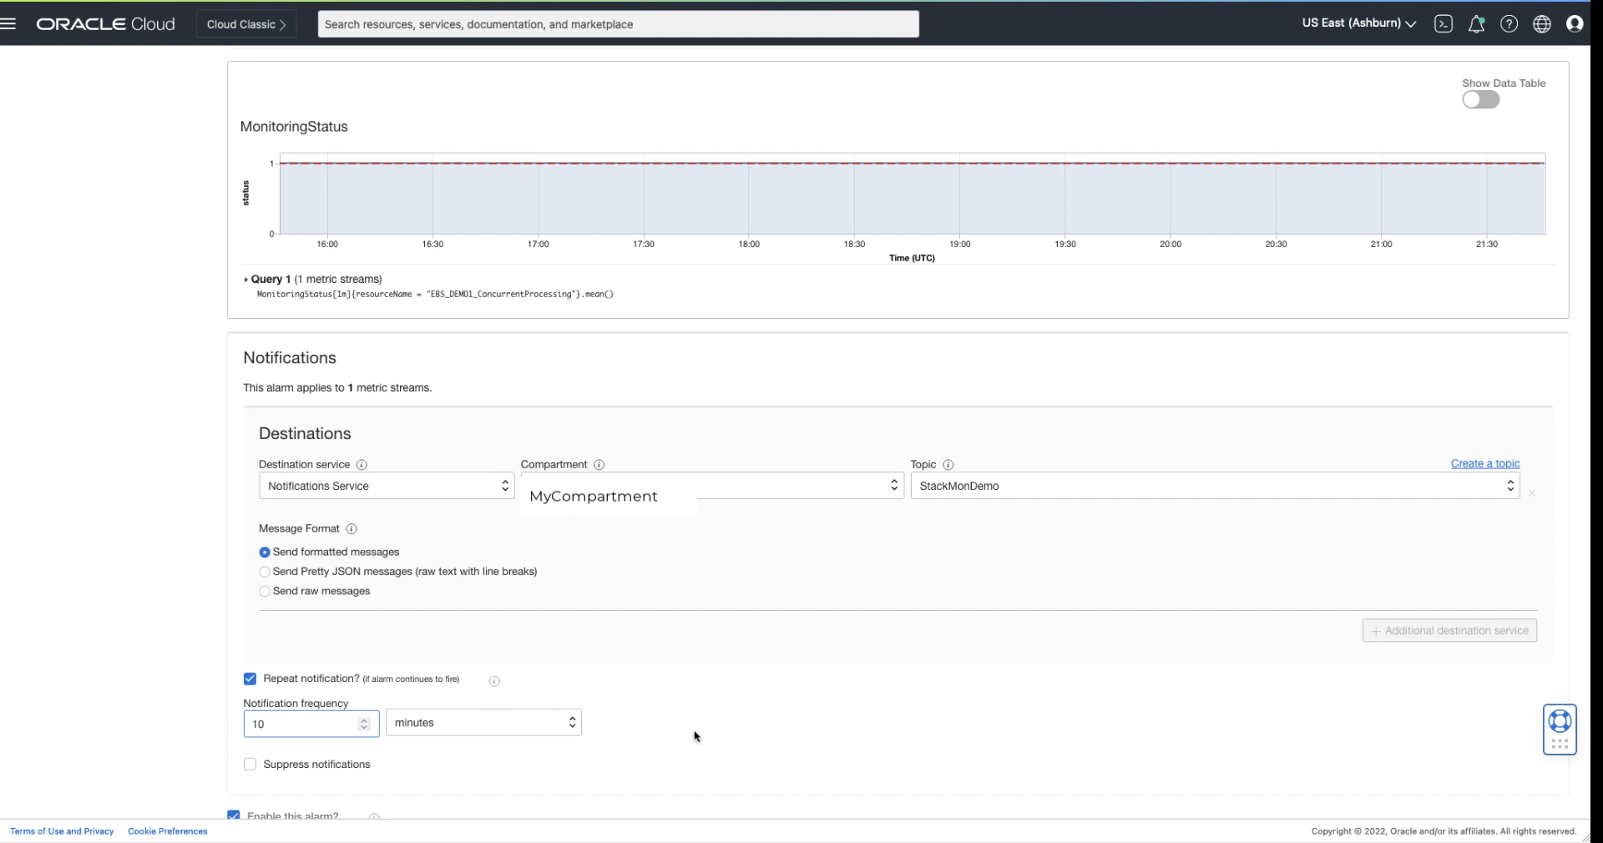
scroll("down", 3)
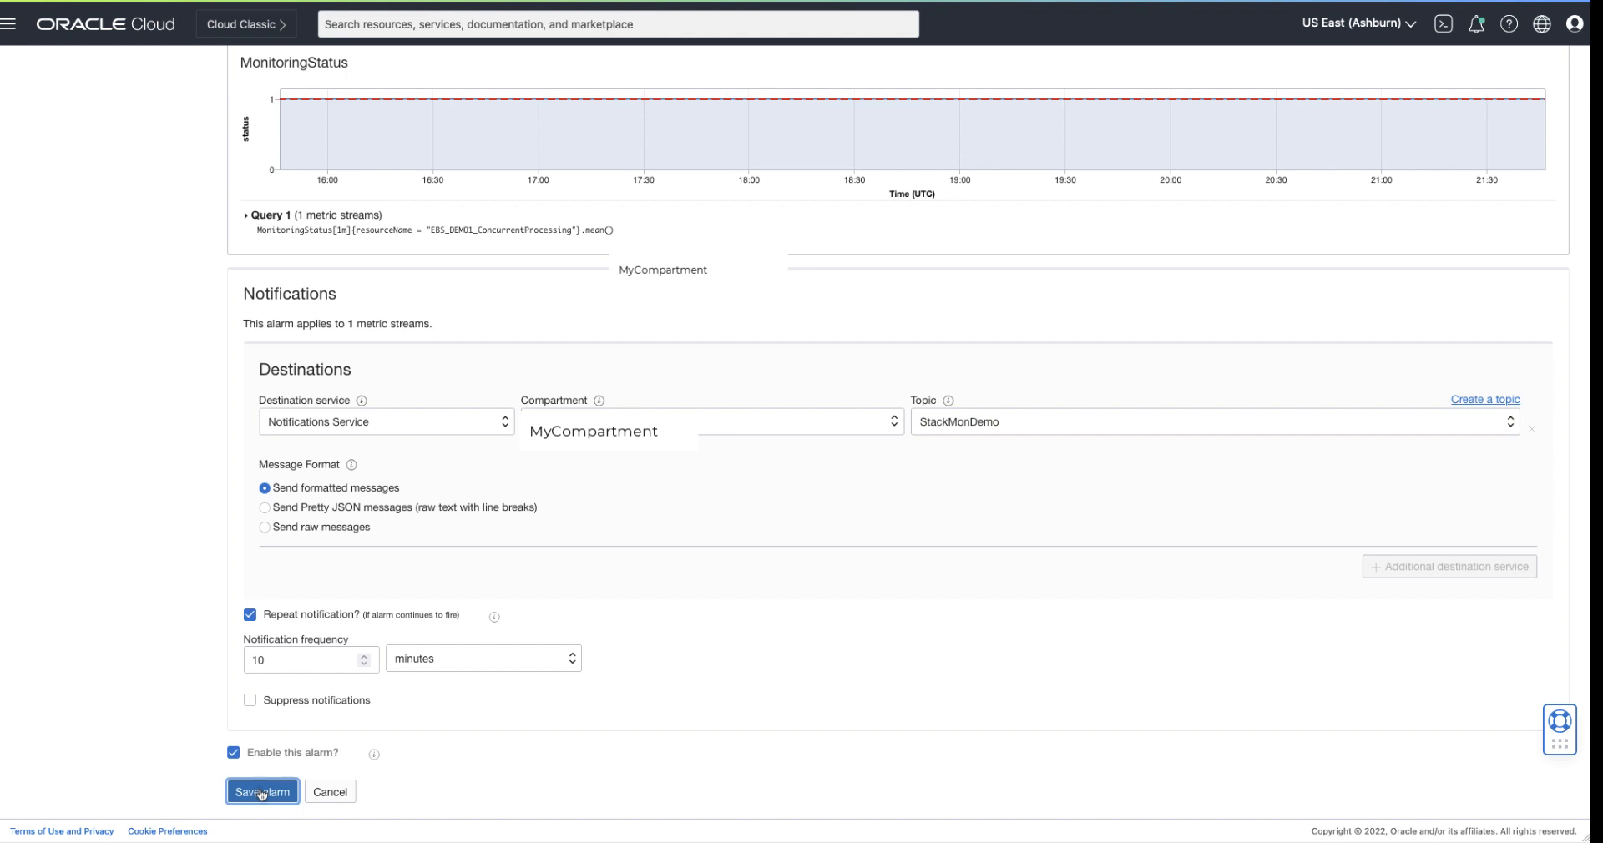
Step: Save the alarm and review its details page
left_click(261, 791)
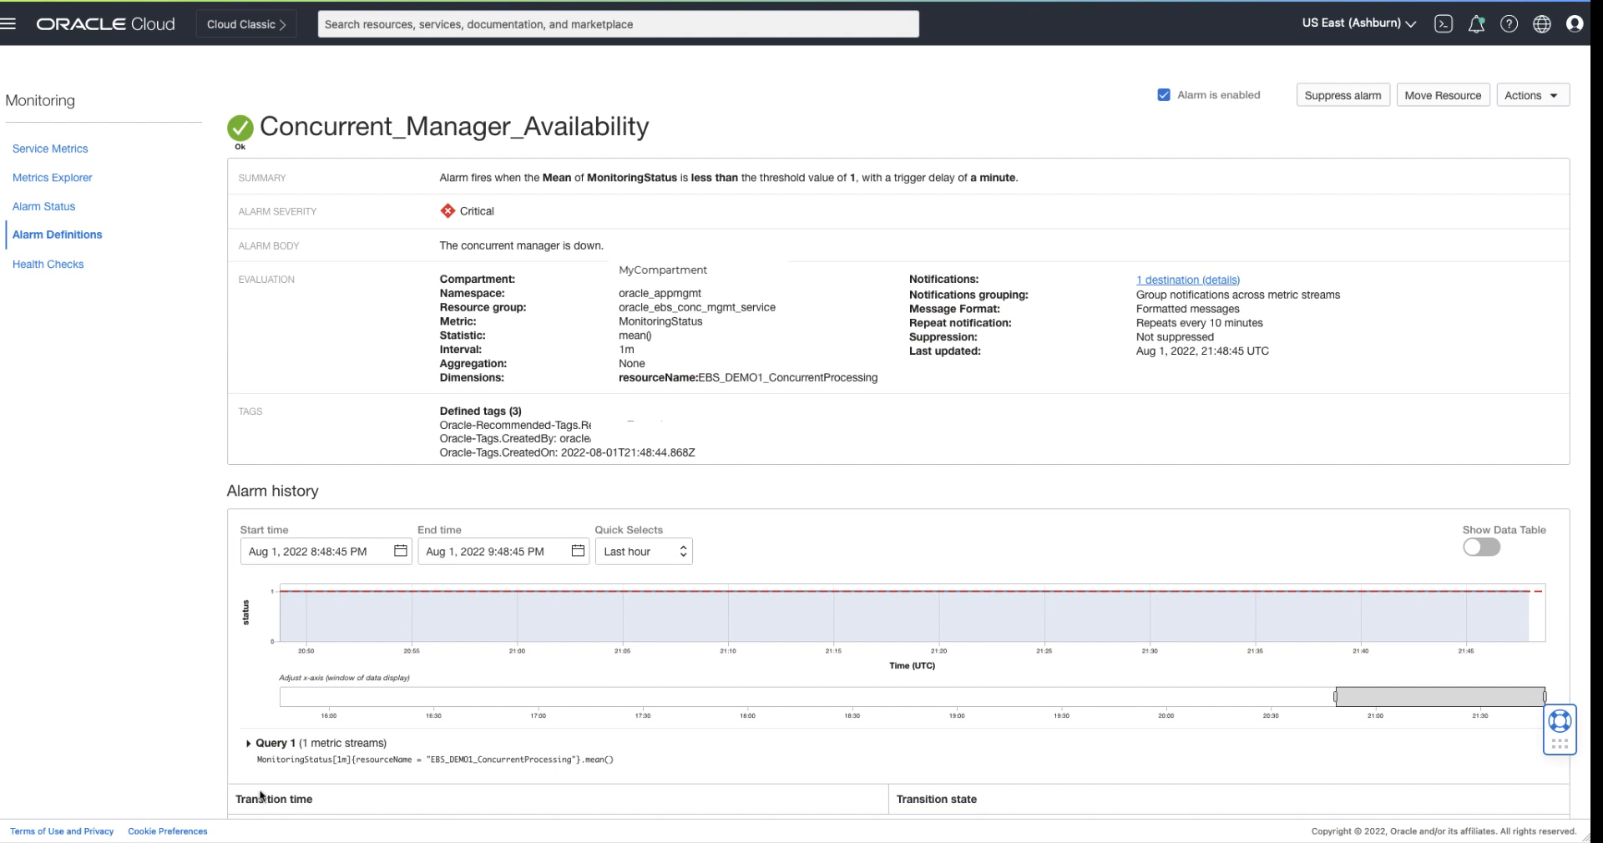
mouse_move(246, 197)
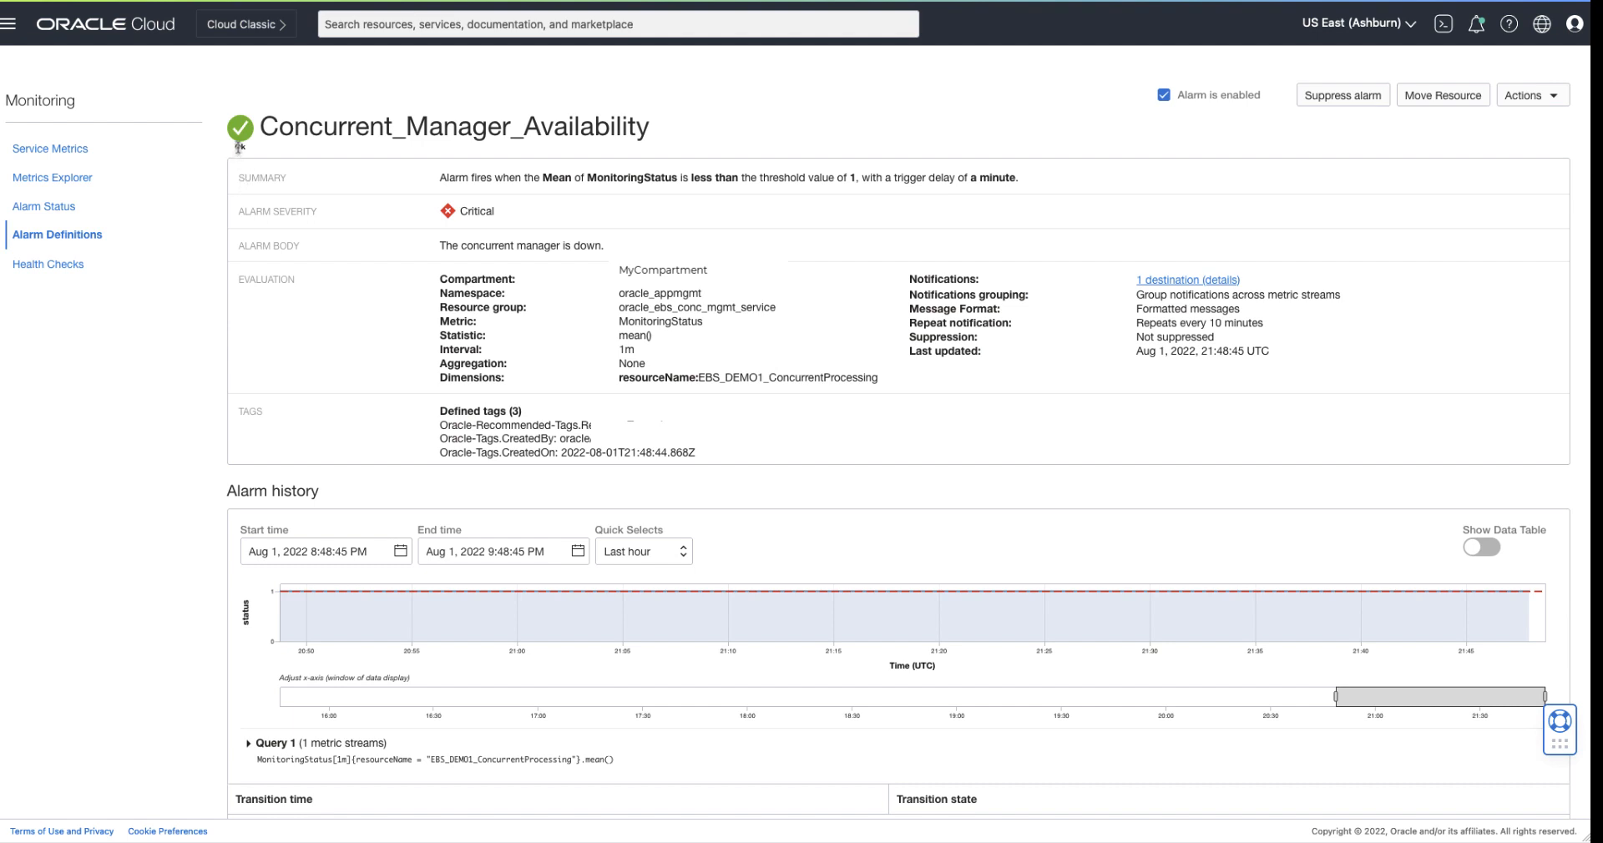
mouse_move(327, 177)
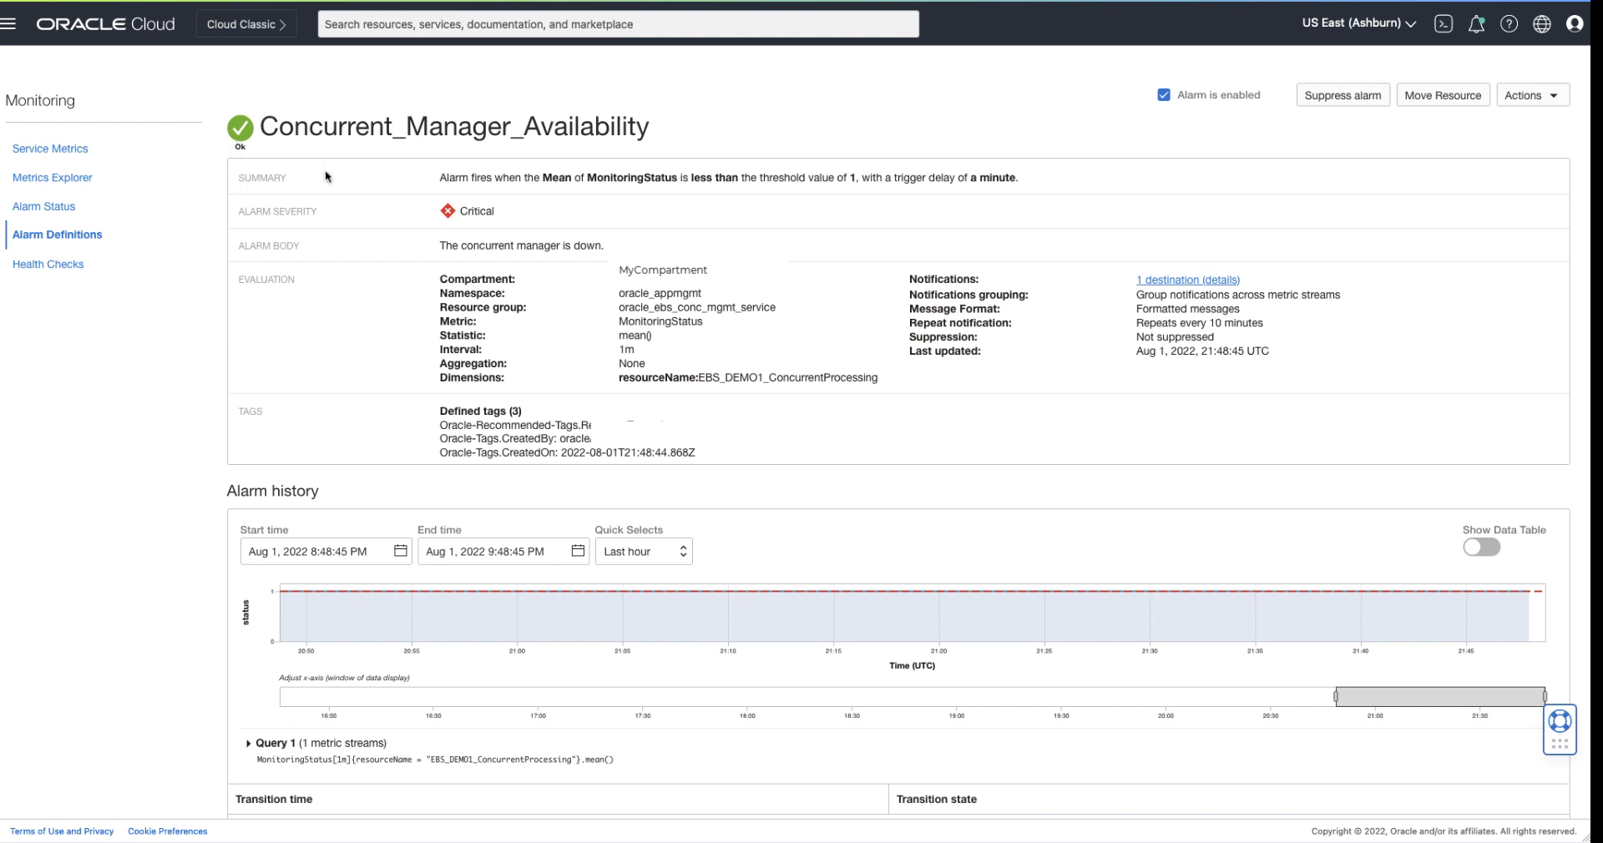
mouse_move(729, 177)
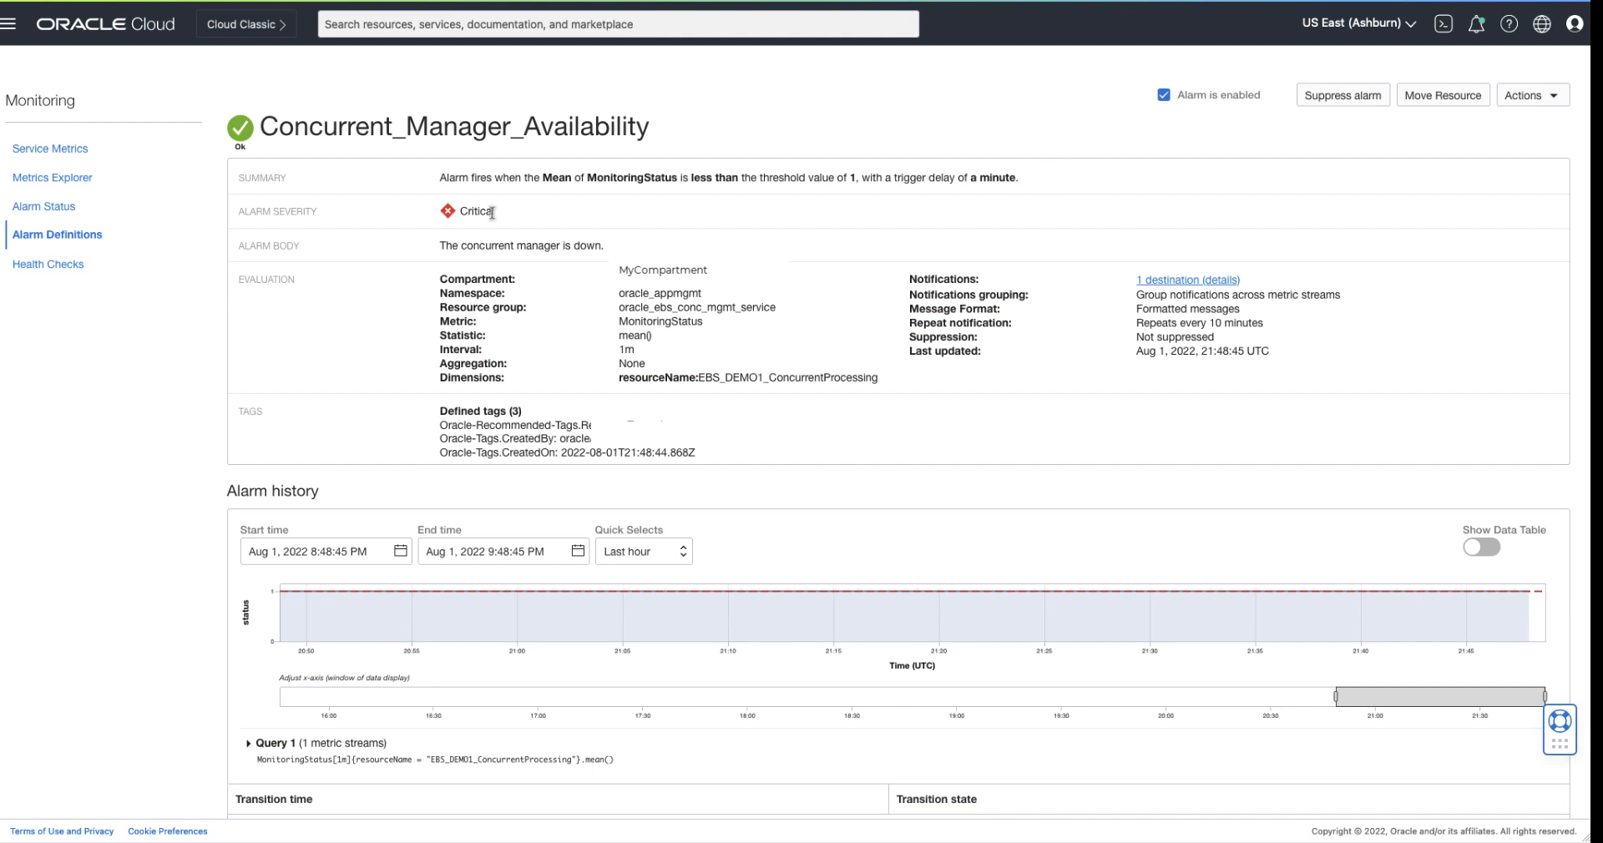
mouse_move(624, 251)
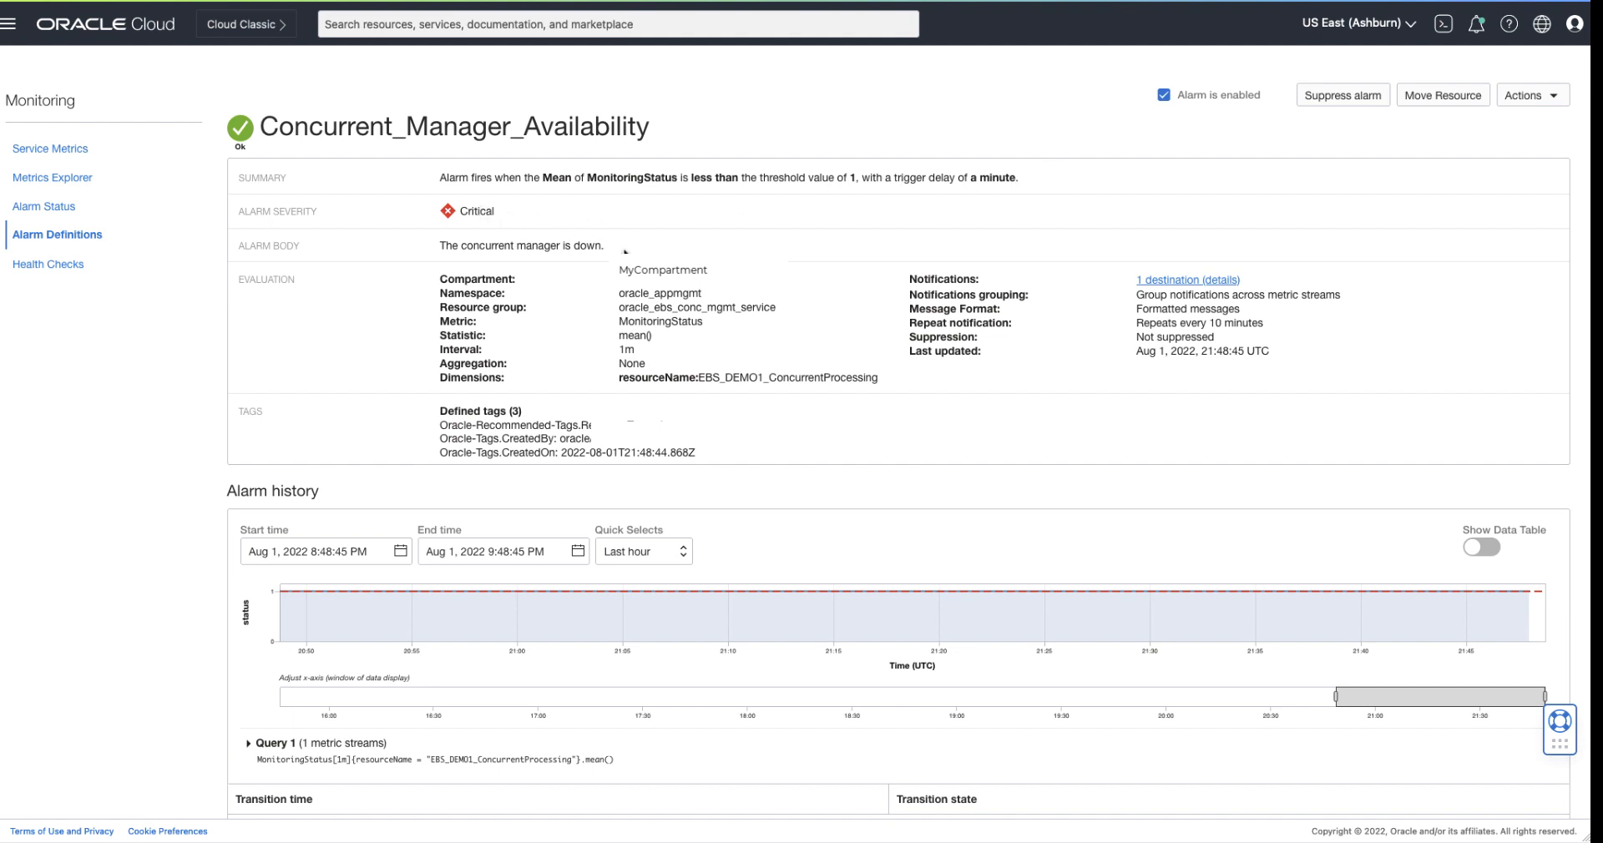